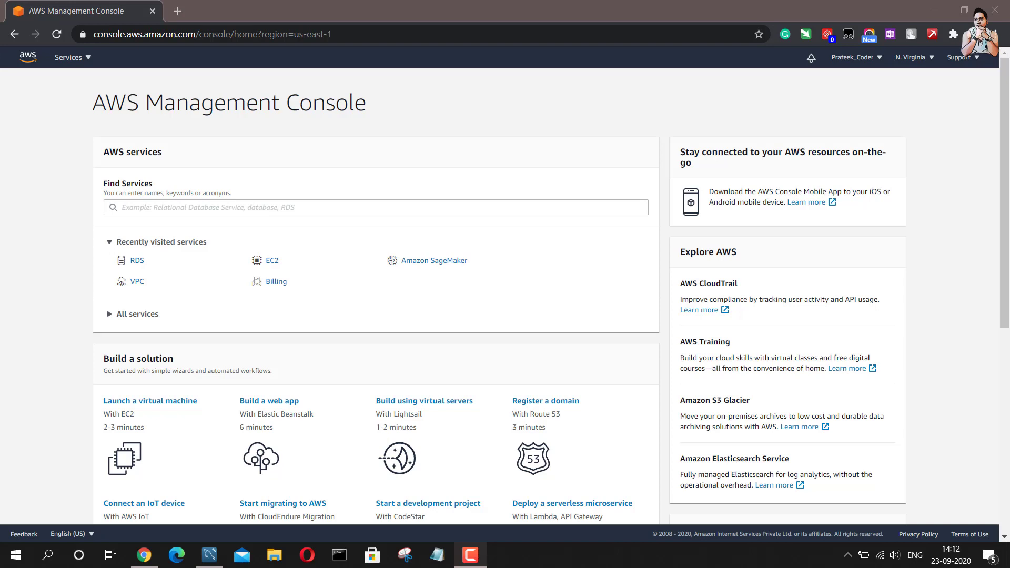
mouse_move(802, 487)
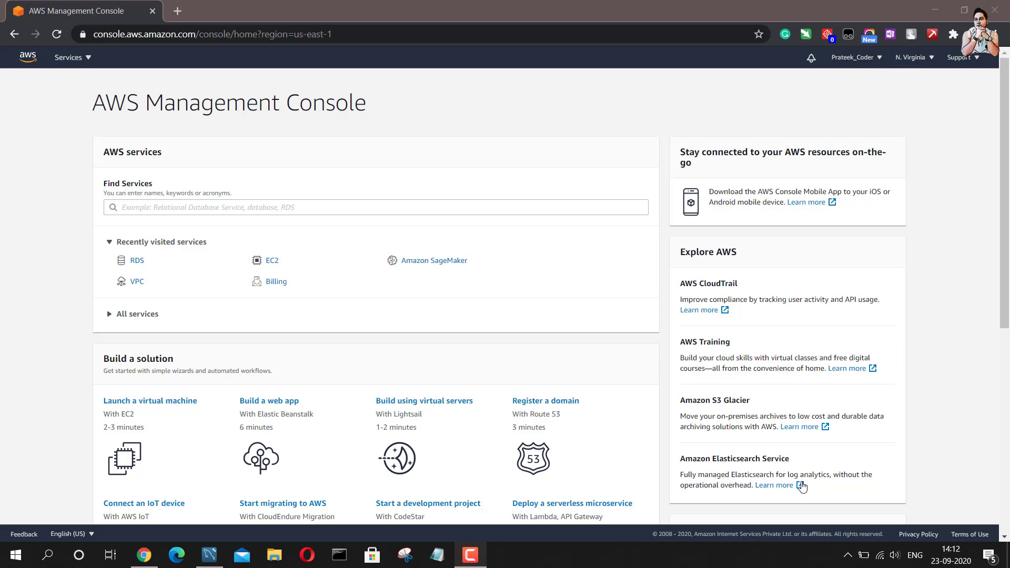
mouse_move(604, 82)
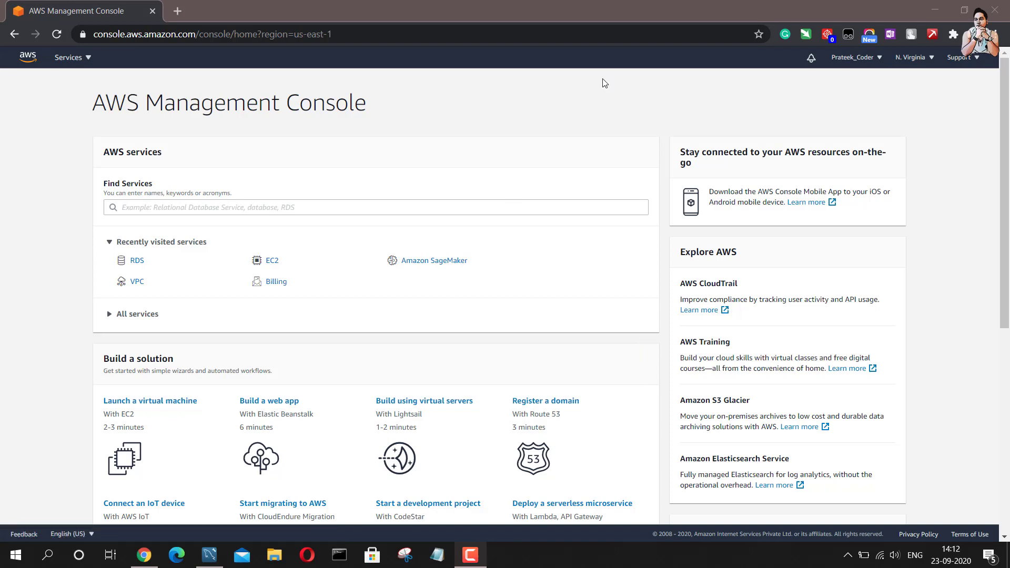
mouse_move(89, 157)
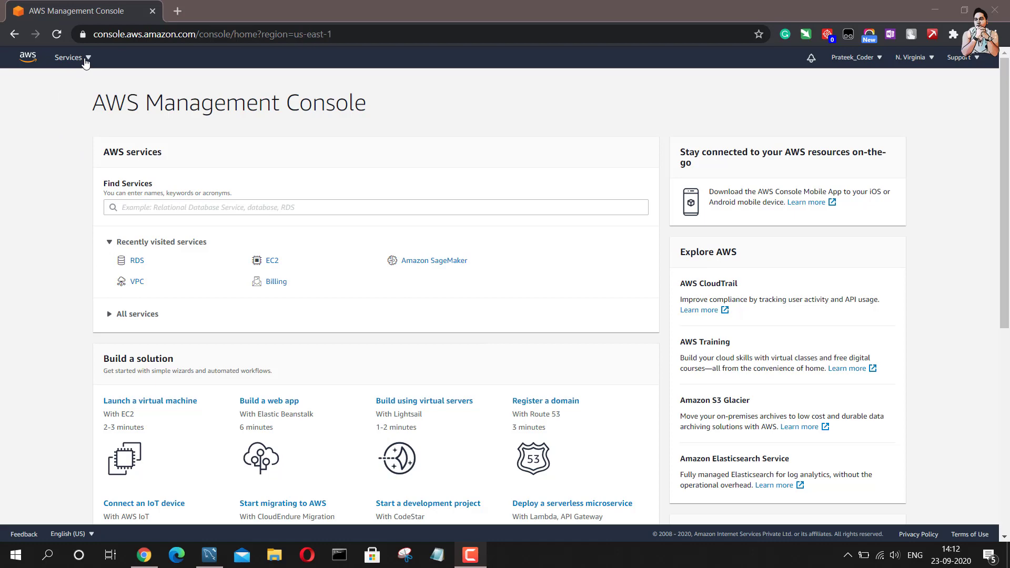
Go to the RDS service from the full AWS Services list.
click(69, 57)
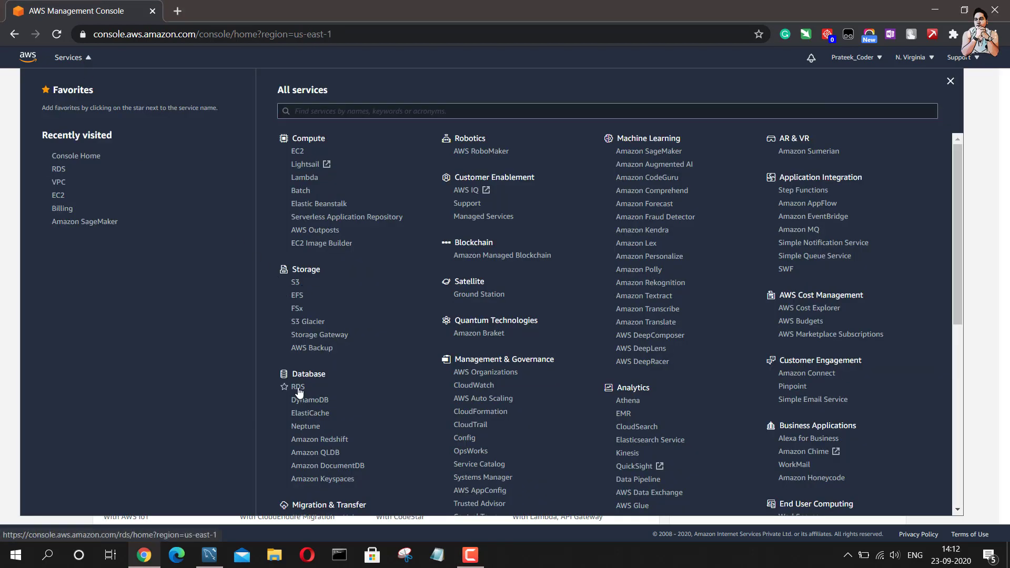
click(298, 387)
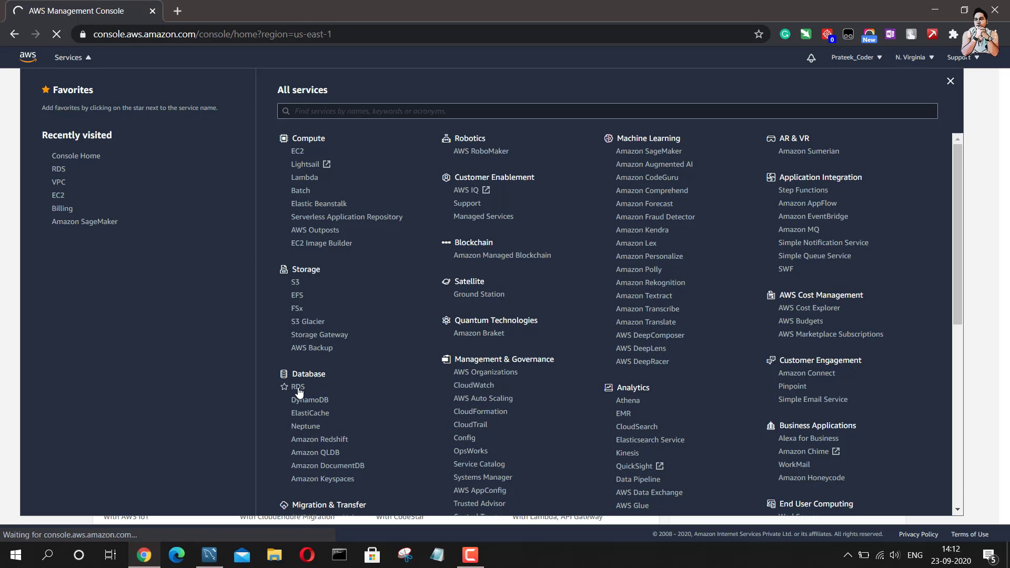
Land on the Amazon RDS dashboard listing the account's database resources.
click(298, 386)
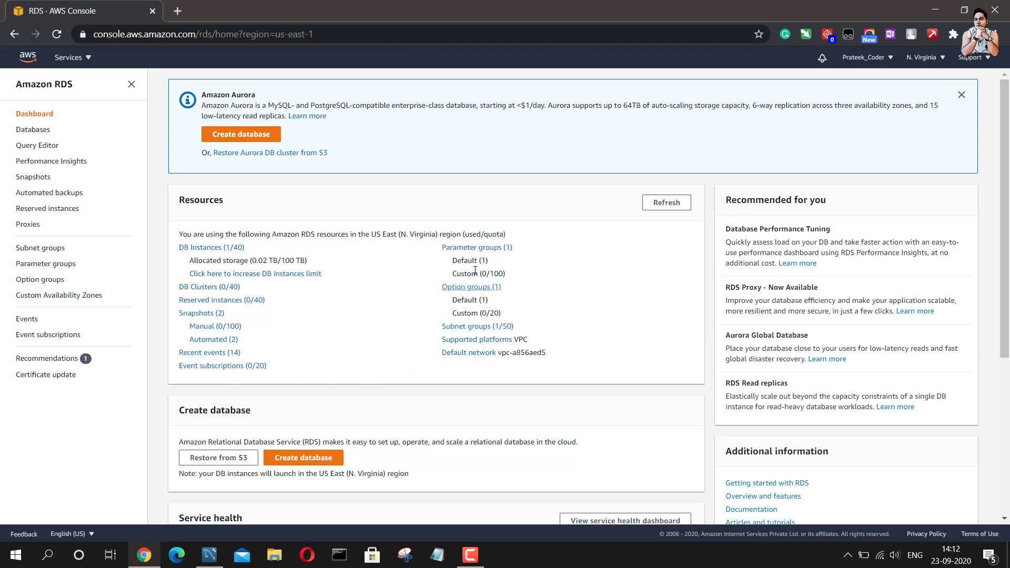
mouse_move(326, 350)
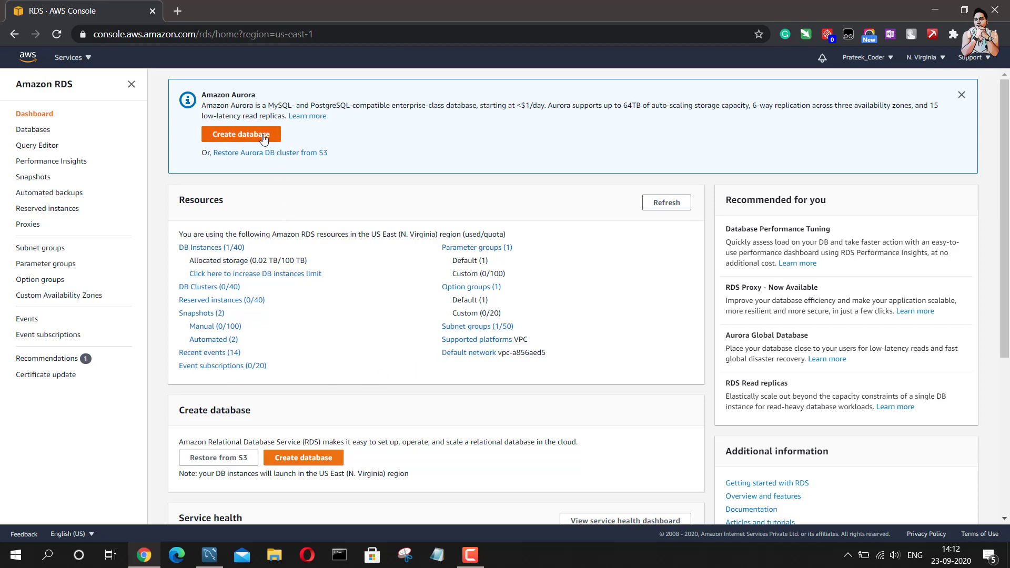
Begin Create database with Standard Create and reach the Engine options.
click(241, 134)
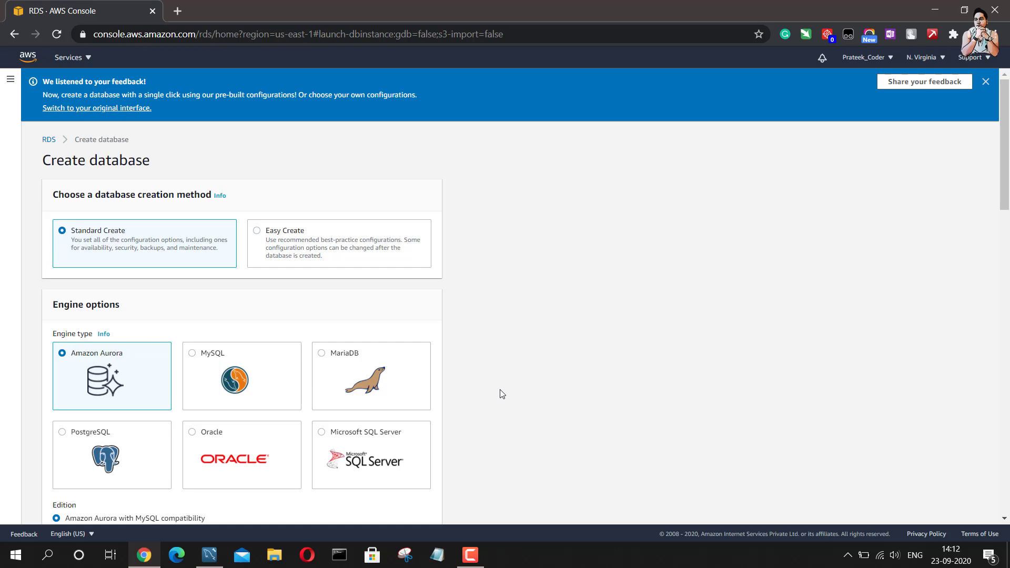
mouse_move(167, 239)
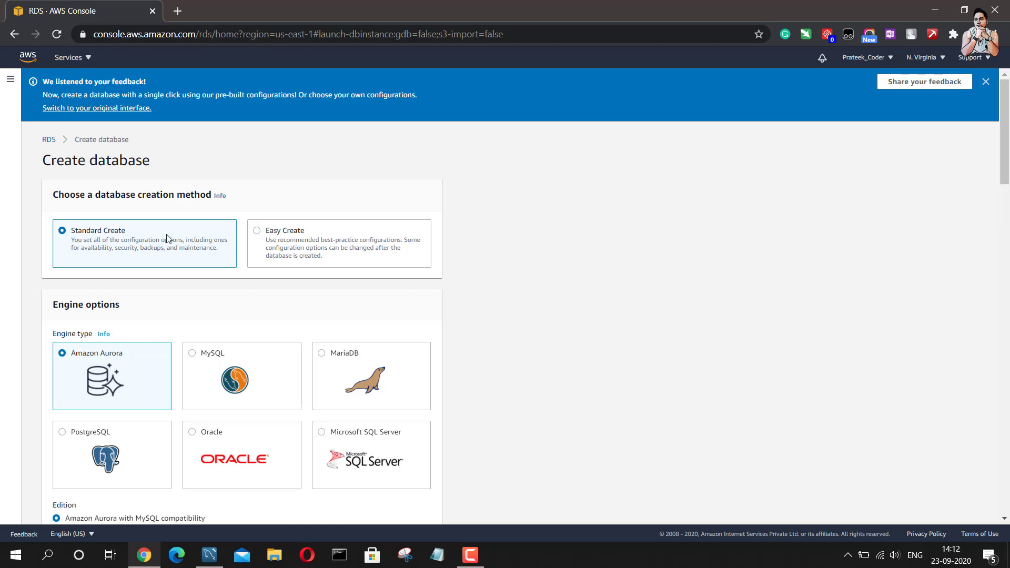
mouse_move(115, 242)
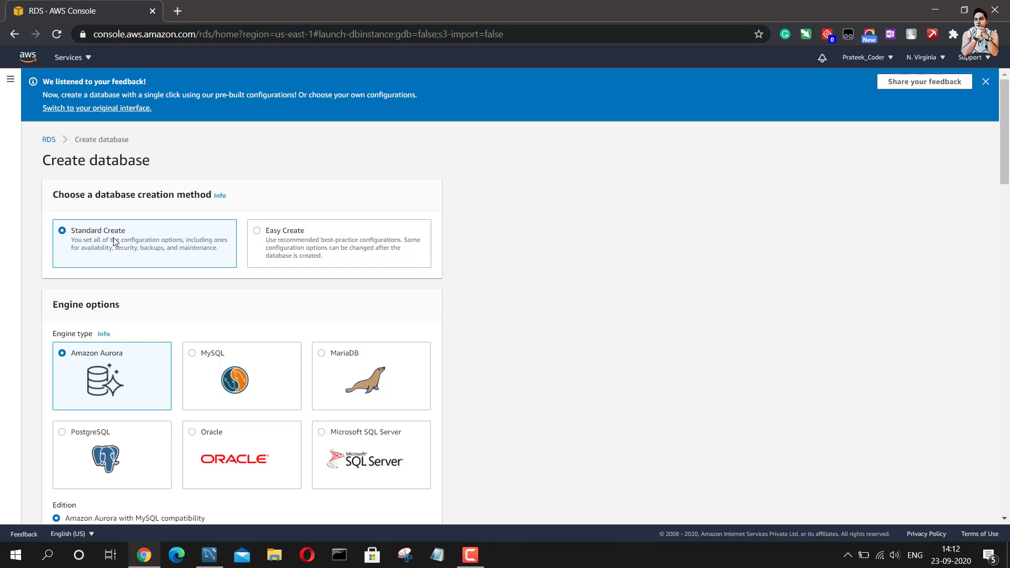
mouse_move(314, 251)
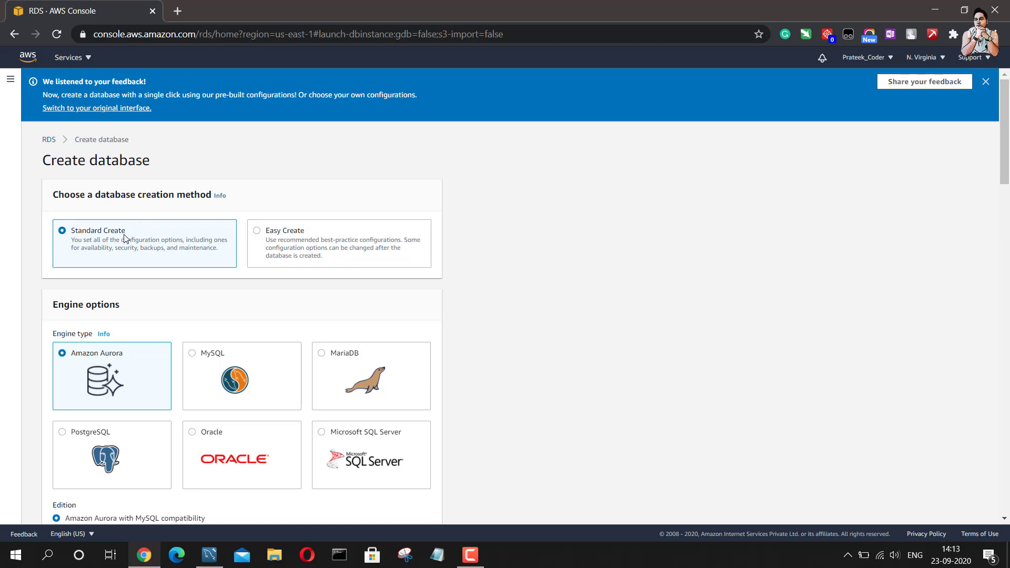
mouse_move(240, 232)
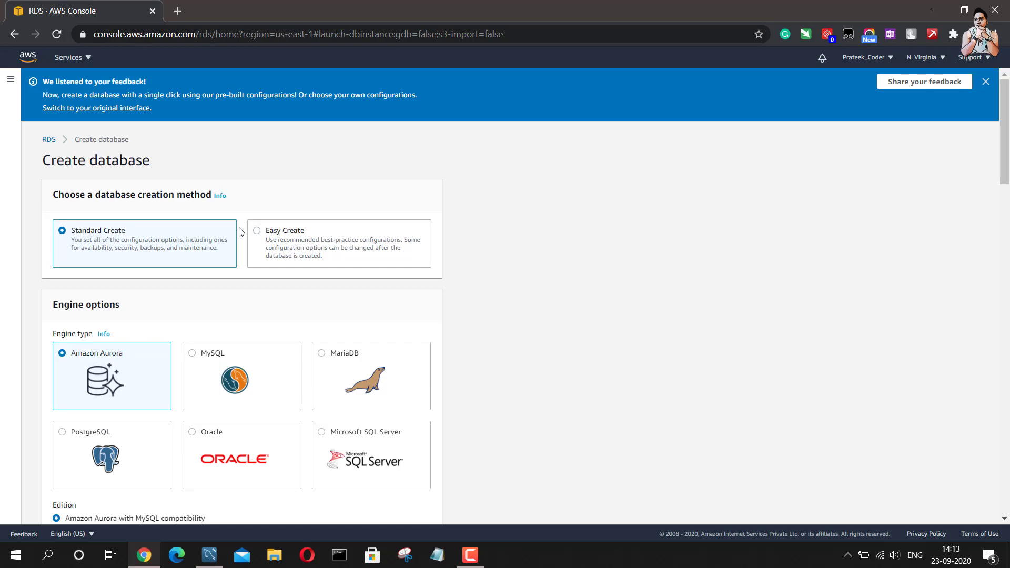
mouse_move(241, 260)
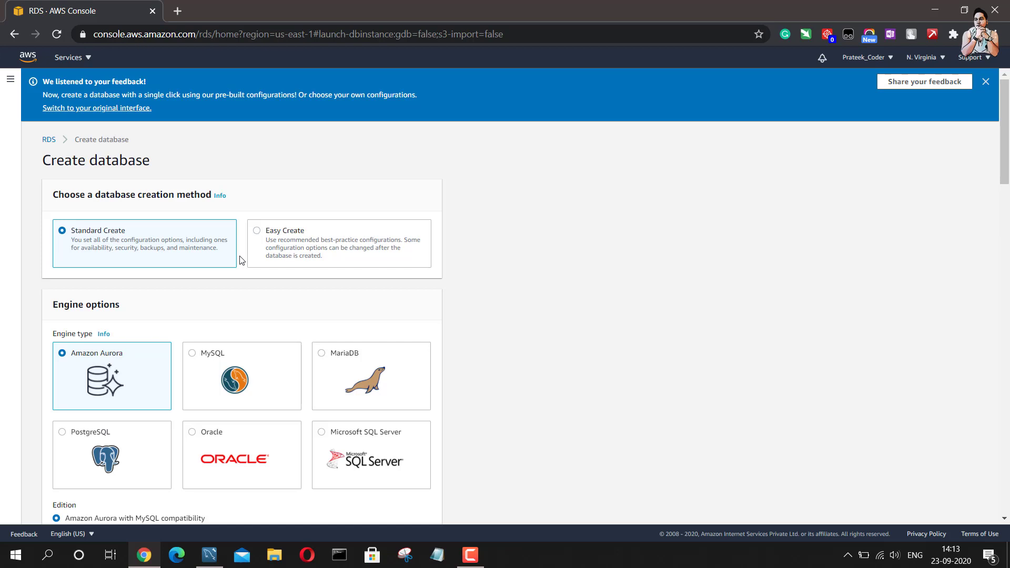
scroll(down, 3)
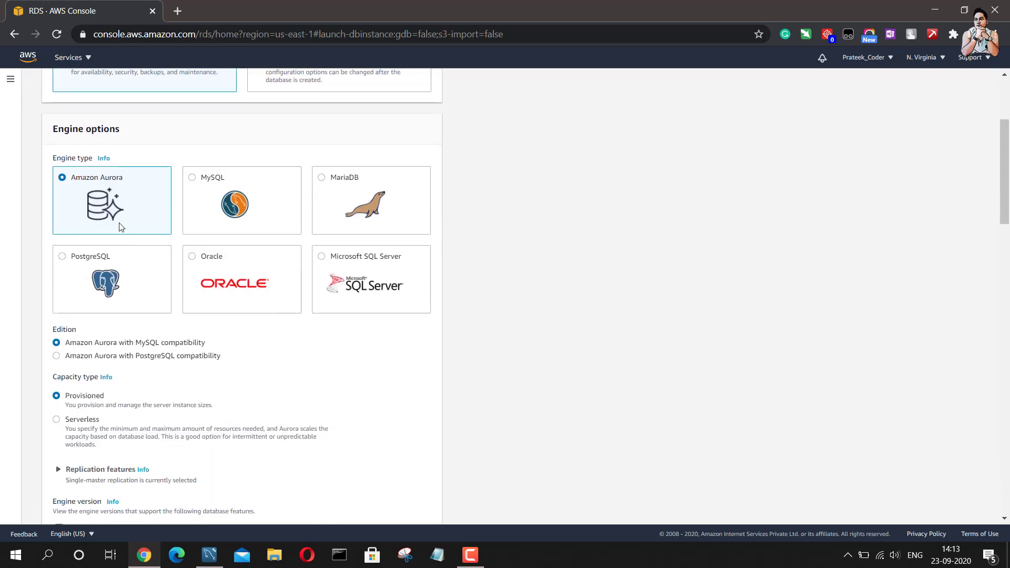
mouse_move(262, 220)
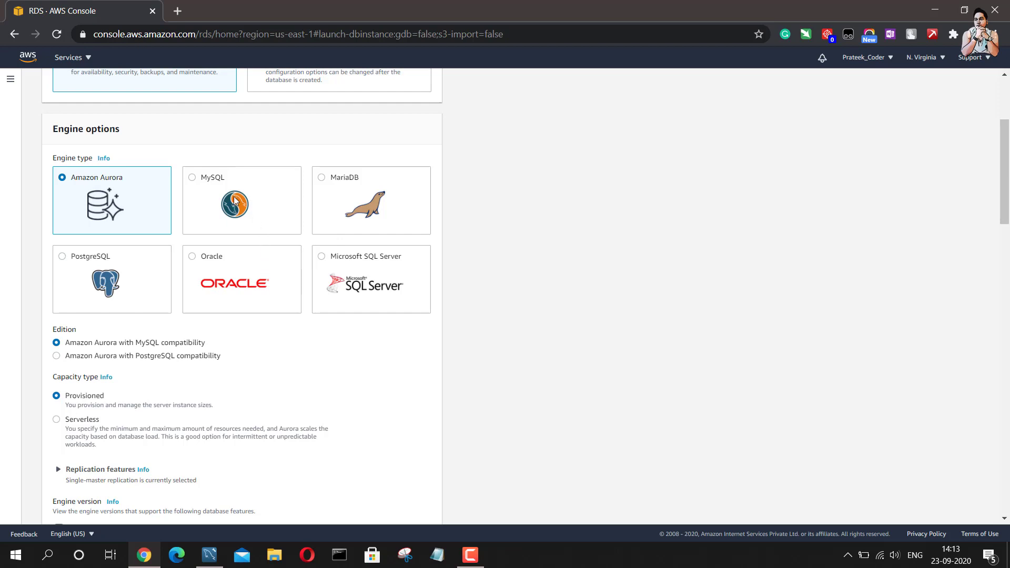
Choose MySQL as the engine, keeping version MySQL 8.0.20, and reach Templates.
click(242, 200)
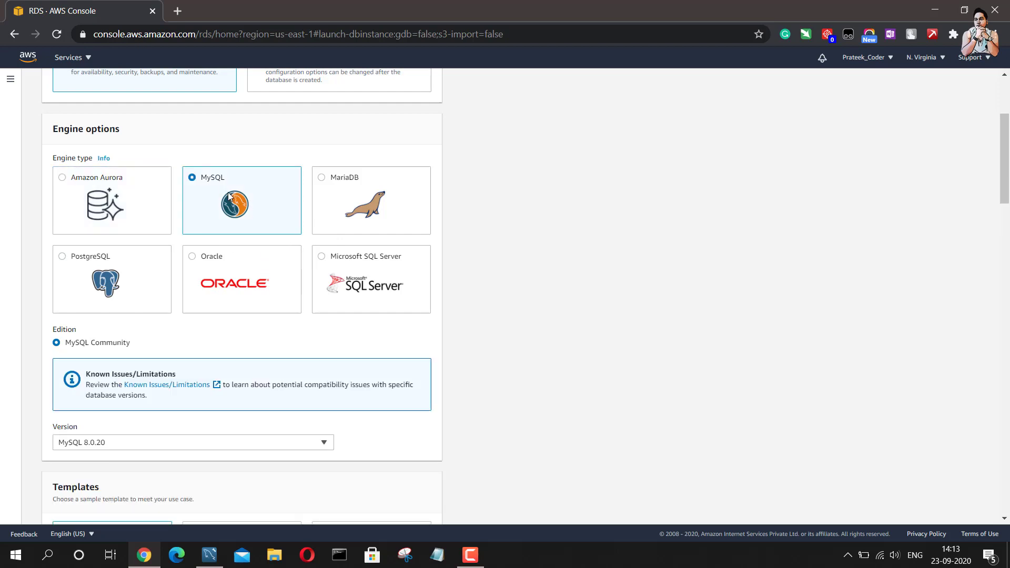
scroll(down, 3)
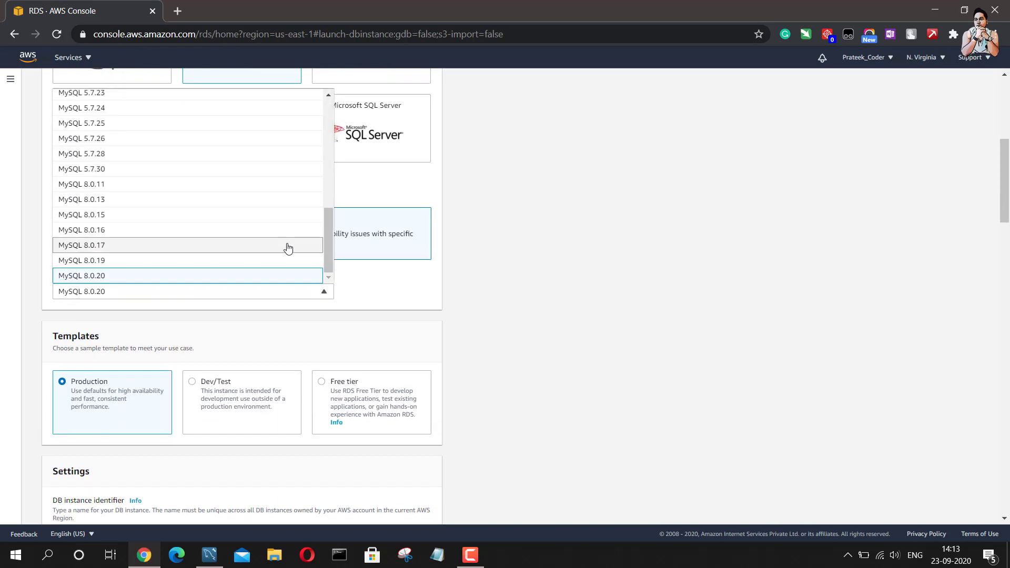
mouse_move(258, 280)
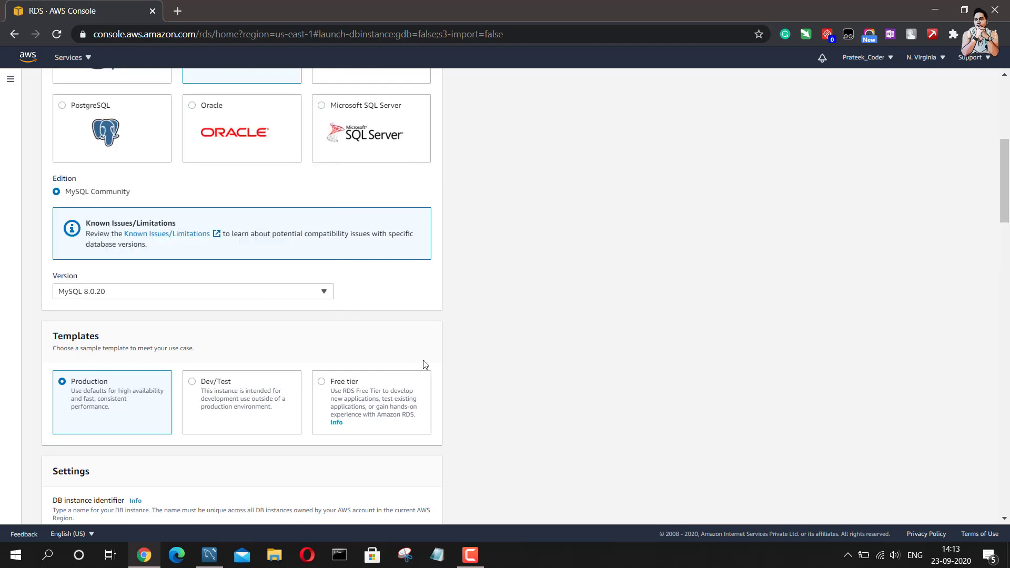
scroll(down, 3)
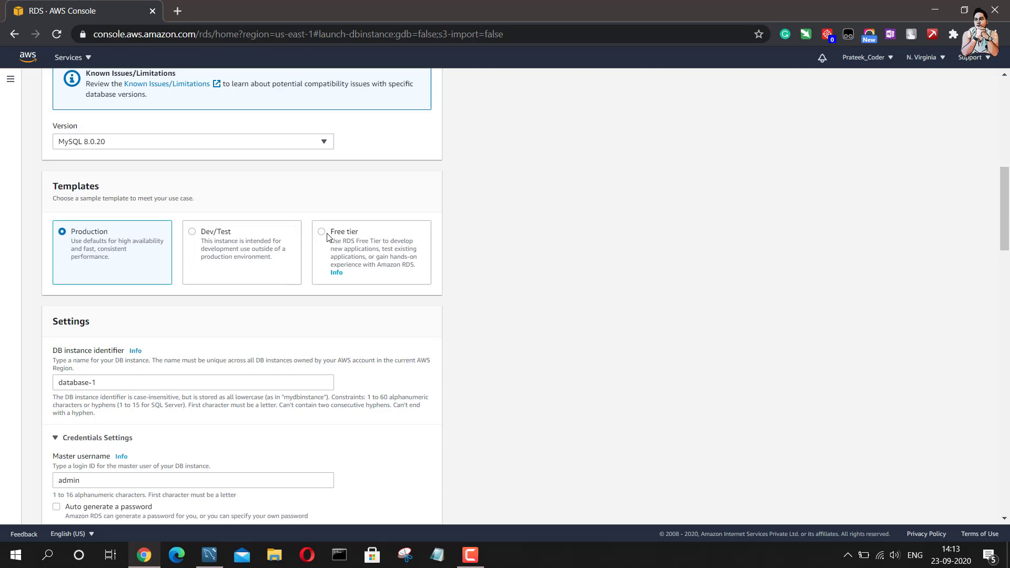
mouse_move(324, 236)
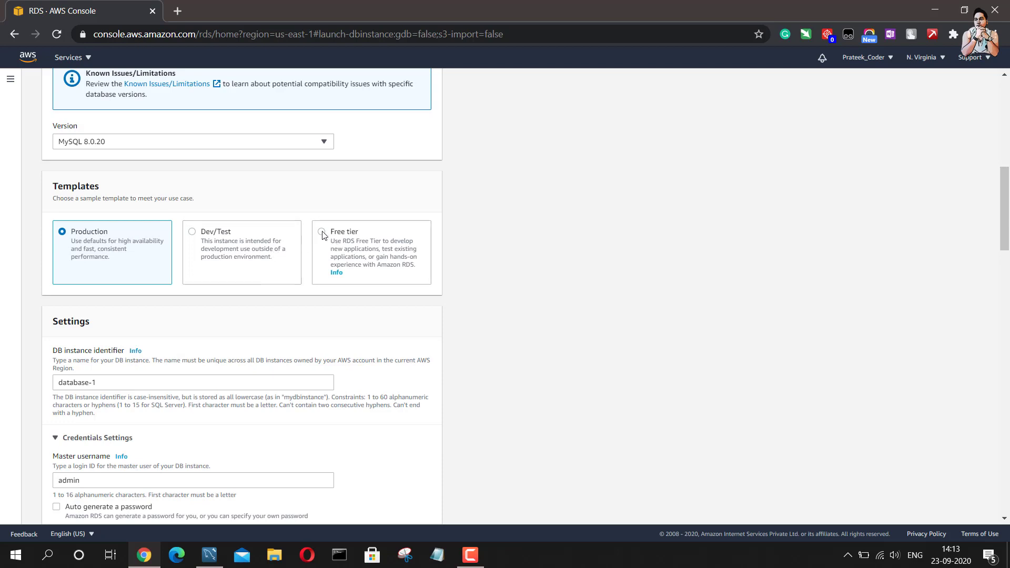
Use the Free tier template, identifier Prateektest, user admin, and enter the master password.
click(321, 231)
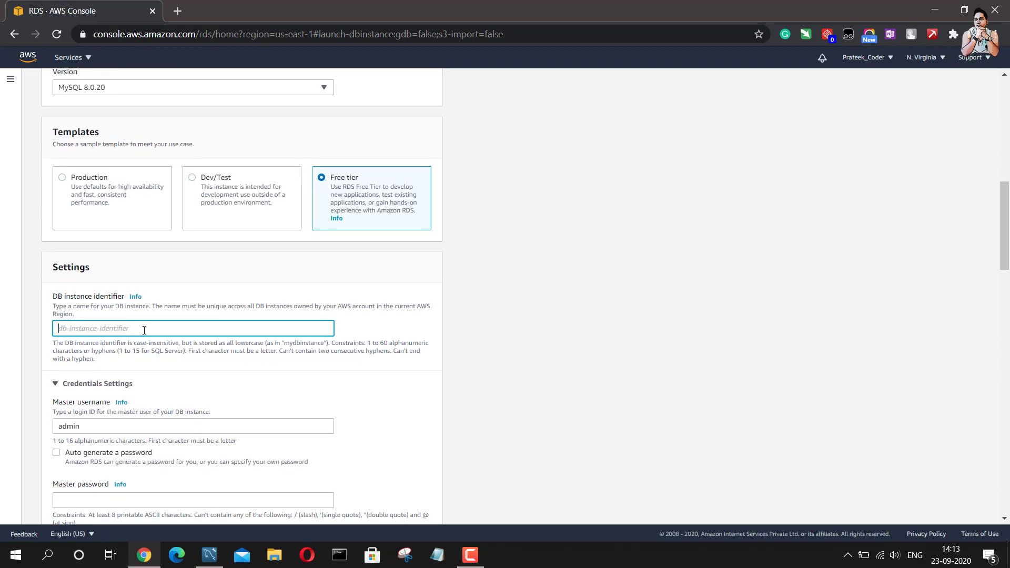
text(Prateektest)
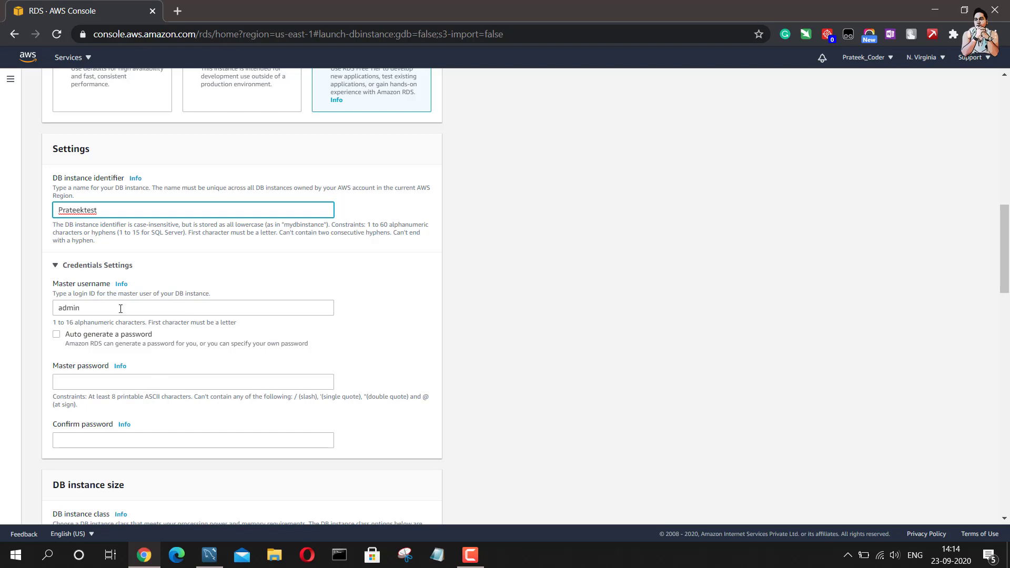
click(192, 308)
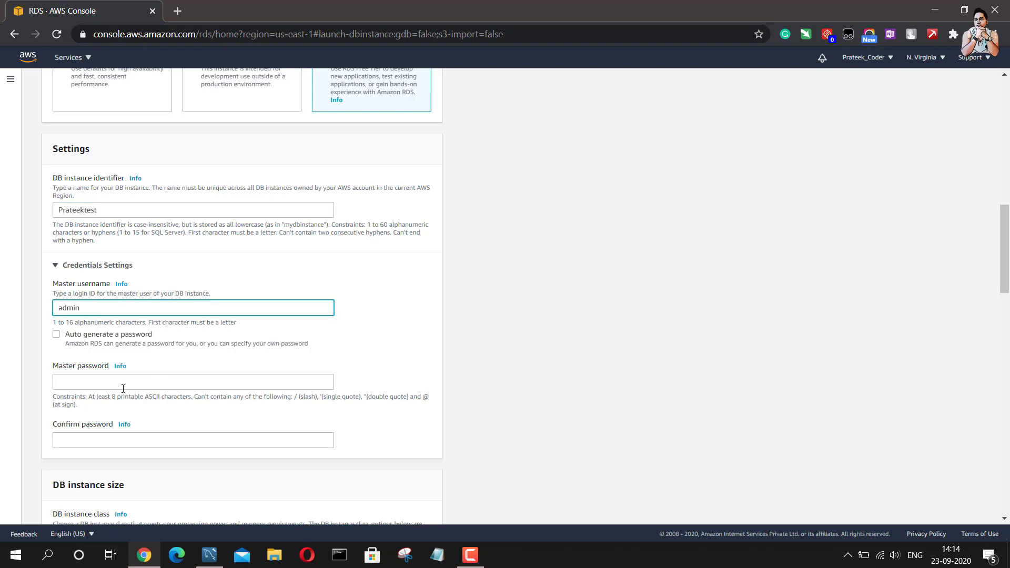
click(192, 381)
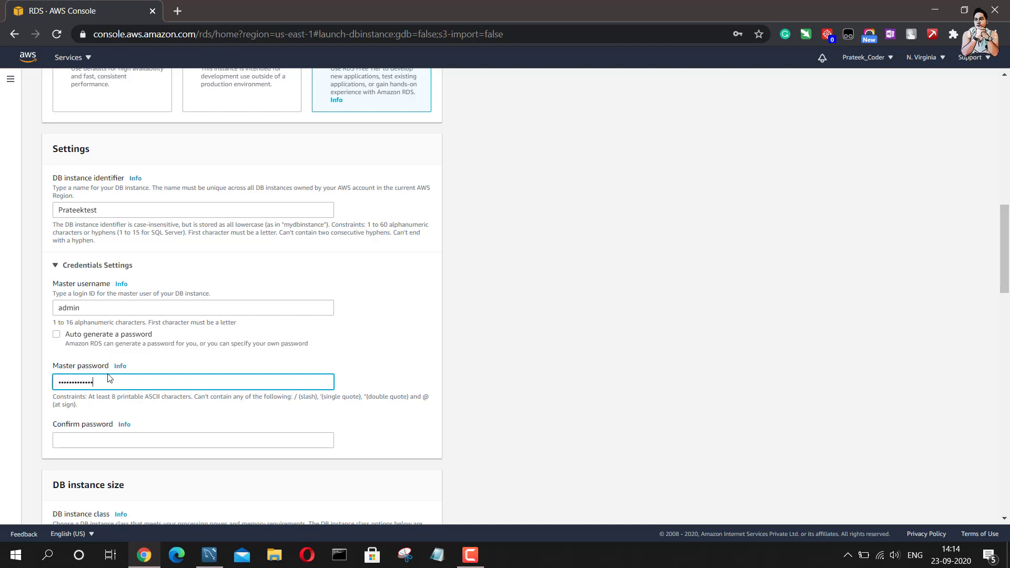
text(••••)
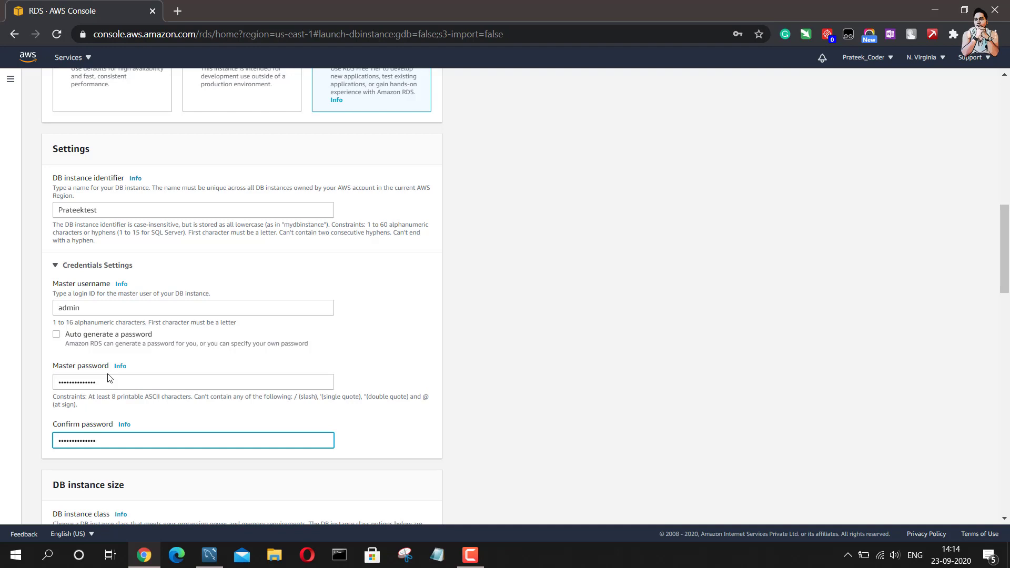
scroll(down, 3)
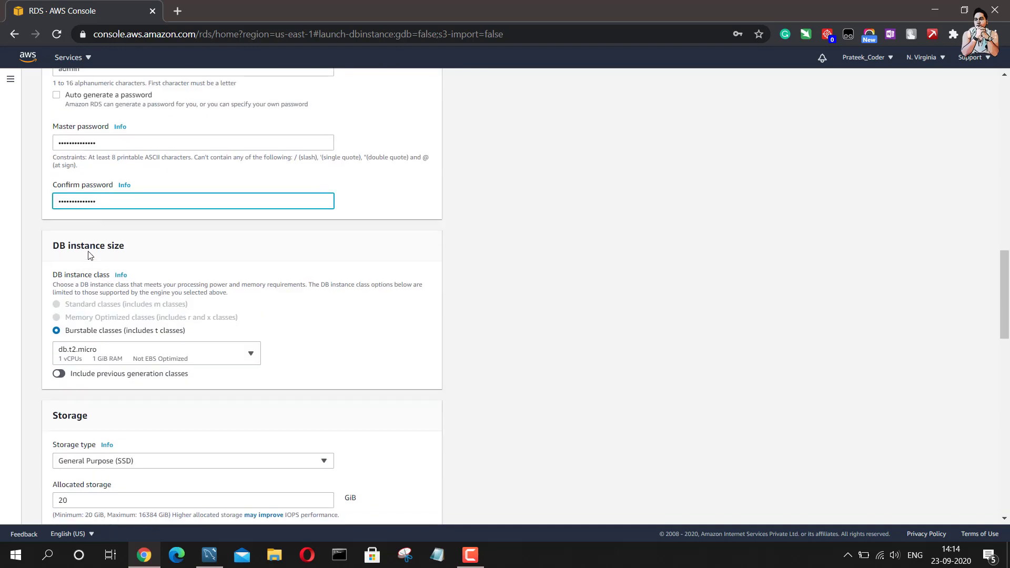
mouse_move(257, 280)
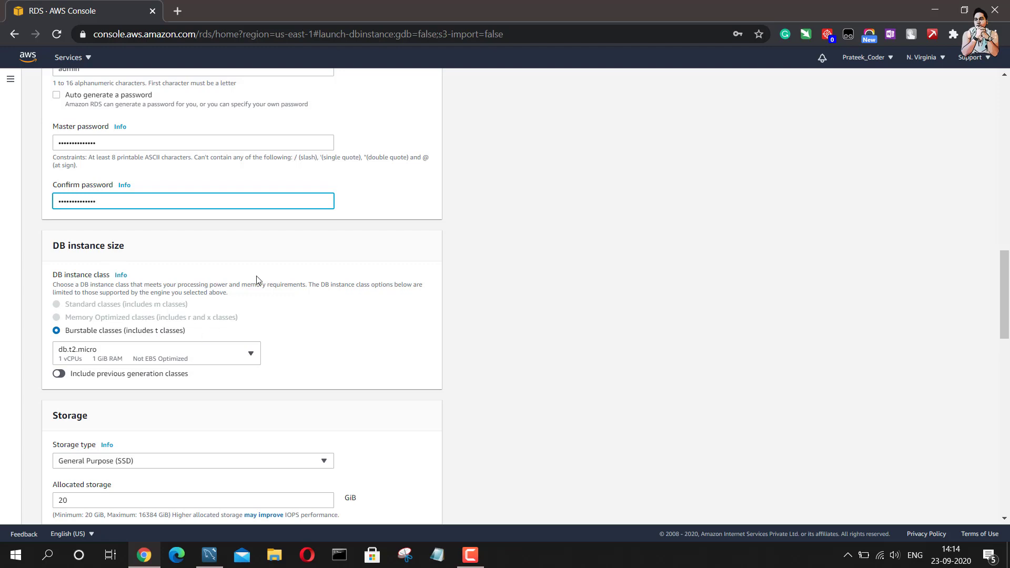
scroll(up, 3)
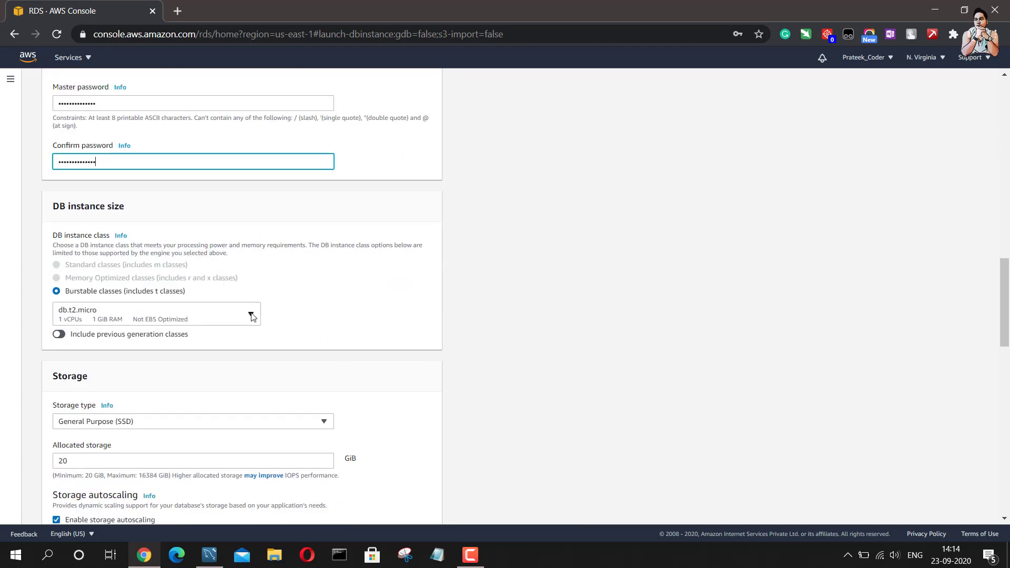
click(252, 316)
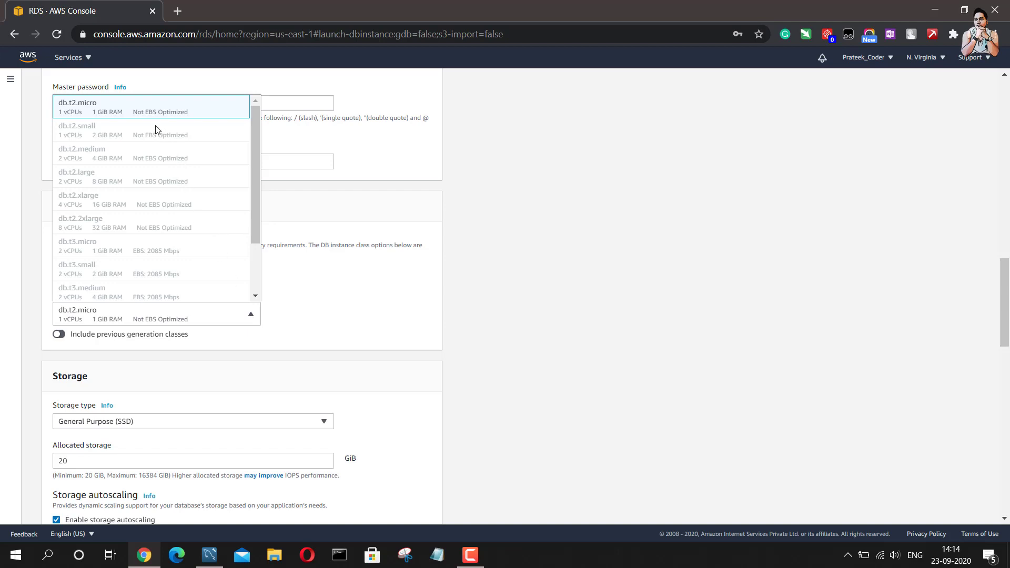
mouse_move(109, 119)
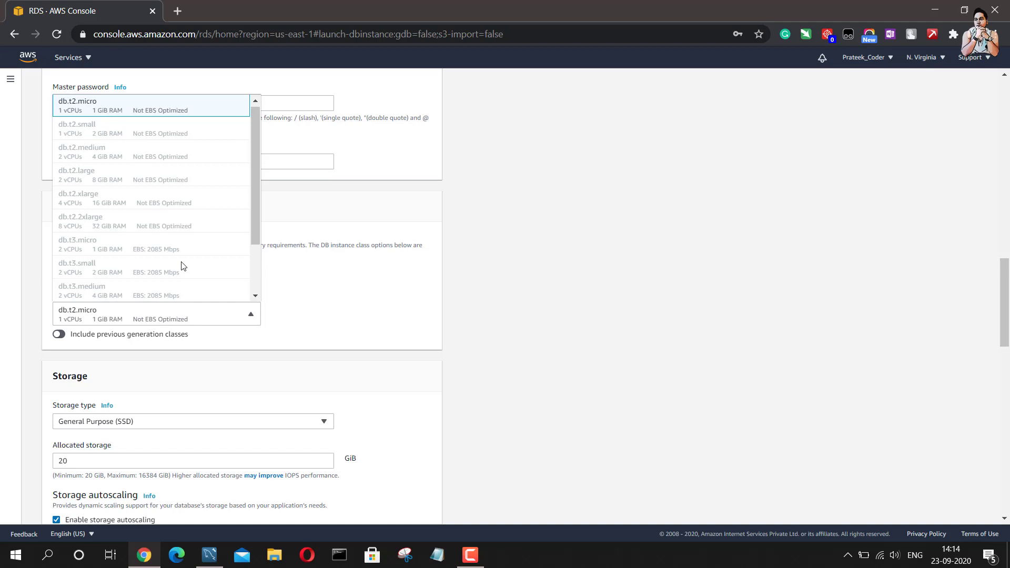
scroll(down, 3)
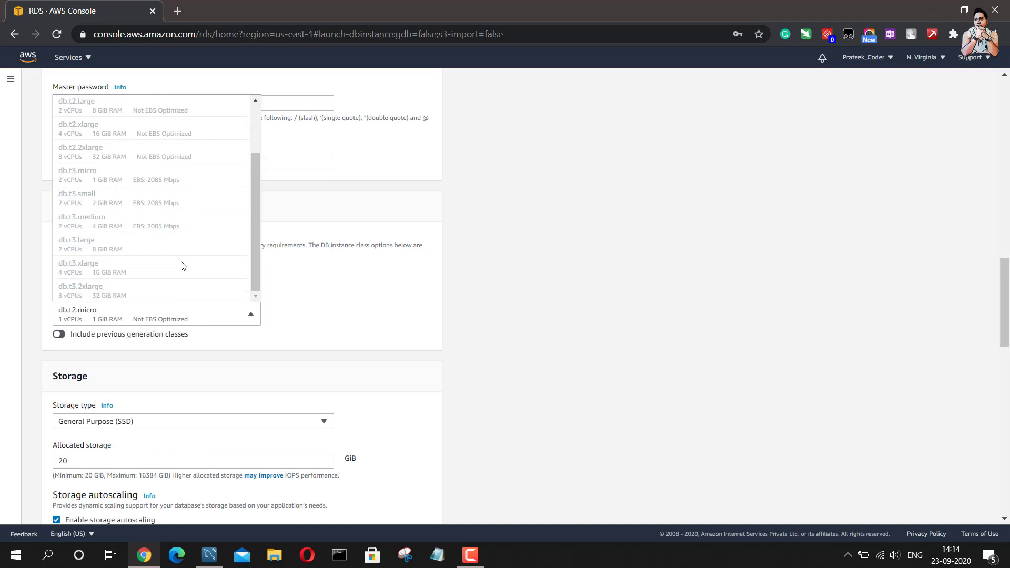
mouse_move(187, 260)
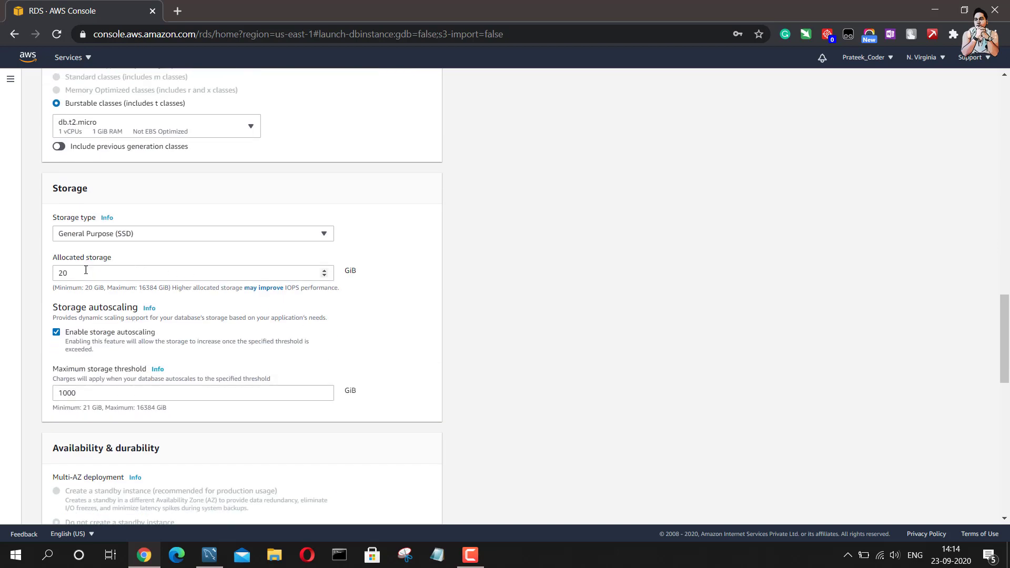
scroll(down, 3)
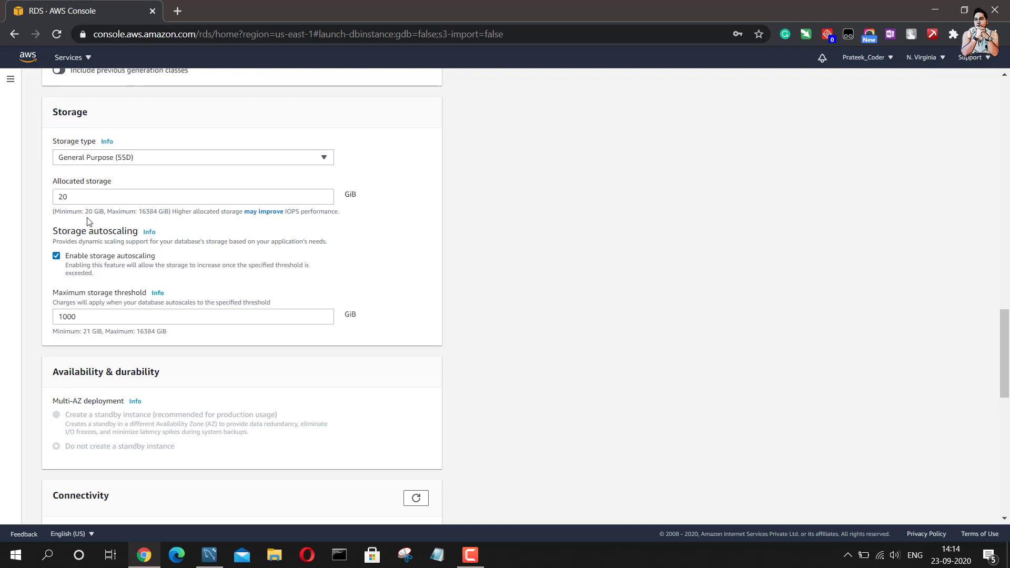
mouse_move(169, 223)
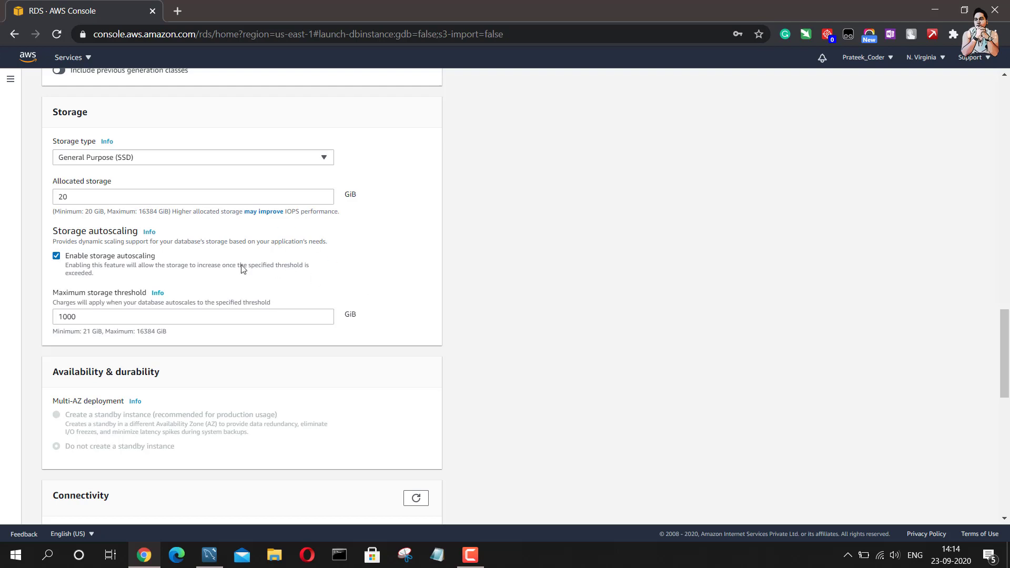
mouse_move(398, 320)
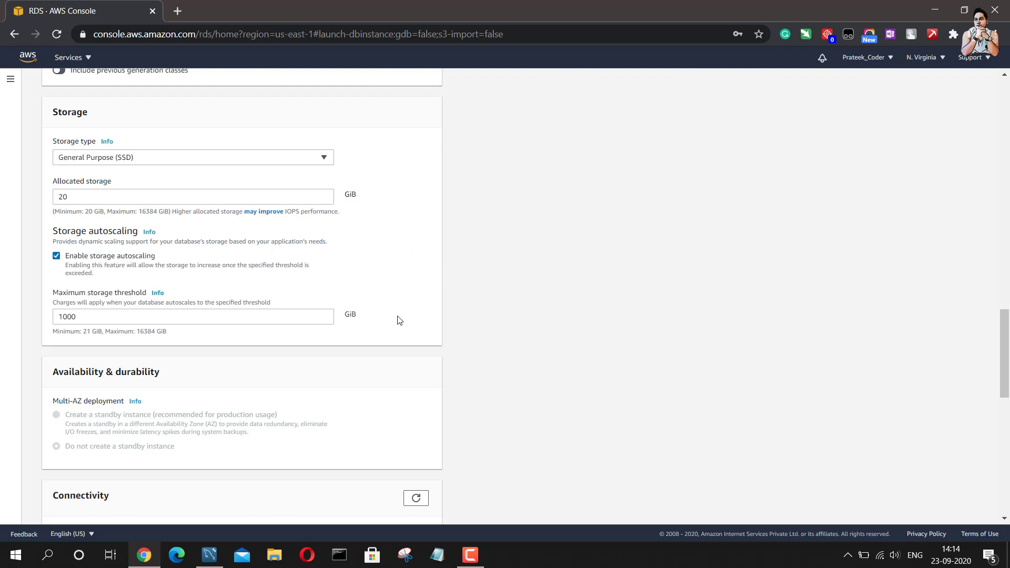
Keep the Default VPC and set Public access to Yes for the new database.
scroll(down, 3)
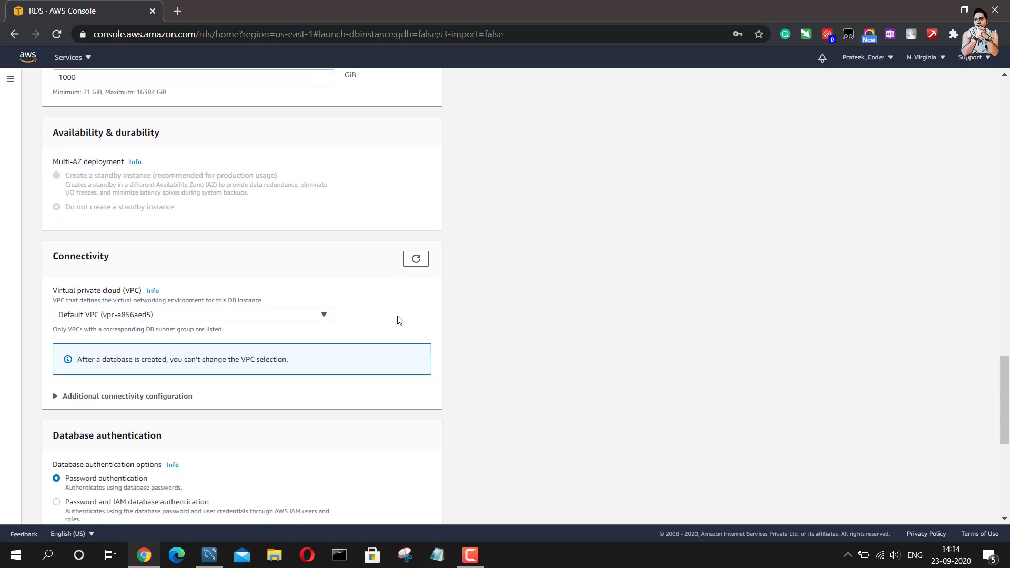
scroll(down, 3)
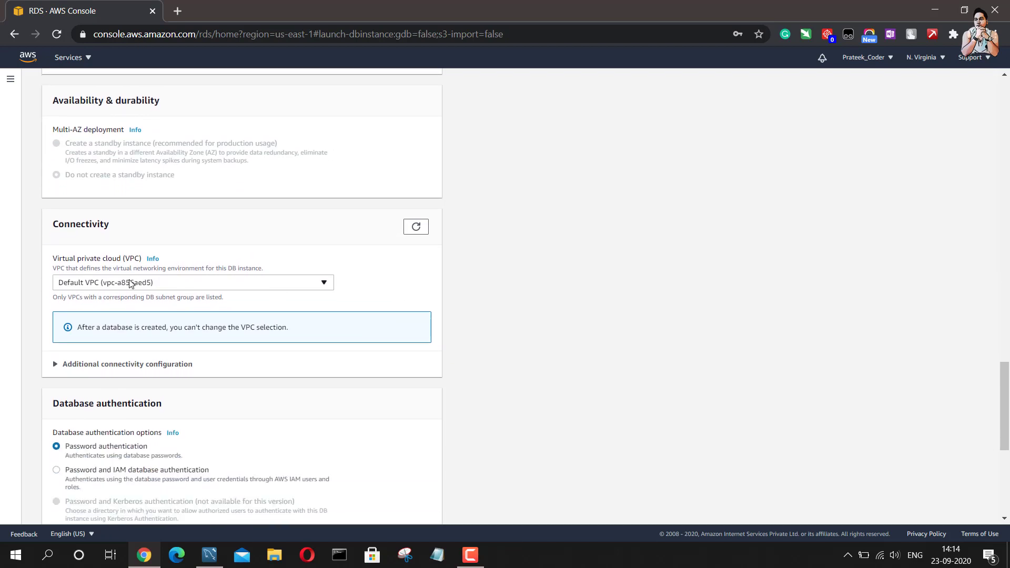
click(192, 282)
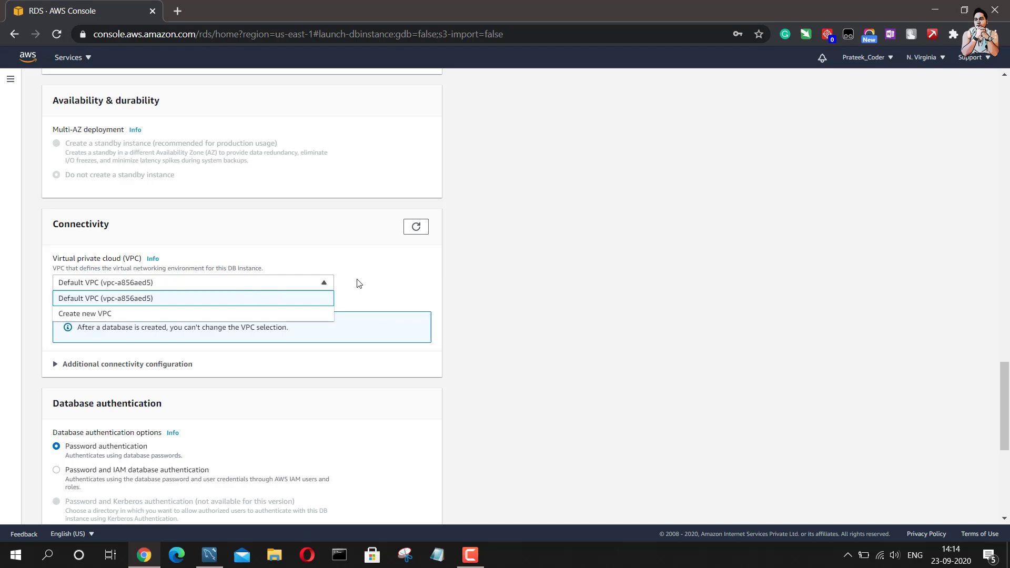
mouse_move(301, 286)
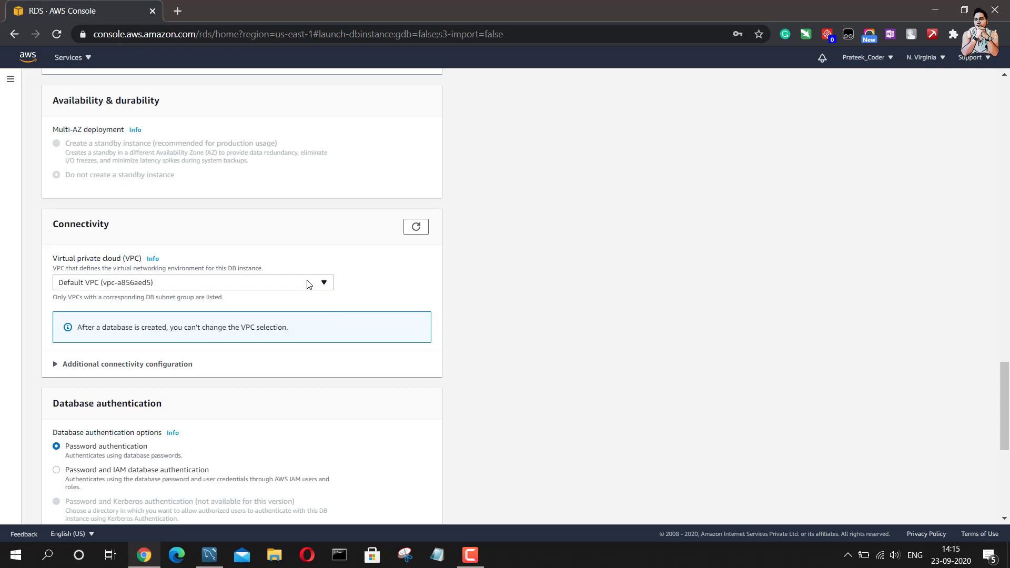
scroll(down, 3)
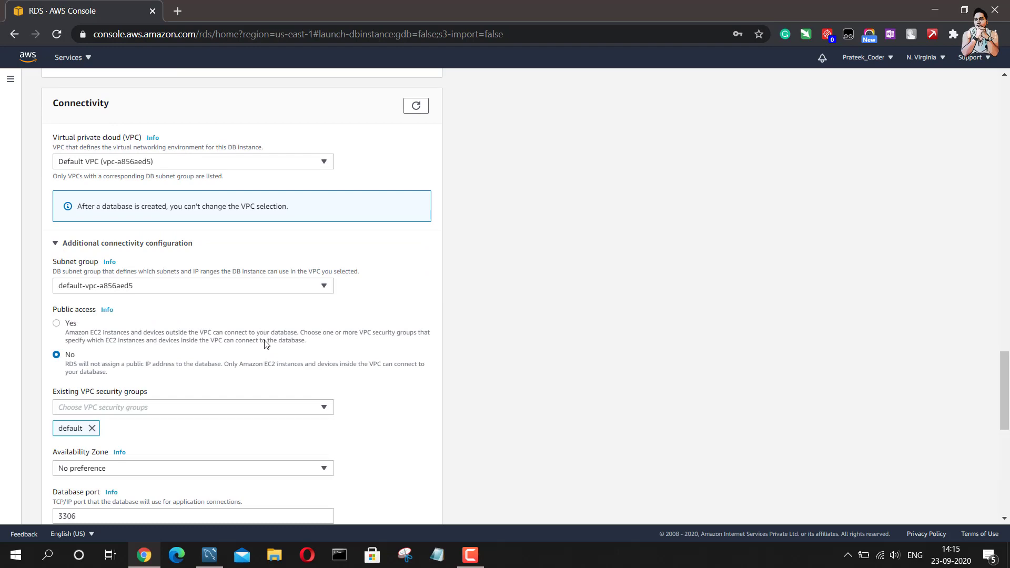
scroll(down, 3)
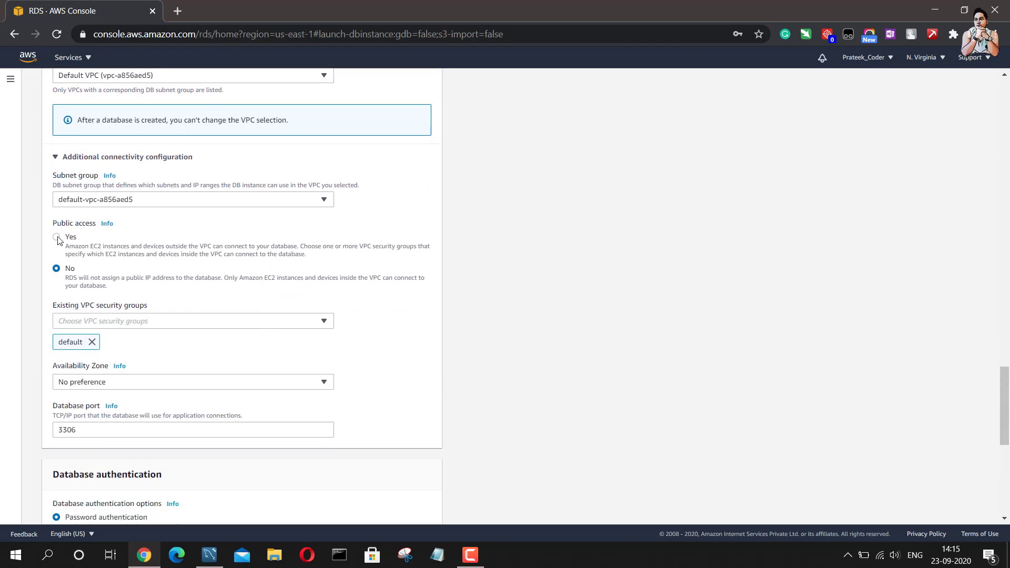
click(56, 237)
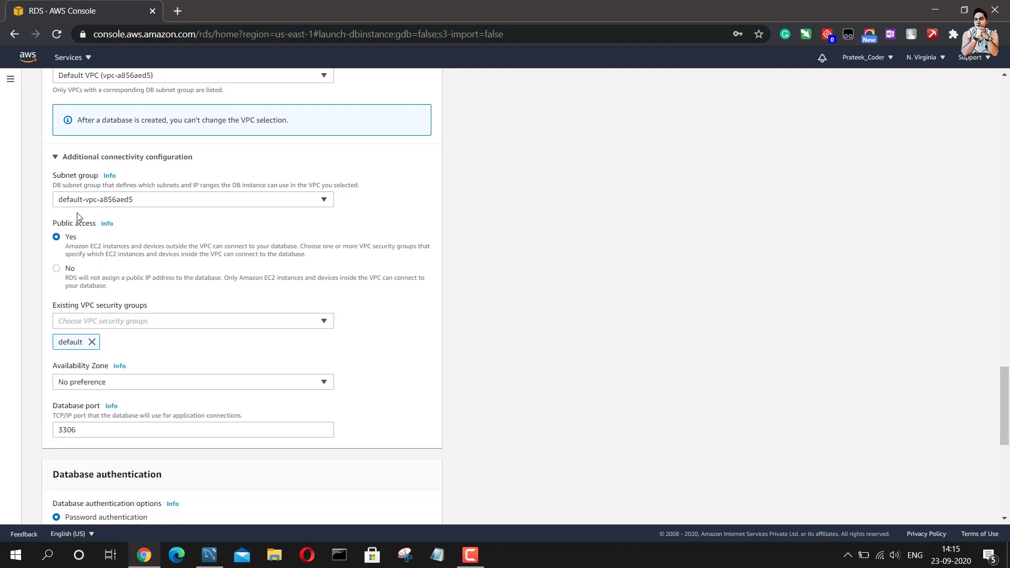
mouse_move(72, 250)
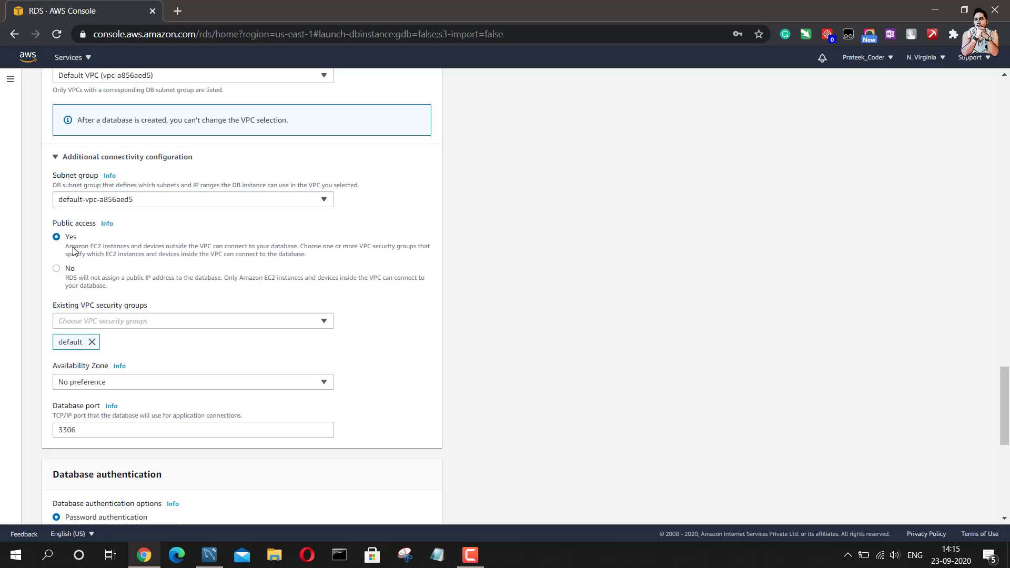
mouse_move(270, 232)
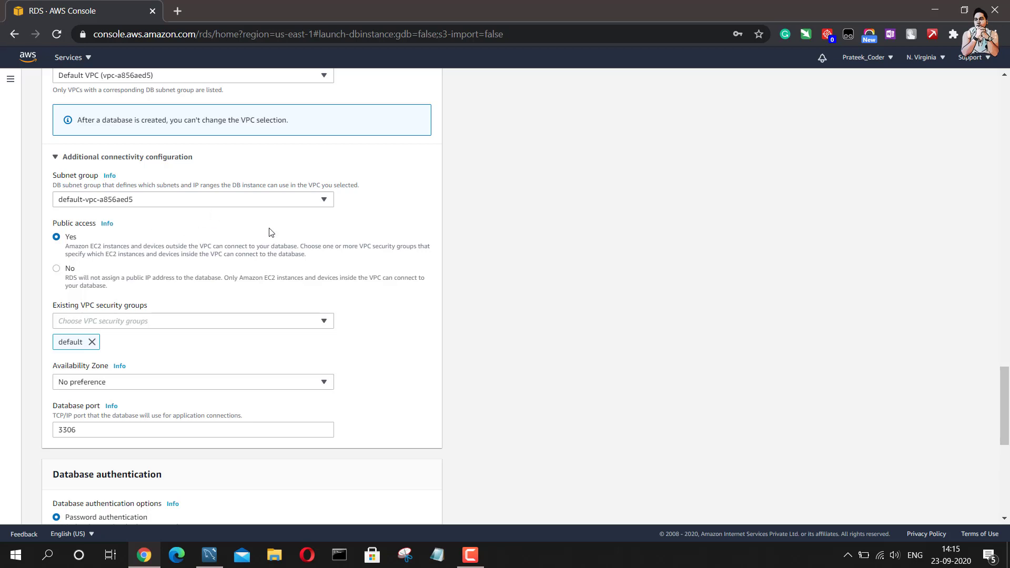
scroll(down, 3)
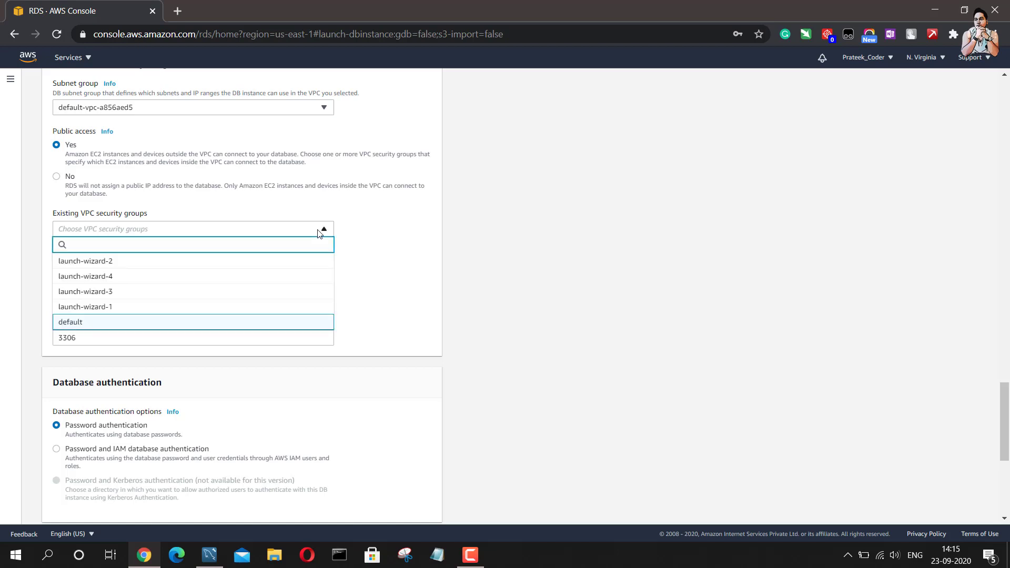
mouse_move(213, 307)
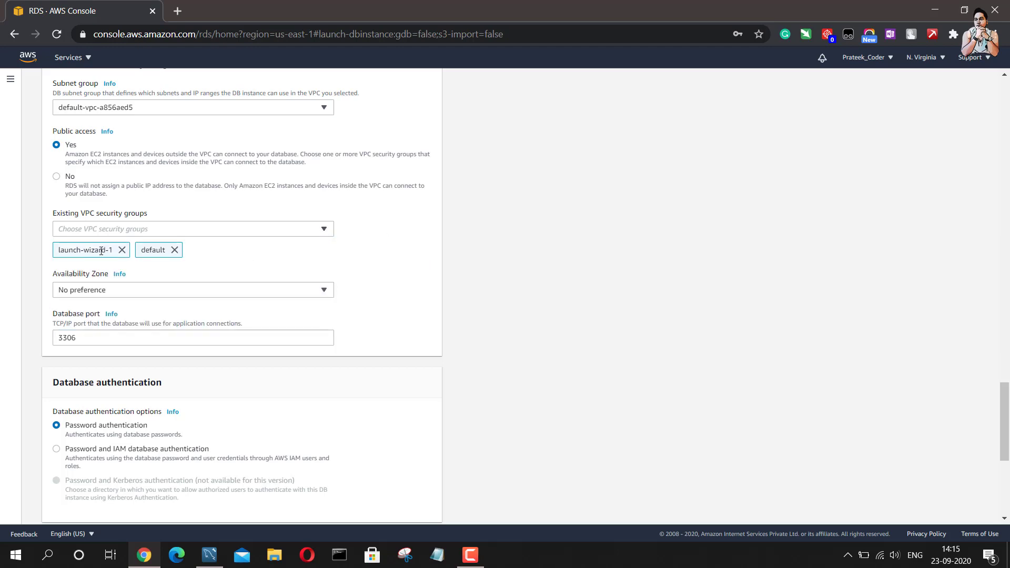
mouse_move(242, 250)
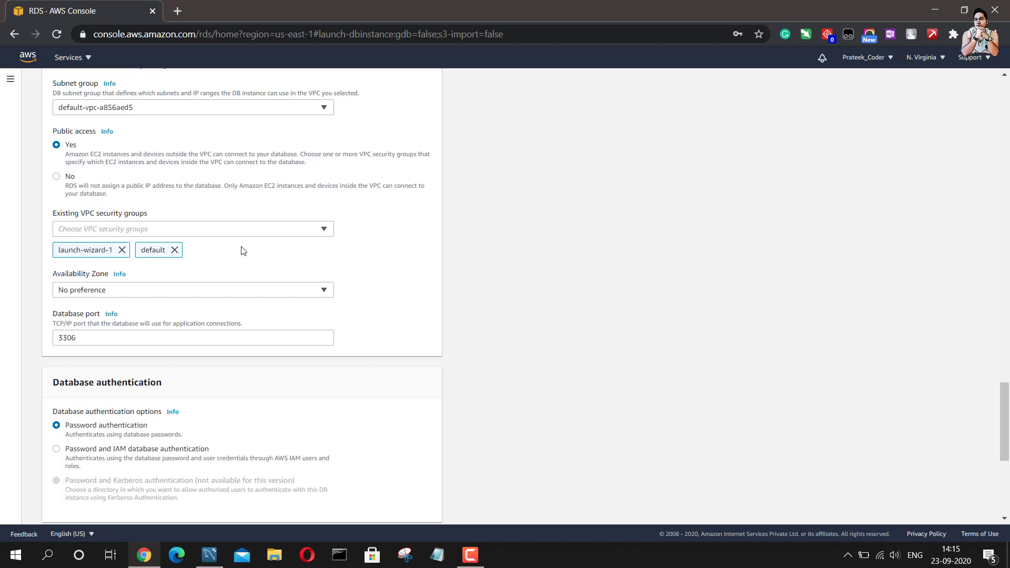
mouse_move(140, 251)
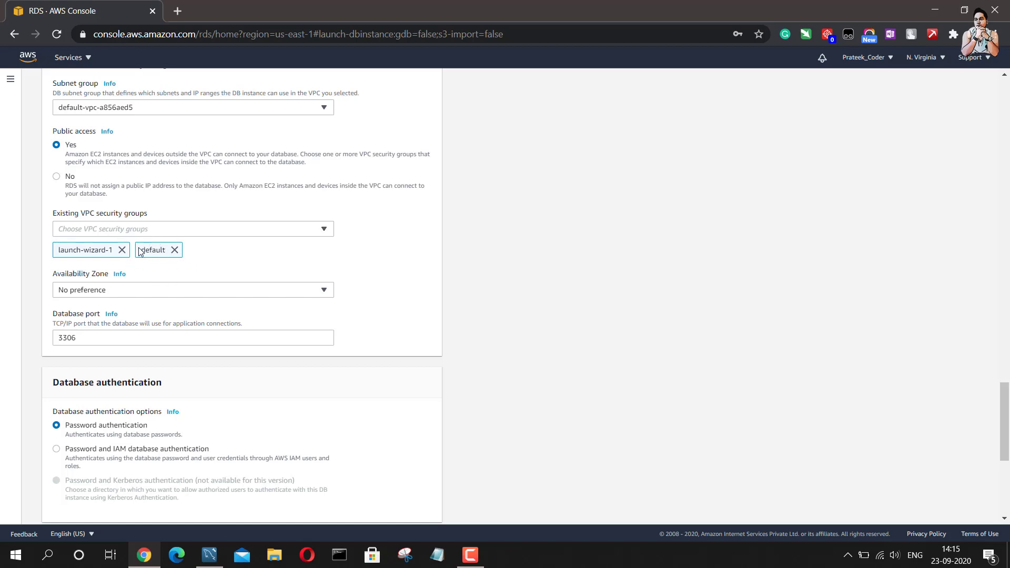
mouse_move(279, 267)
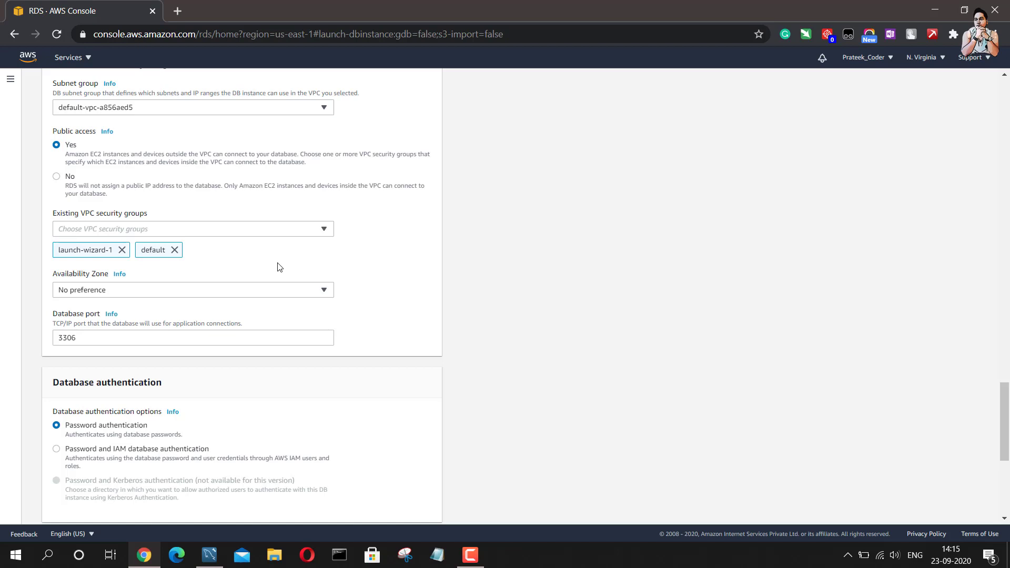
mouse_move(274, 267)
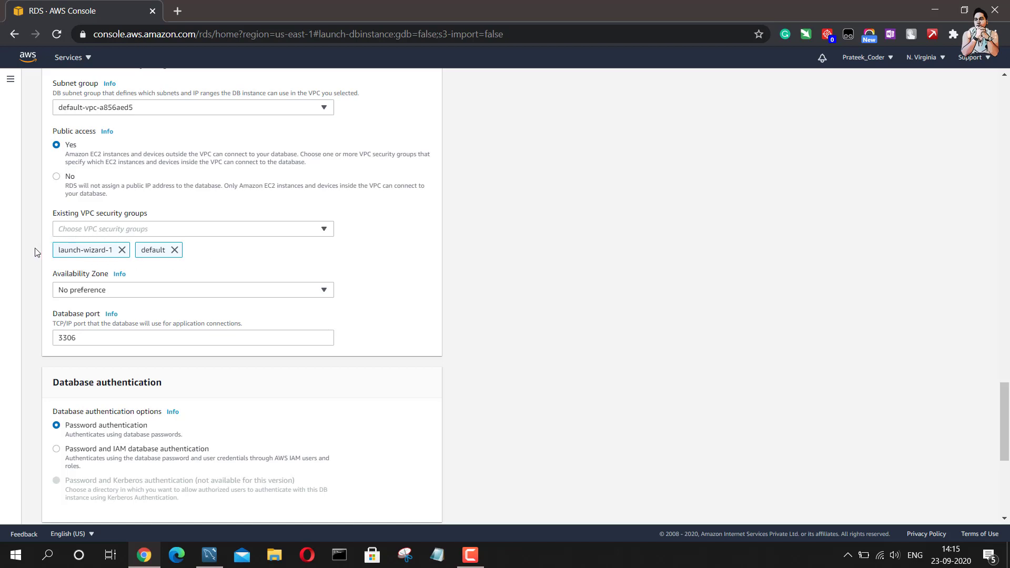
mouse_move(146, 248)
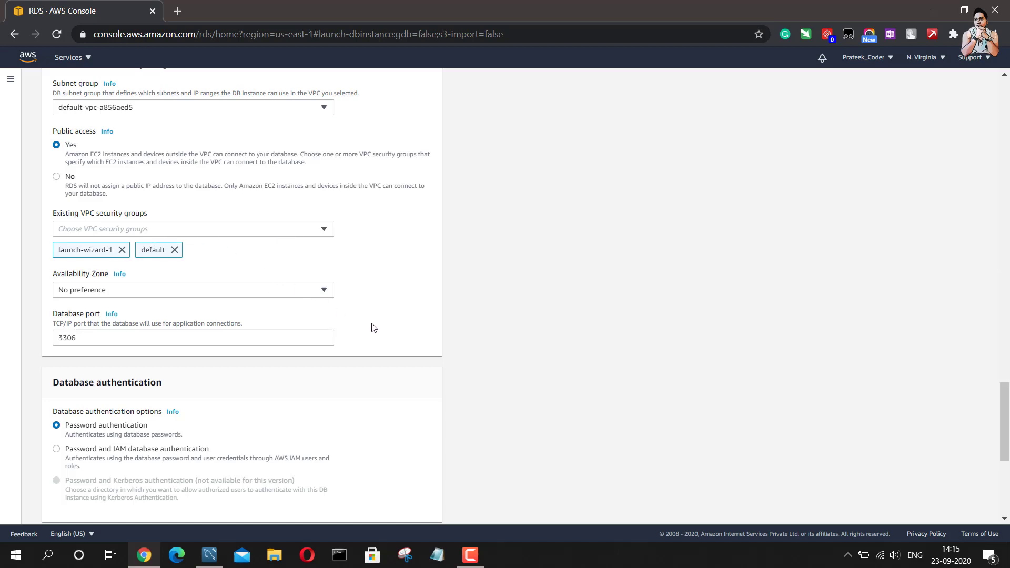
click(192, 289)
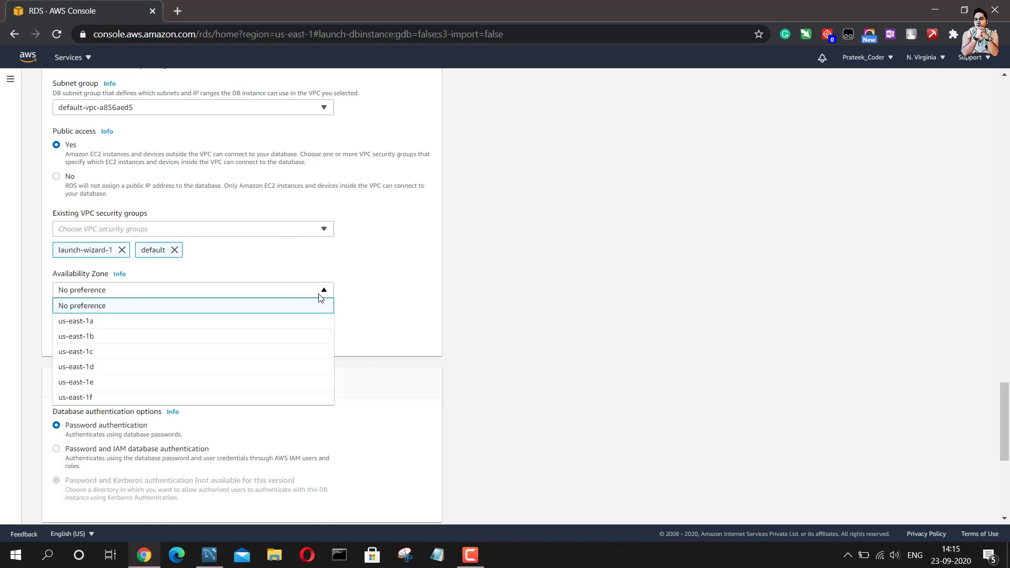
click(82, 306)
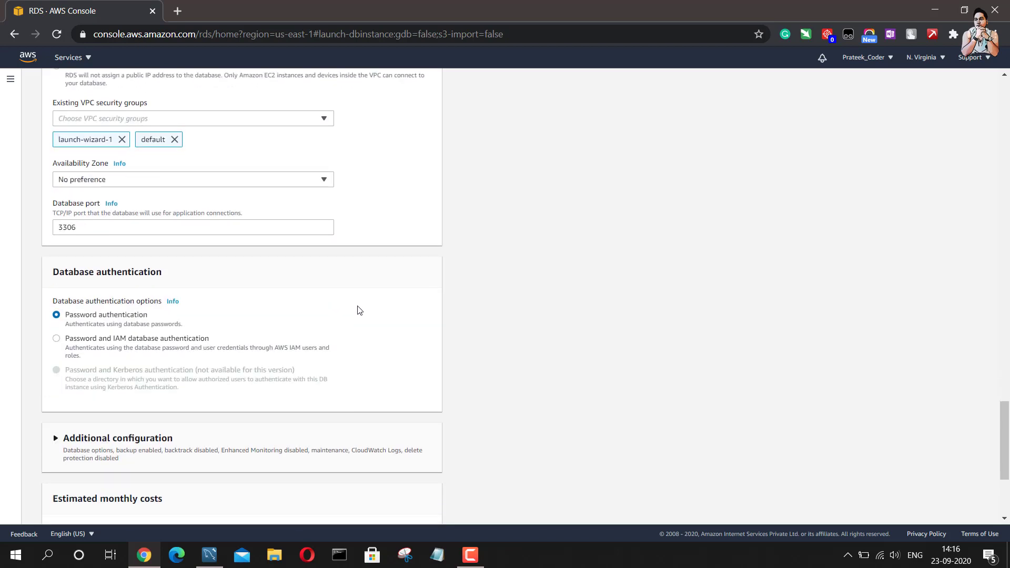
scroll(down, 3)
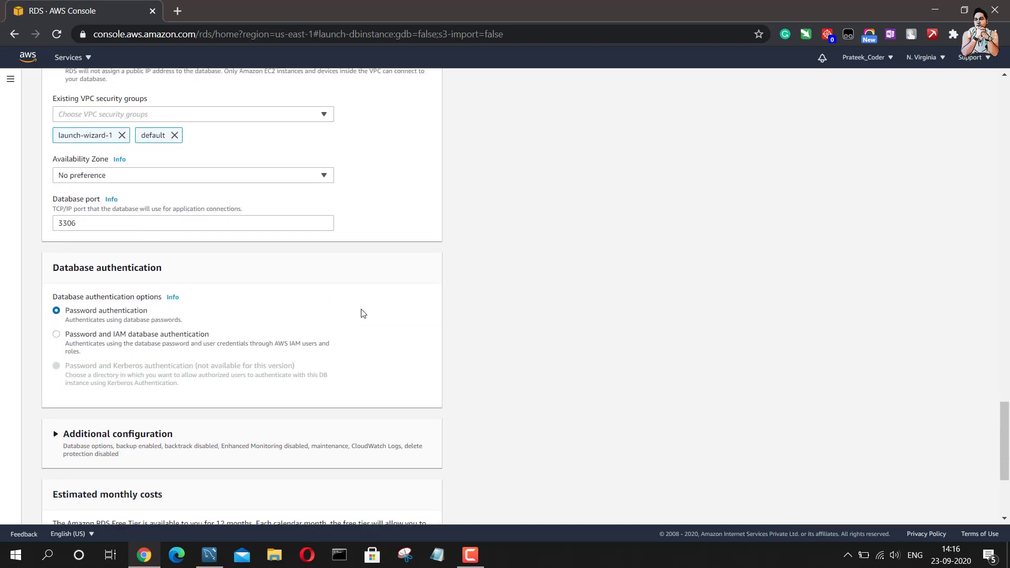
scroll(down, 3)
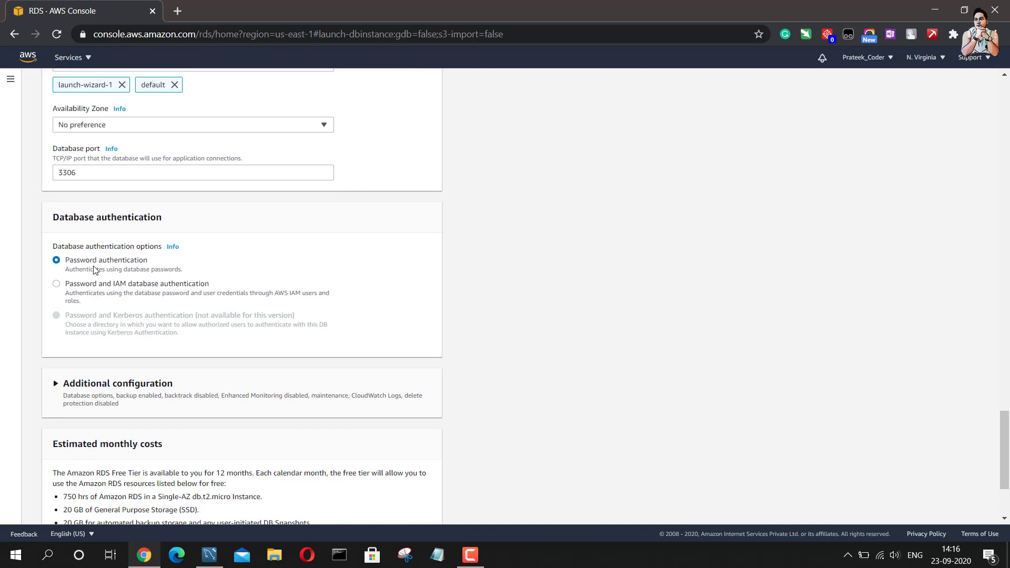
scroll(down, 3)
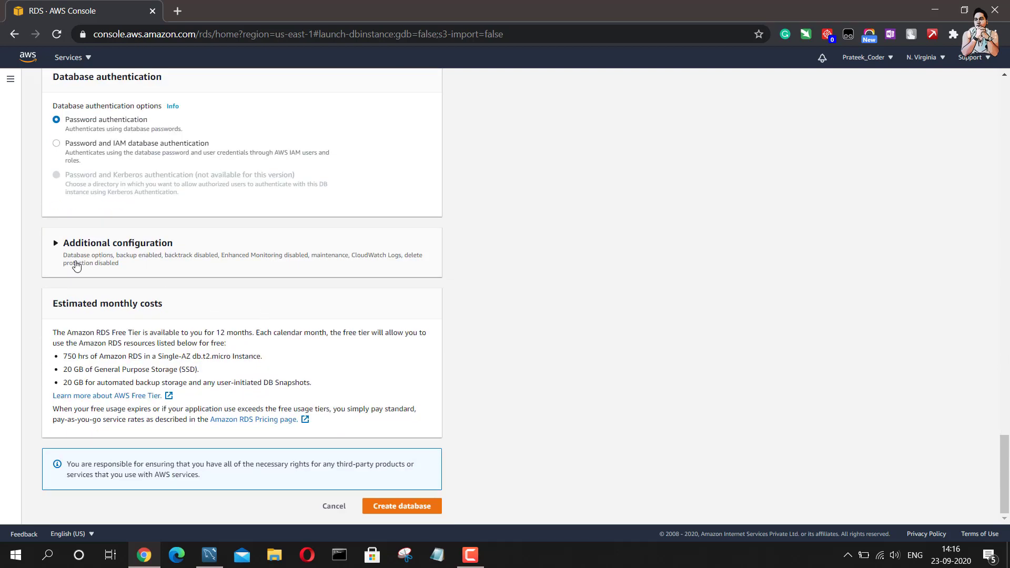
Name the initial database Prateek, keep backup and maintenance defaults, and submit Create database.
click(56, 243)
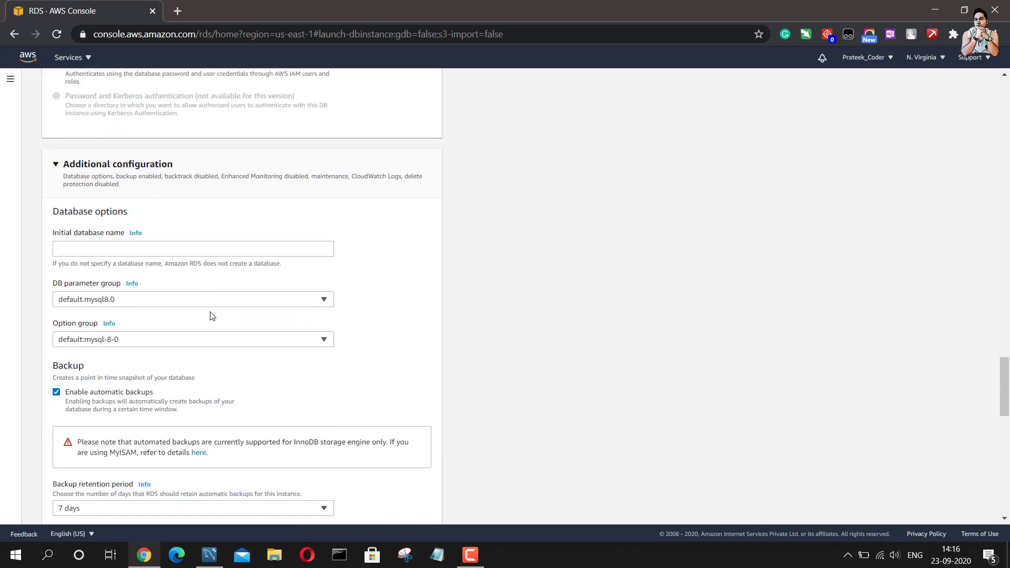
click(191, 248)
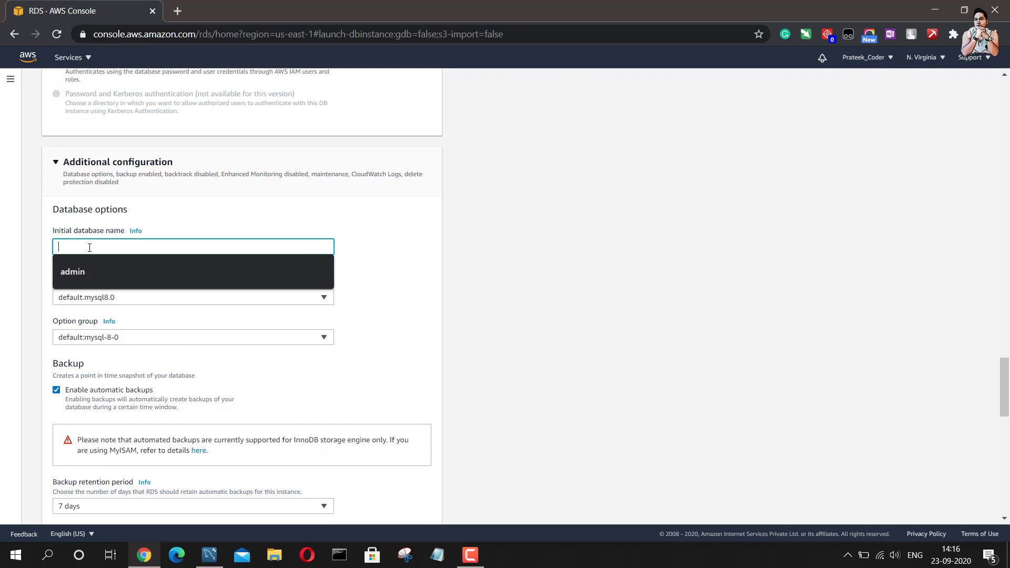
text(Prateek)
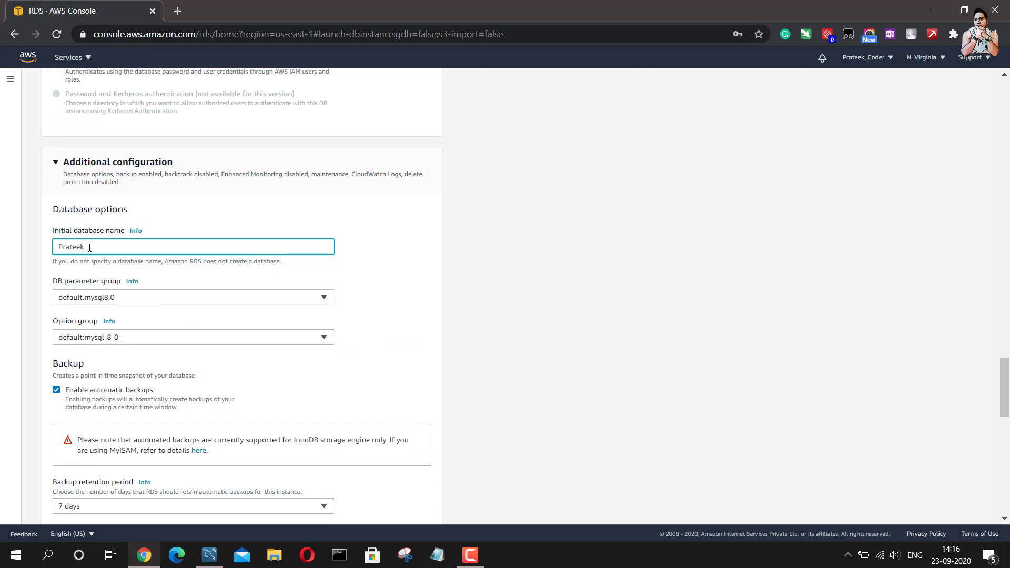
scroll(down, 3)
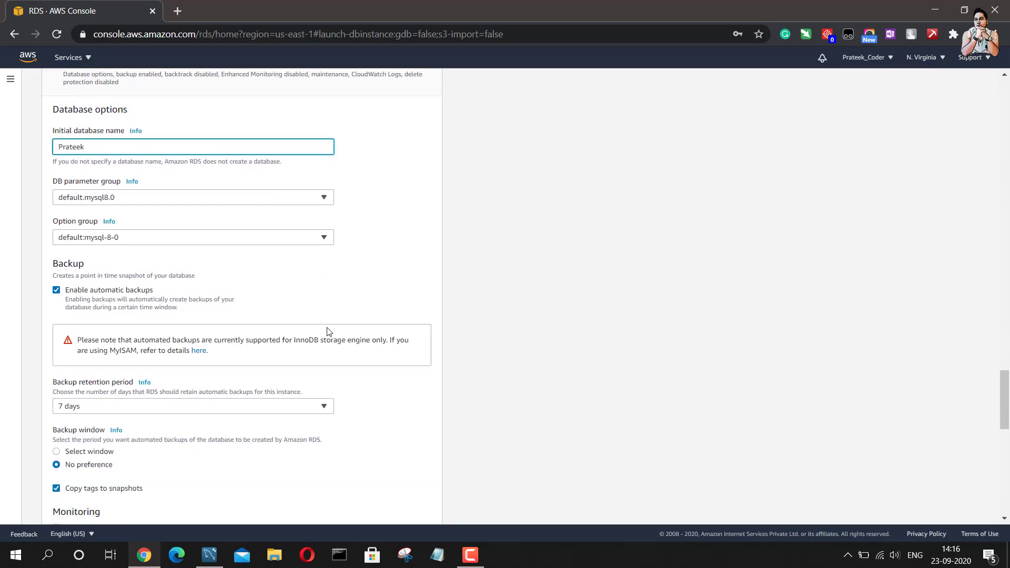
scroll(down, 3)
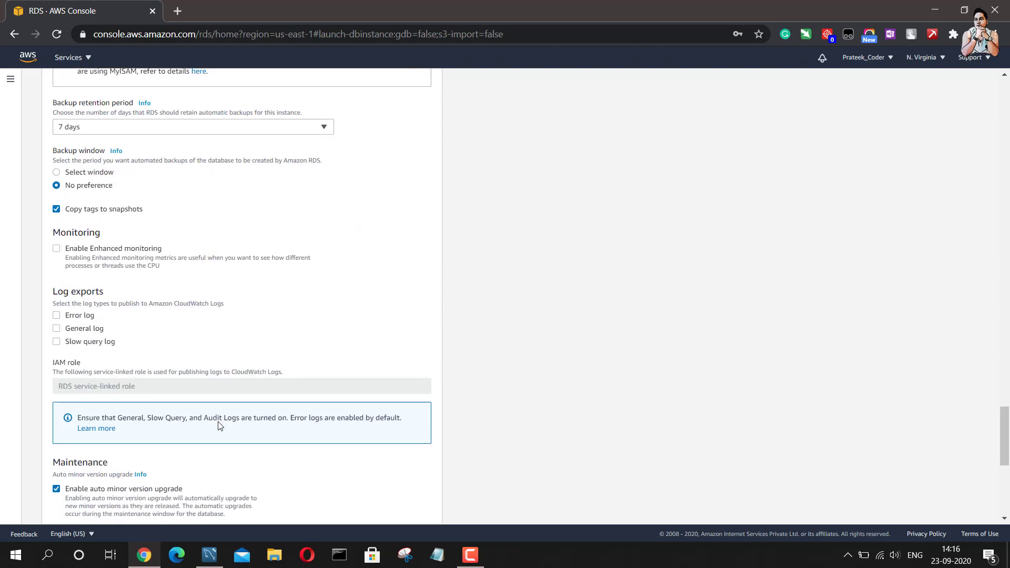
scroll(down, 3)
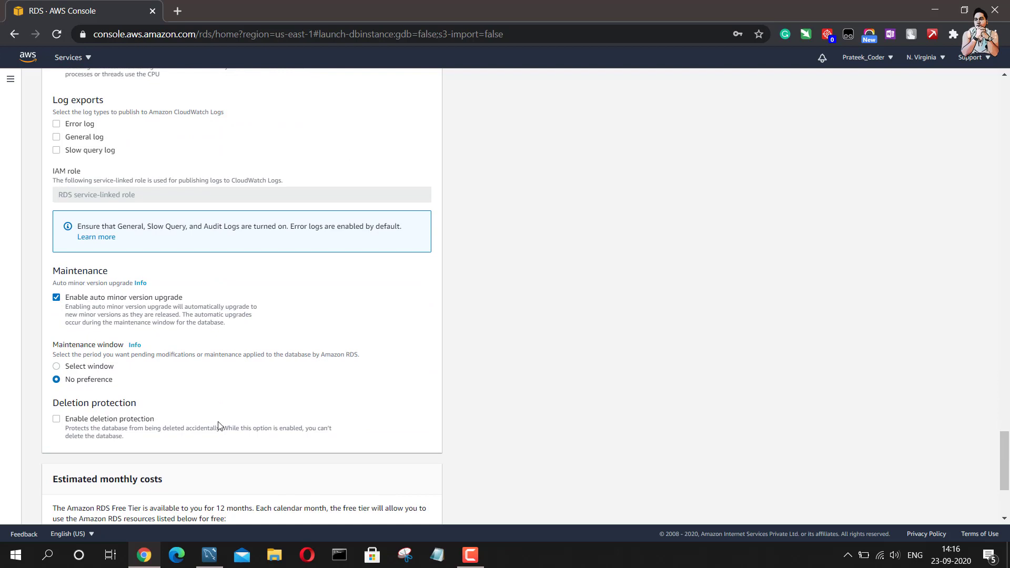
scroll(down, 3)
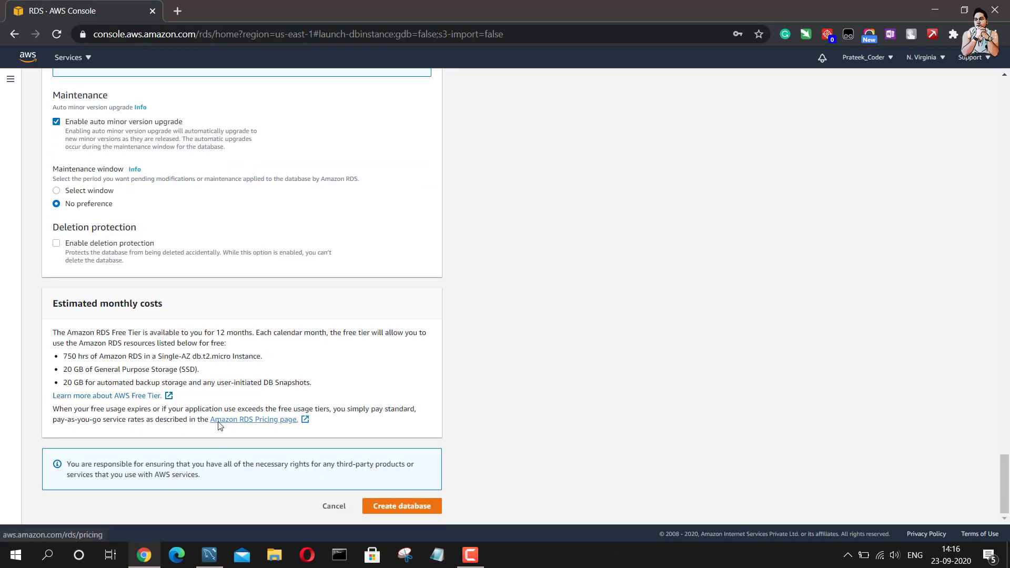
click(401, 507)
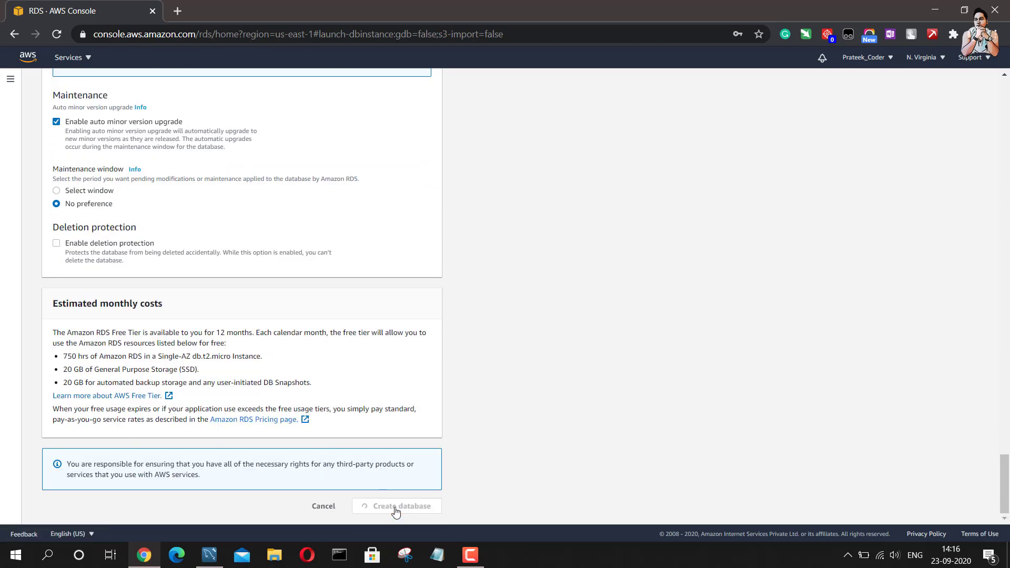
Watch prateektest listed as Creating in us-east-1f beside the available prateek instance.
click(397, 506)
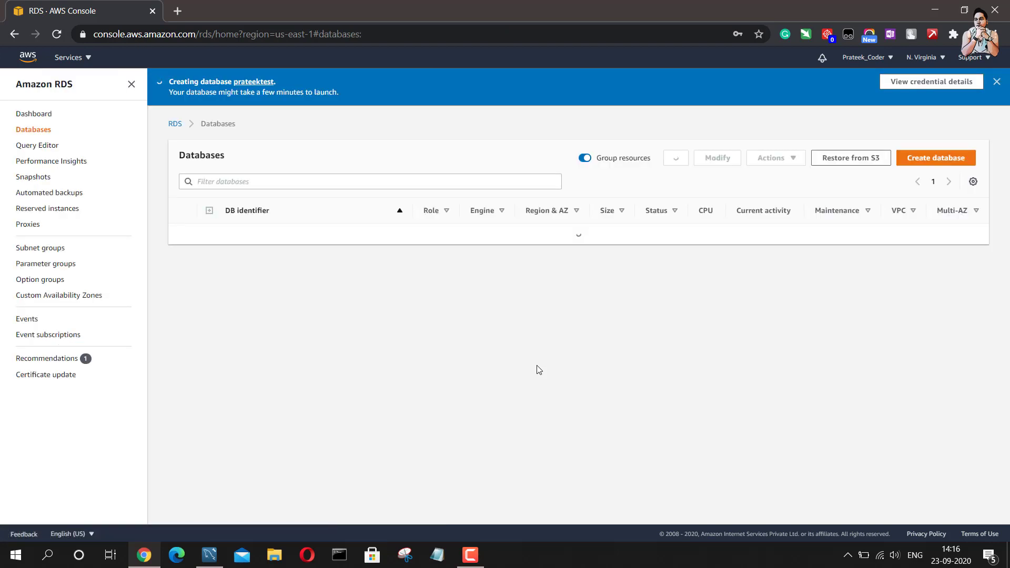
click(676, 157)
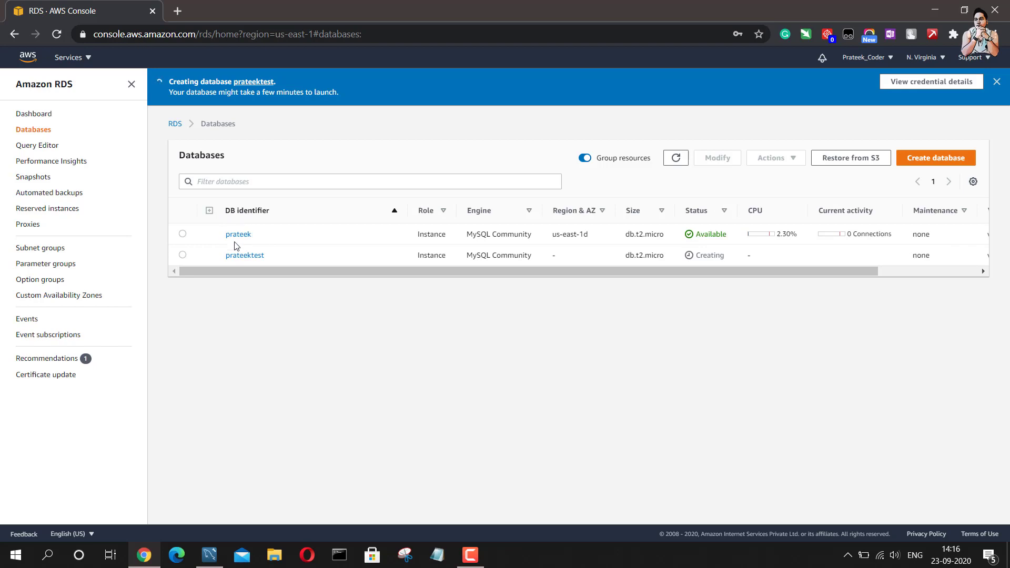
mouse_move(672, 233)
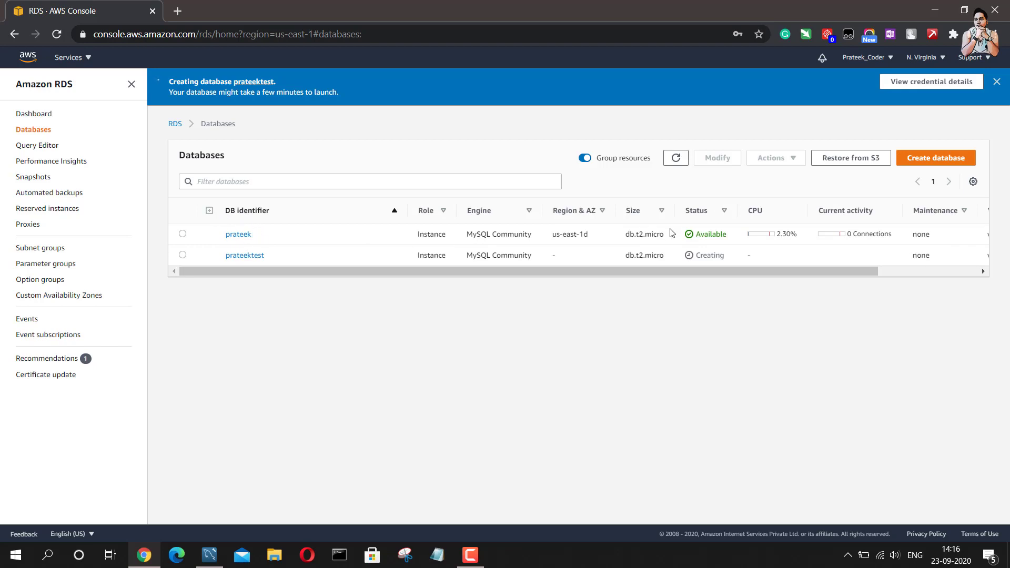
mouse_move(683, 221)
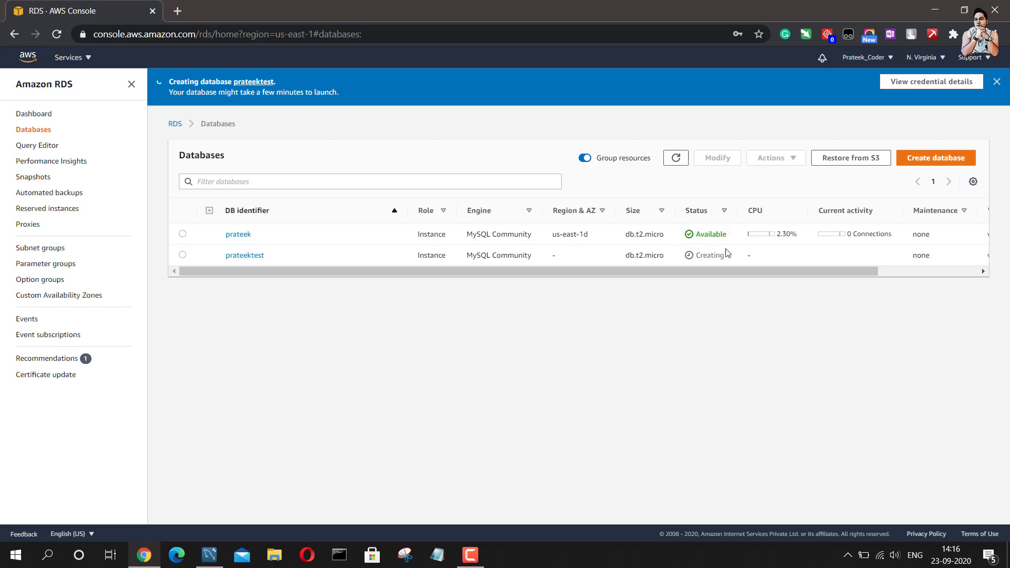
mouse_move(777, 237)
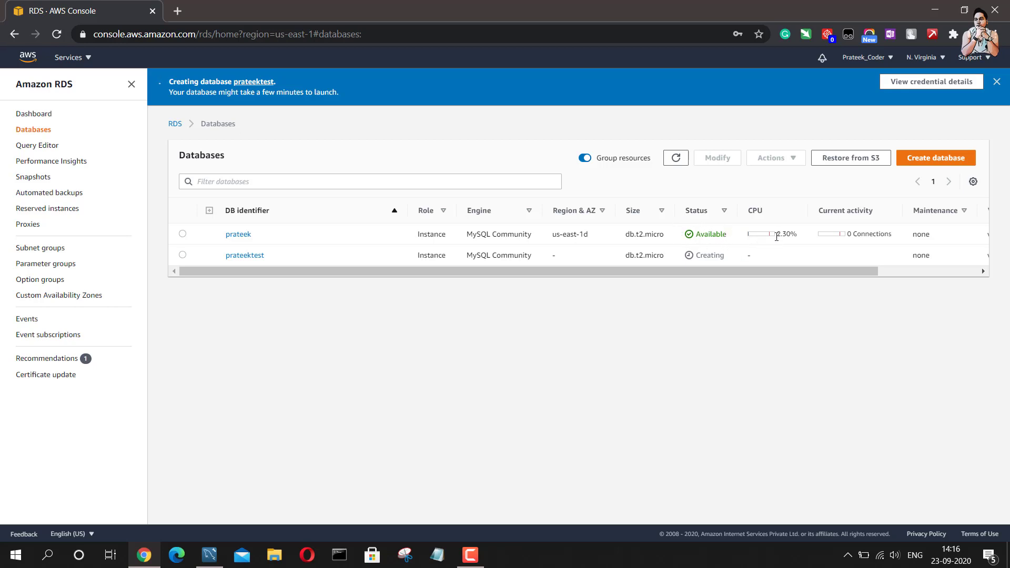
mouse_move(799, 247)
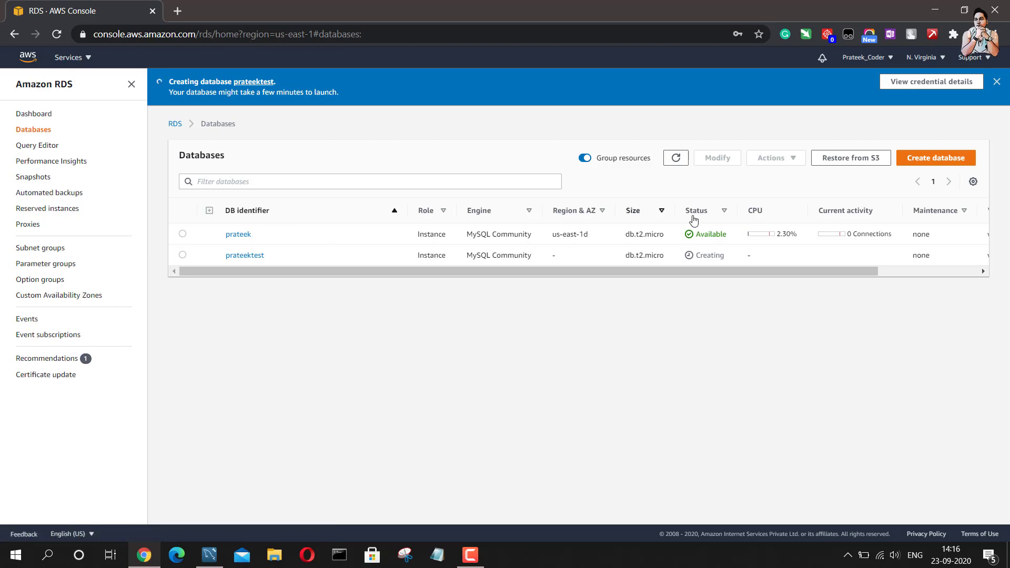
mouse_move(868, 243)
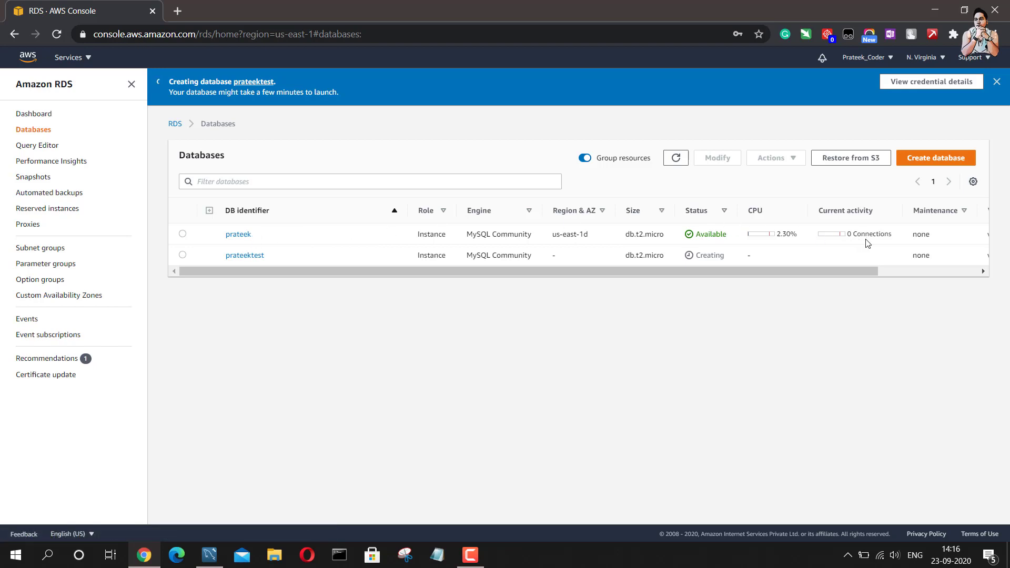
mouse_move(245, 254)
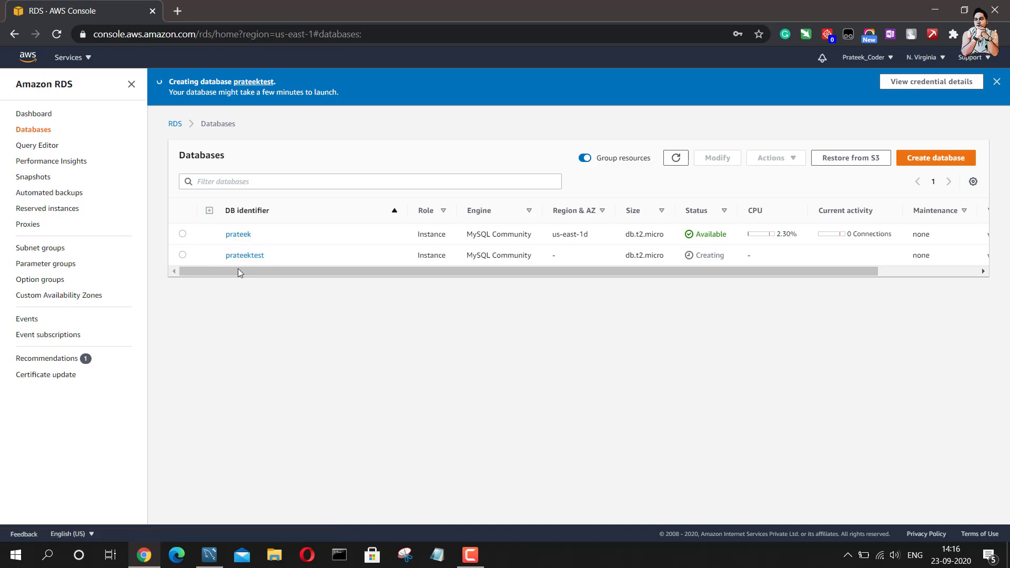
mouse_move(709, 251)
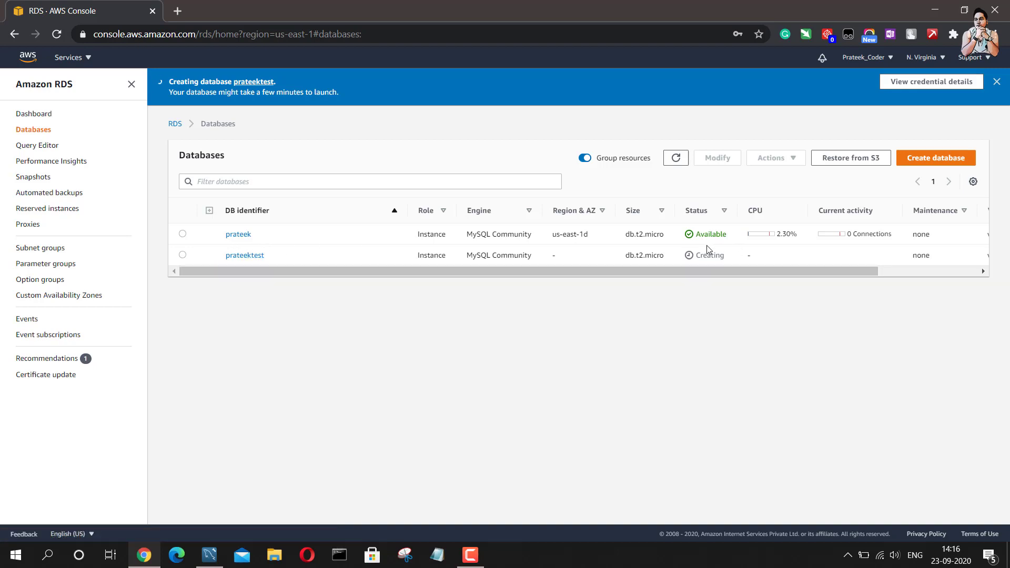
mouse_move(702, 270)
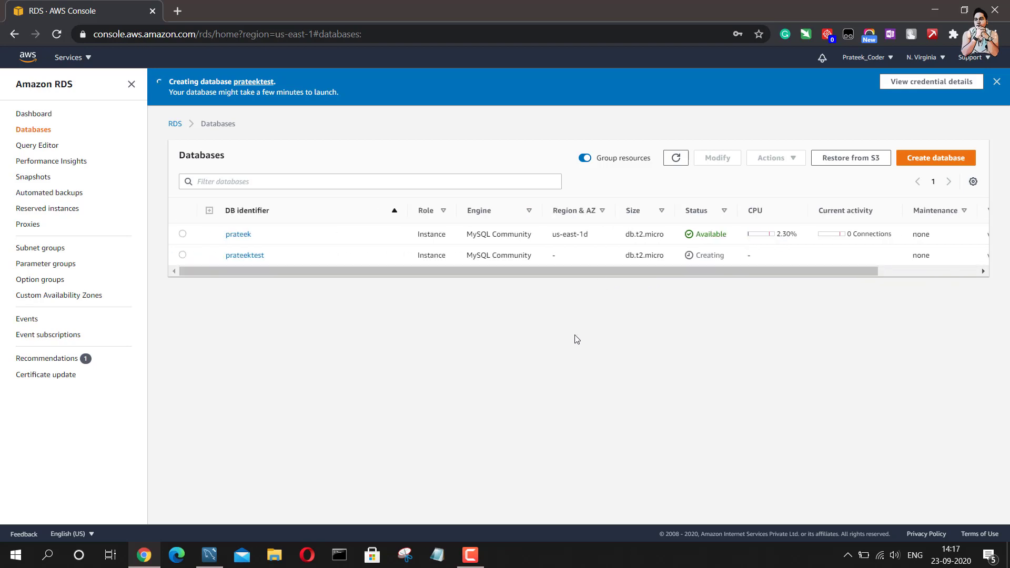
click(470, 555)
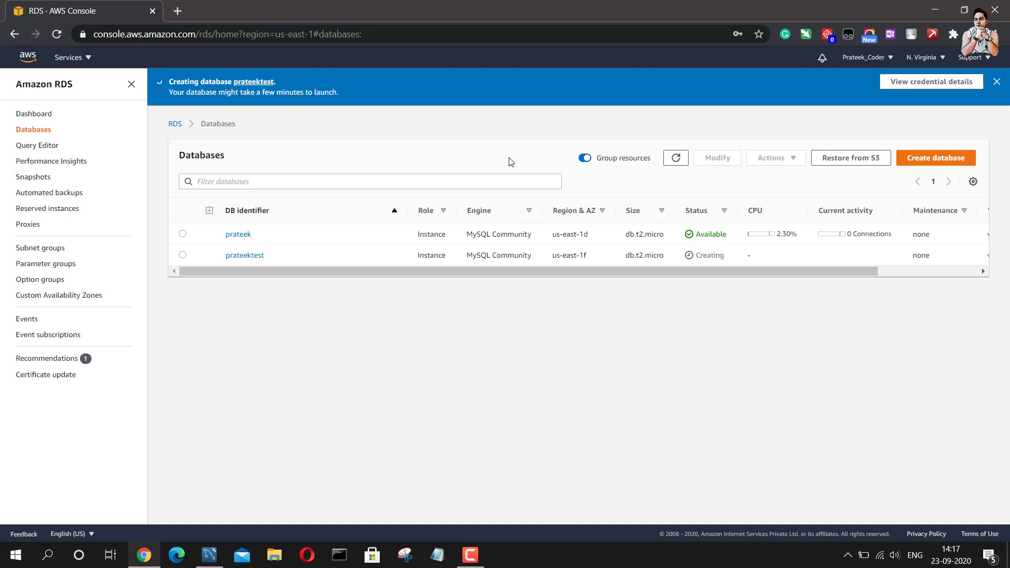
mouse_move(293, 355)
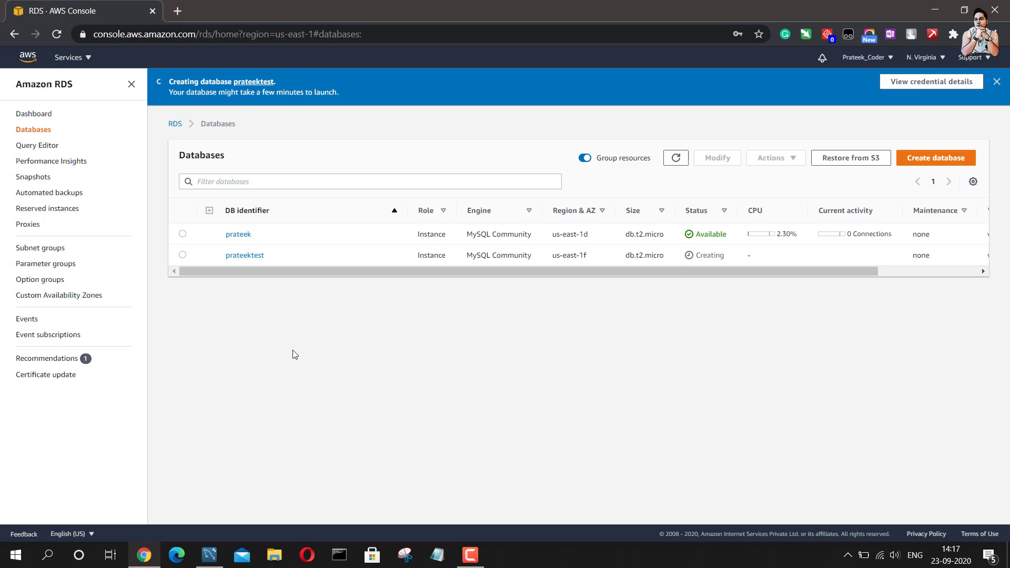
In the saved AWS connection, fetch 10 rows of hourly_air_pollution using LIMIT 10.
click(209, 554)
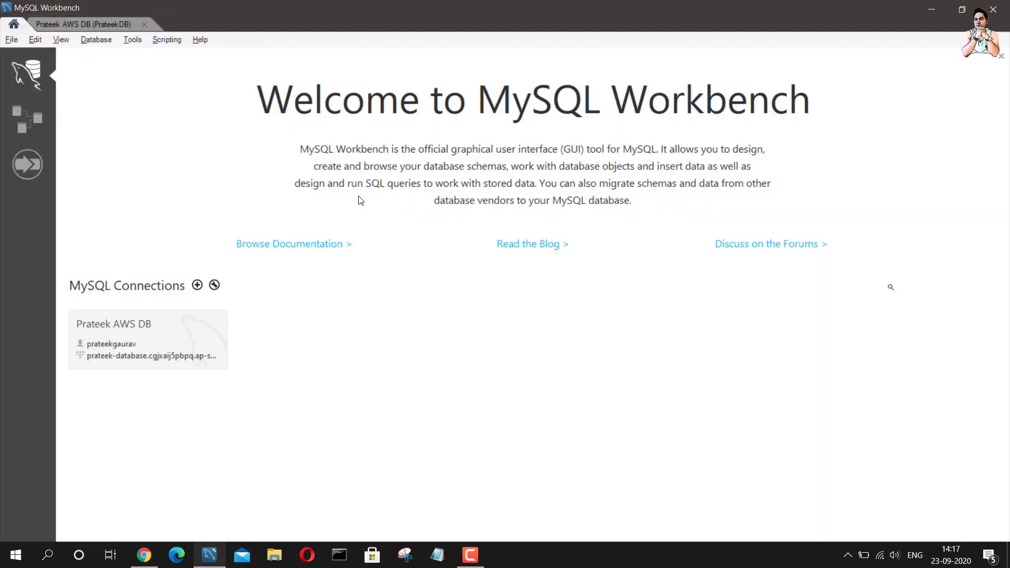
mouse_move(183, 428)
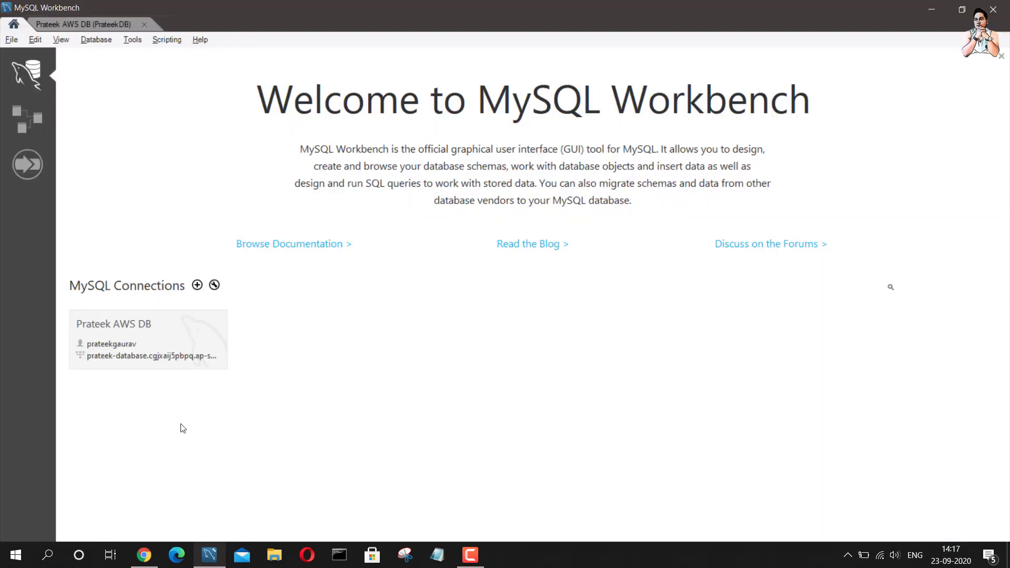
mouse_move(64, 361)
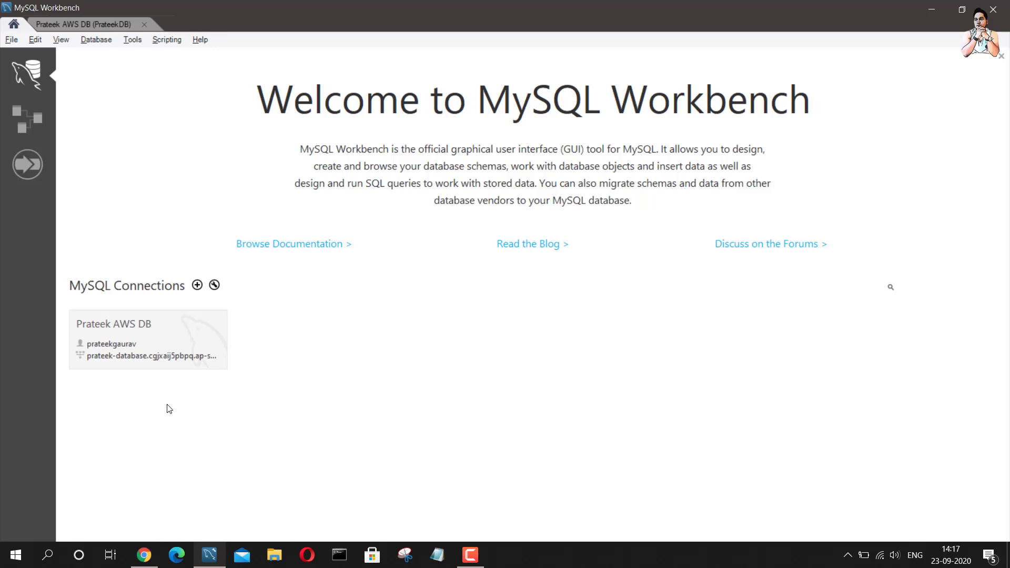
mouse_move(244, 356)
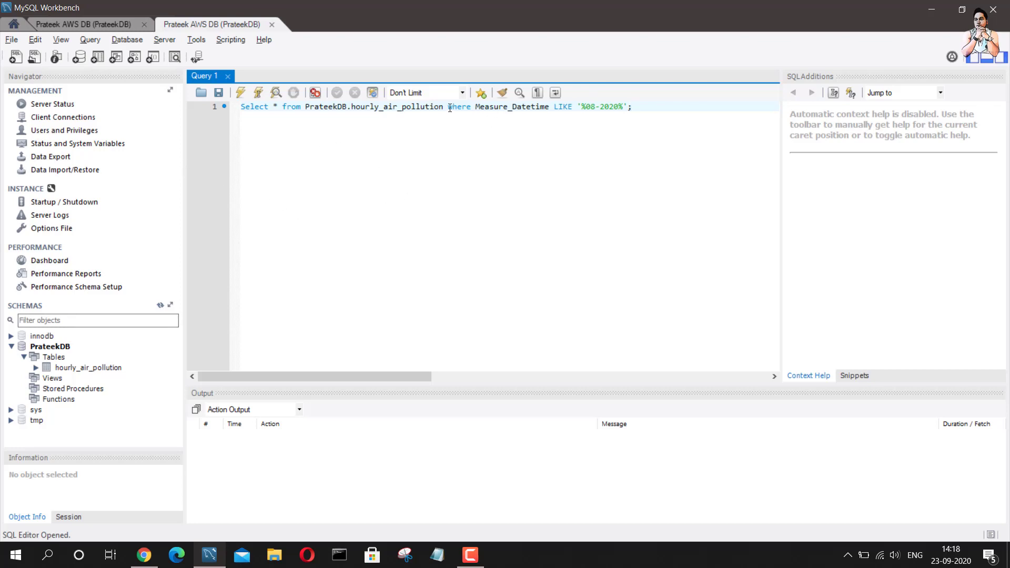
drag(448, 106, 629, 107)
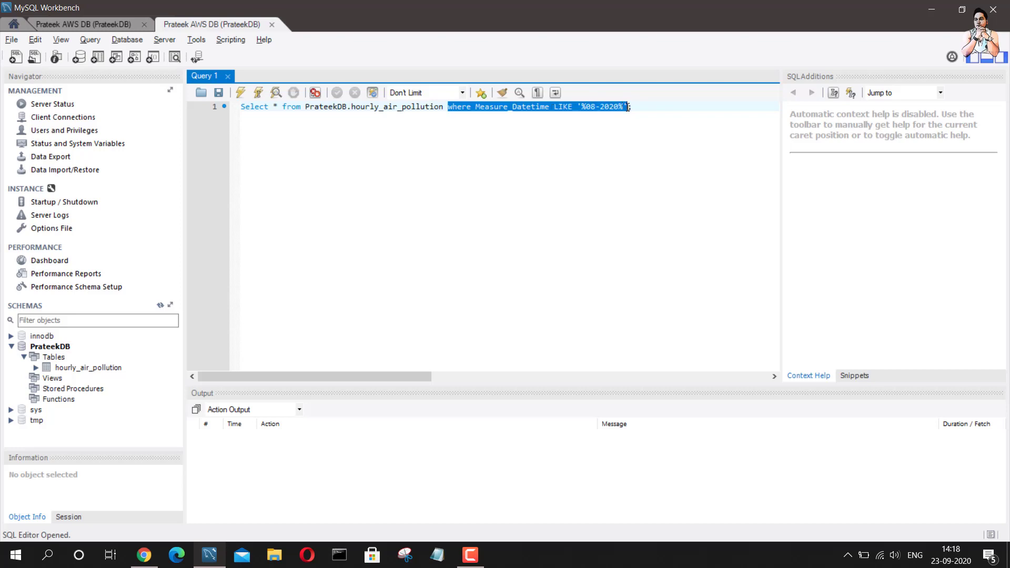
text(limit 10)
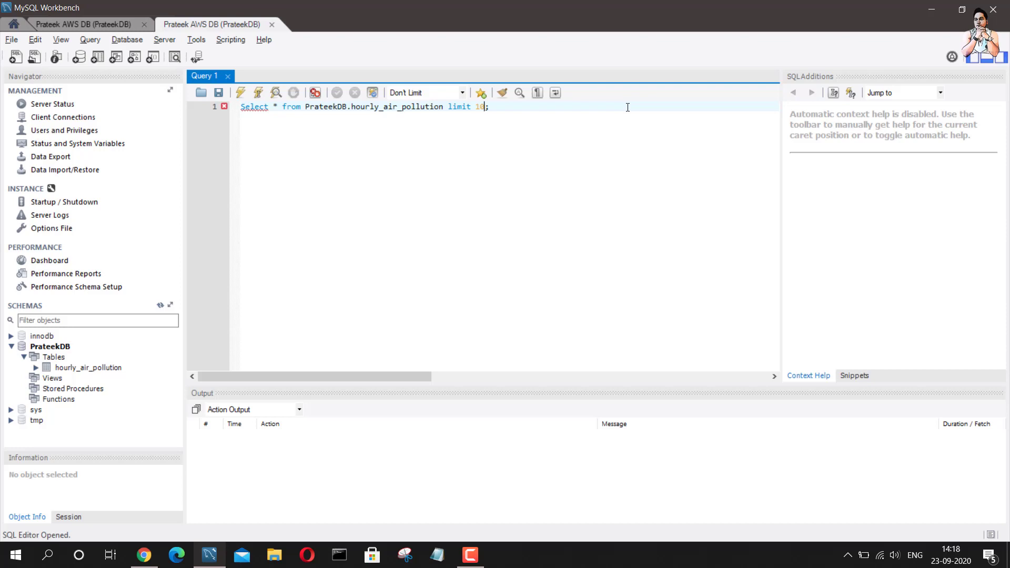
click(240, 92)
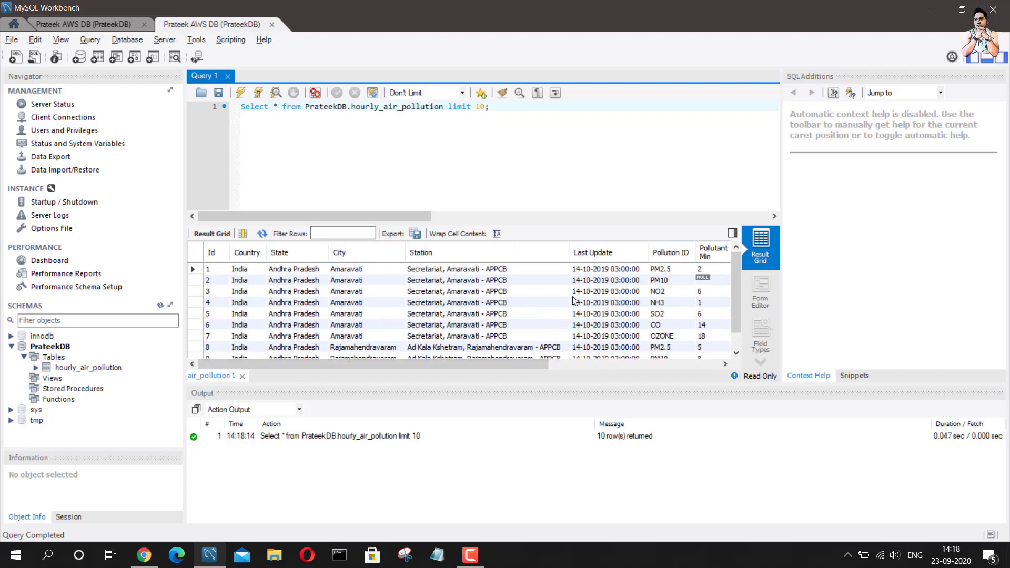
Change the query to SELECT count(*) without a limit and return to the AWS console.
double_click(607, 280)
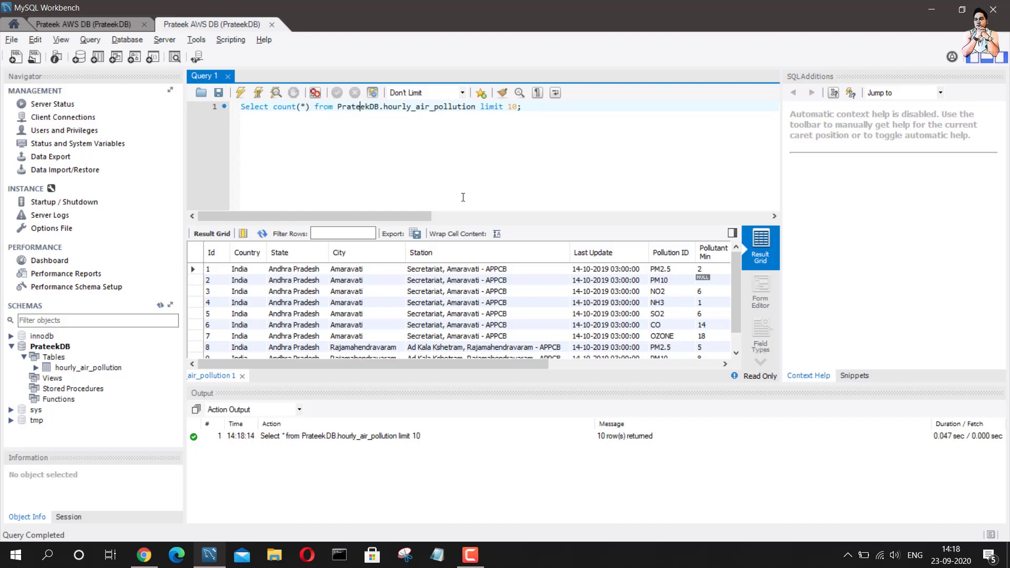
double_click(484, 107)
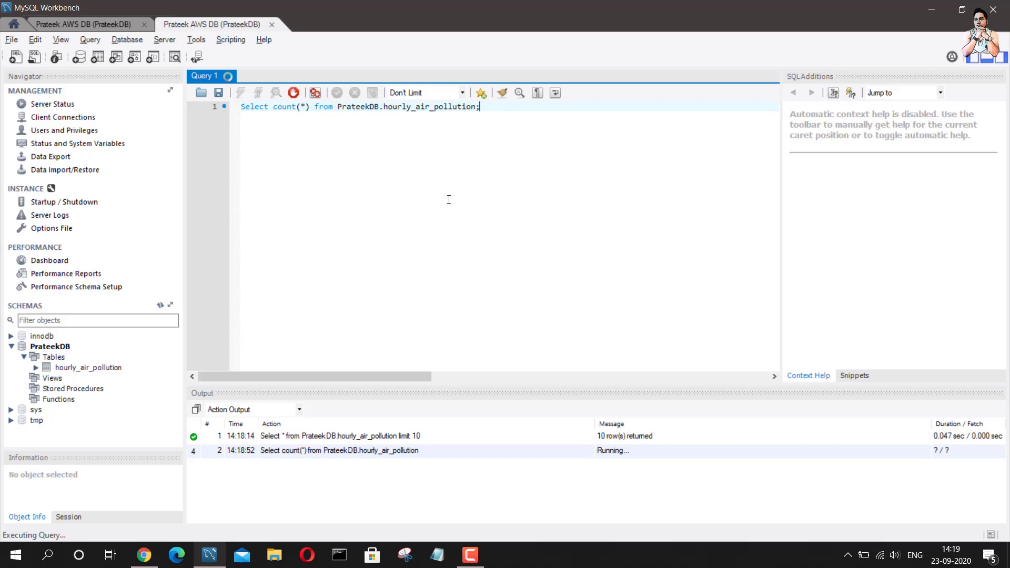
click(144, 559)
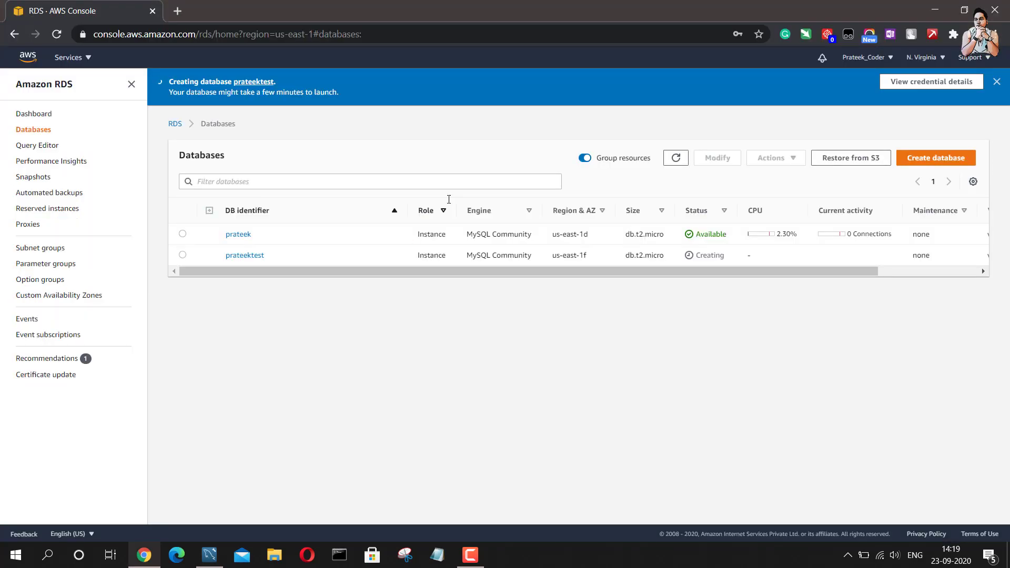
mouse_move(188, 322)
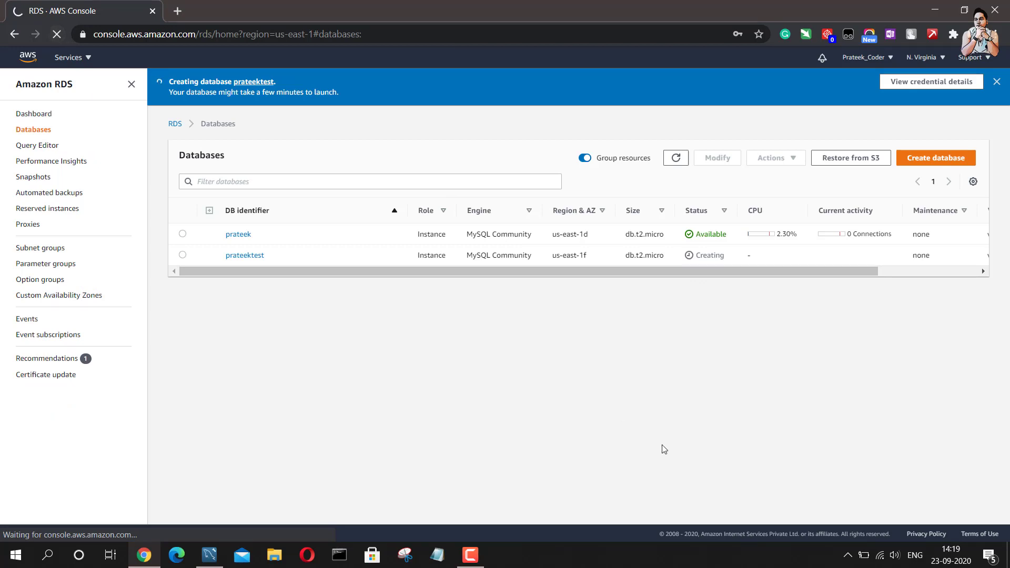
mouse_move(716, 420)
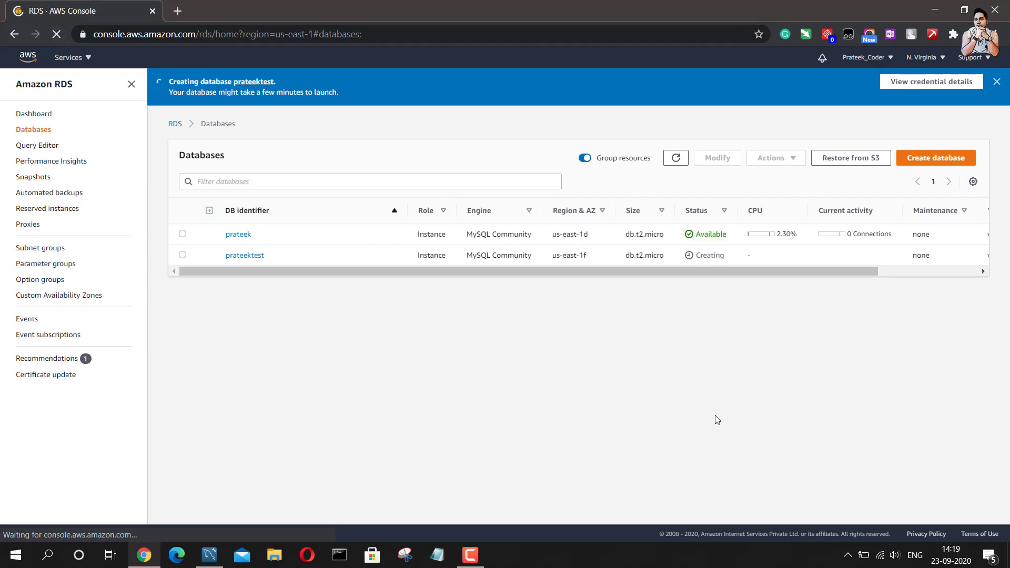
click(997, 82)
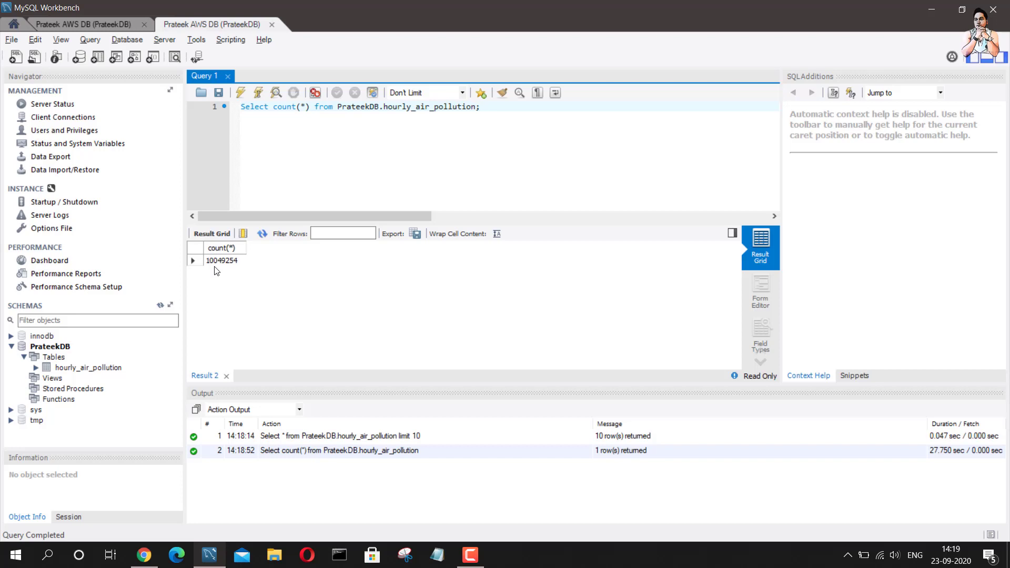
mouse_move(306, 272)
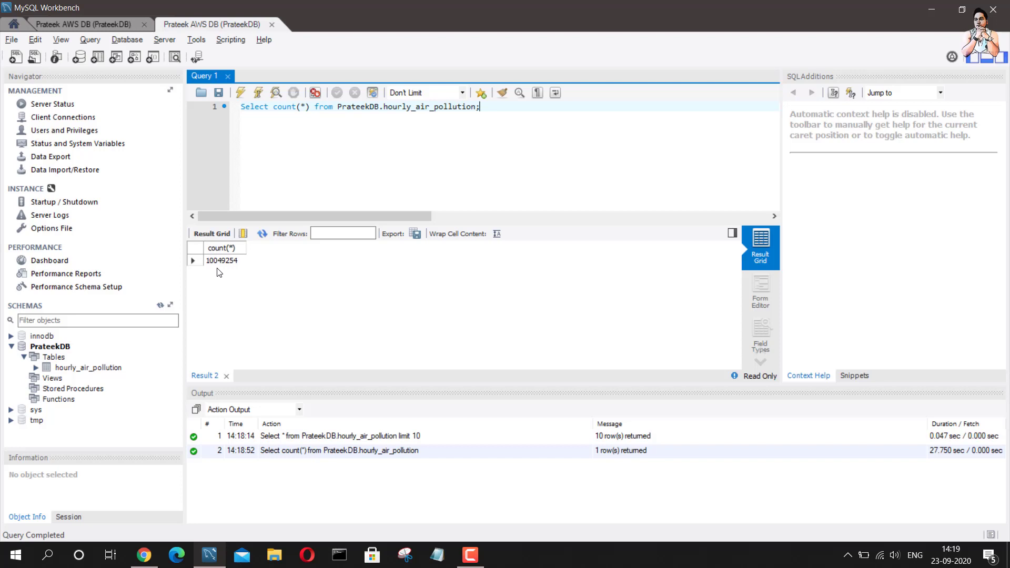
mouse_move(248, 260)
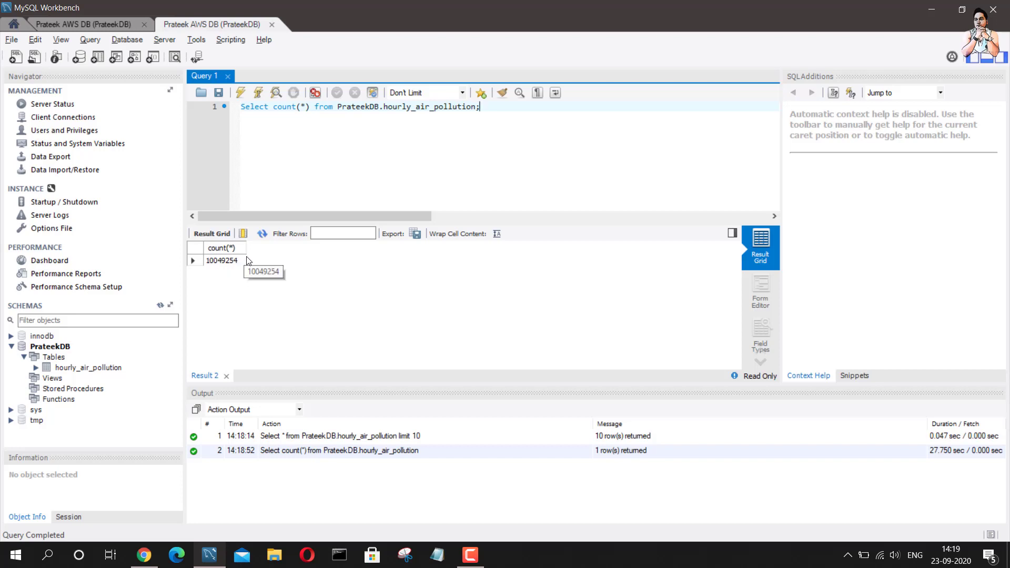
mouse_move(532, 184)
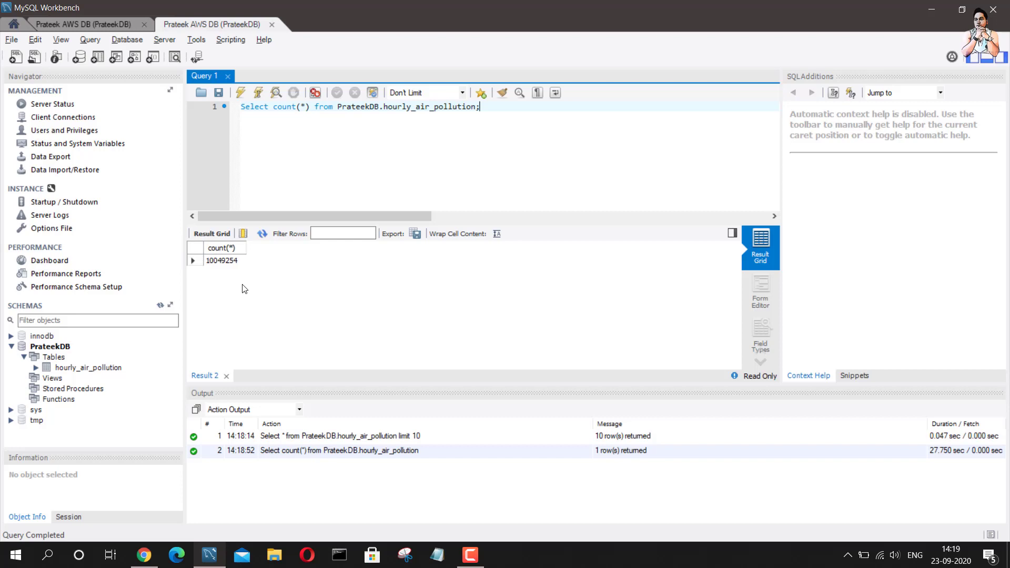
mouse_move(239, 265)
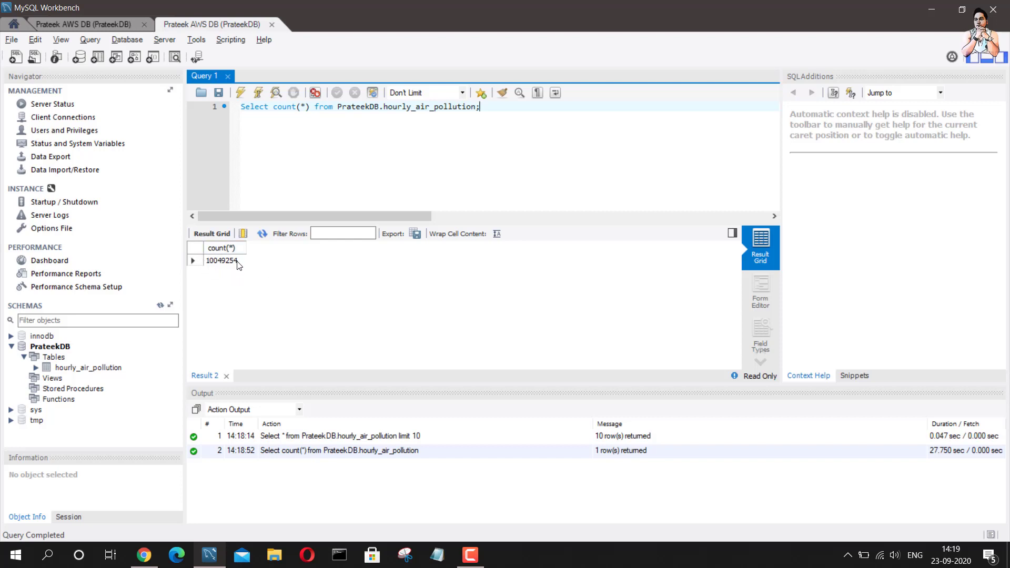
mouse_move(314, 291)
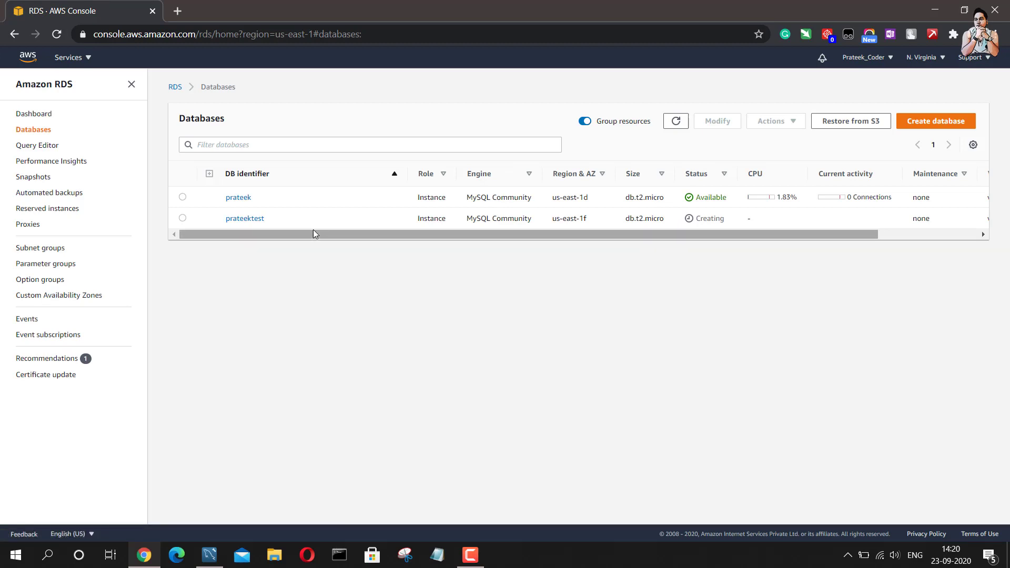
View prateektest's Connectivity details and copy its port-3306 endpoint over to Workbench.
click(245, 219)
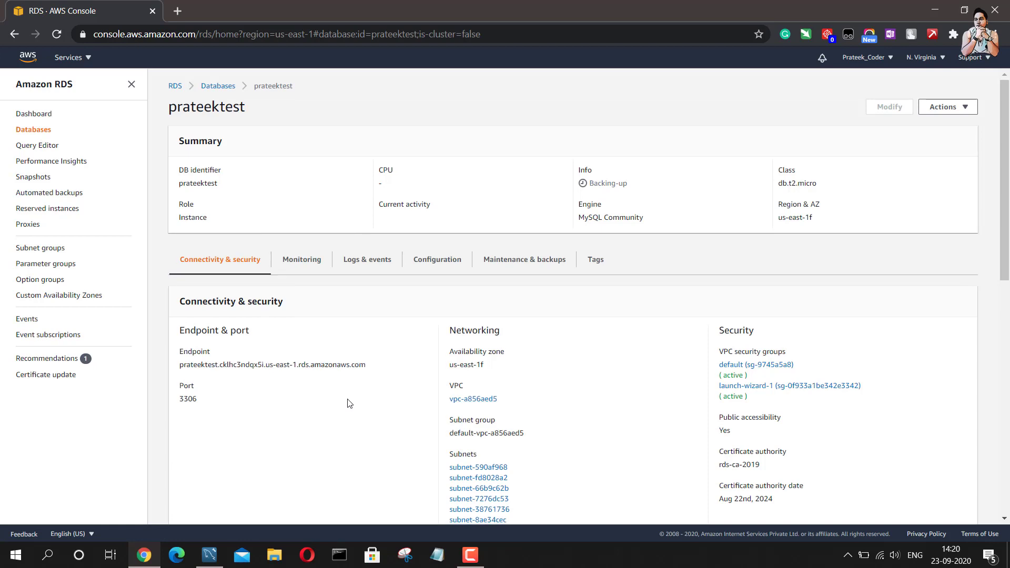
scroll(down, 3)
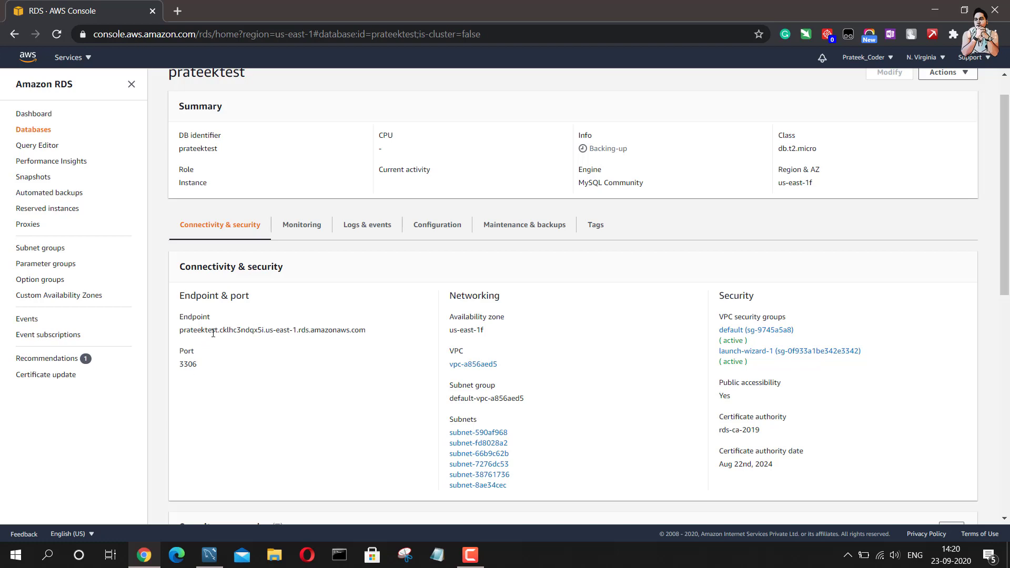
mouse_move(260, 353)
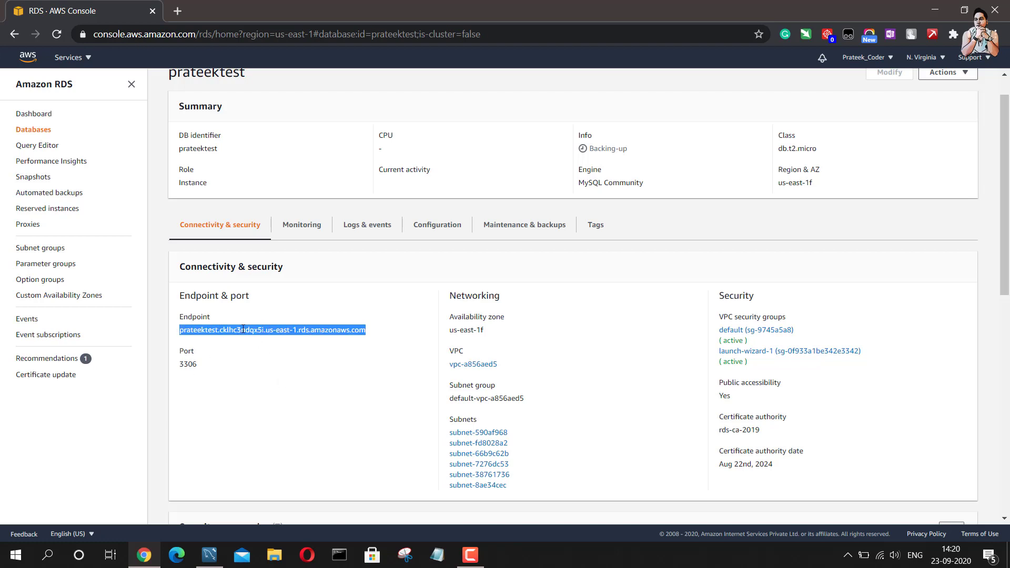
key(alt+tab)
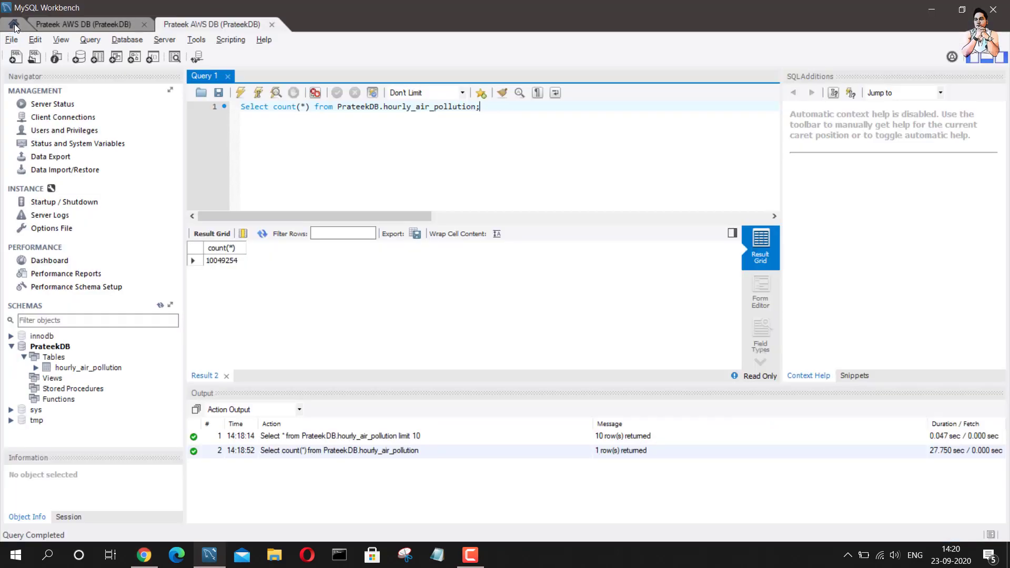
Name the new connection 'YouTube Test' and set its hostname to the prateektest RDS endpoint.
click(13, 24)
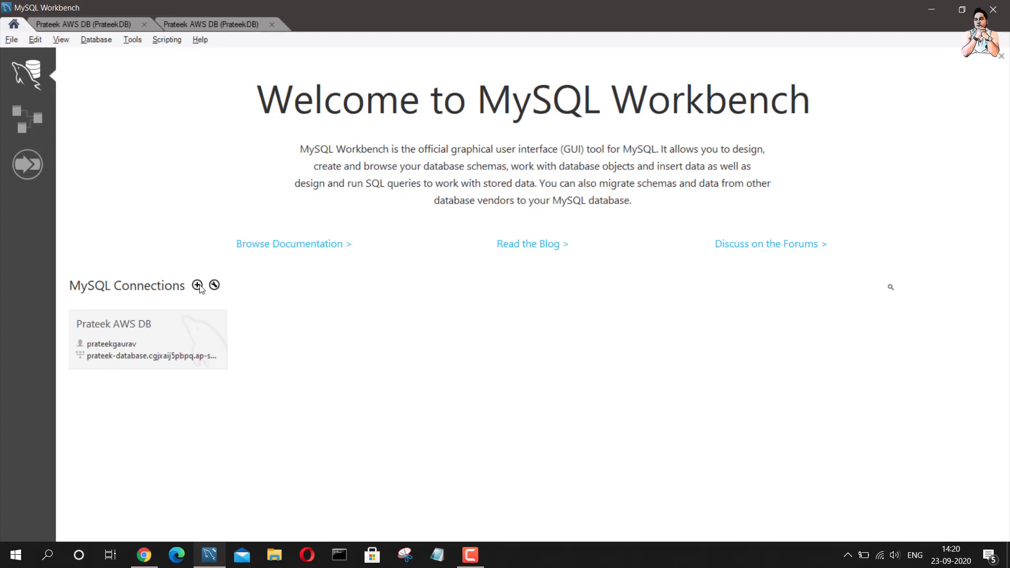
click(198, 285)
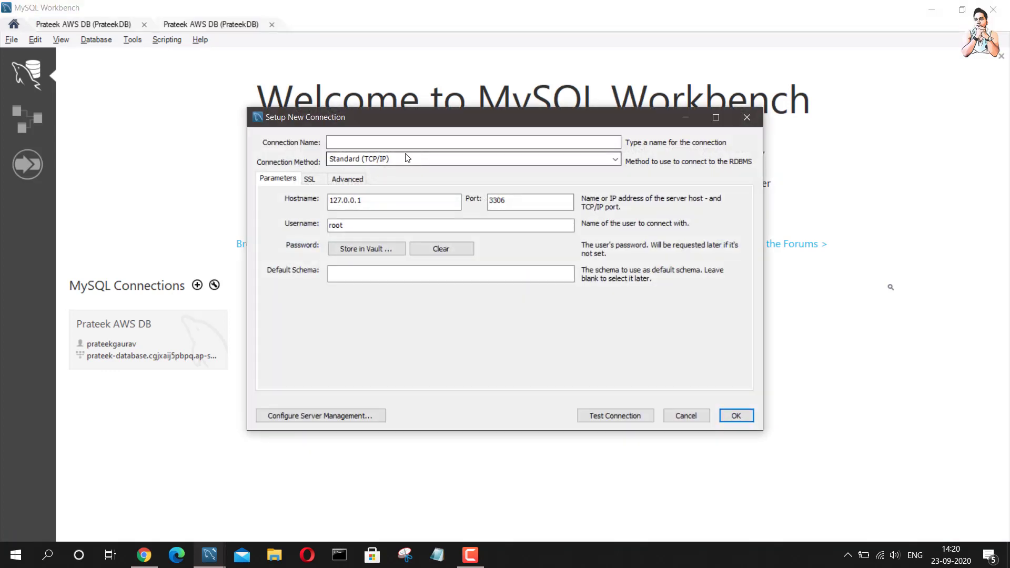
click(473, 142)
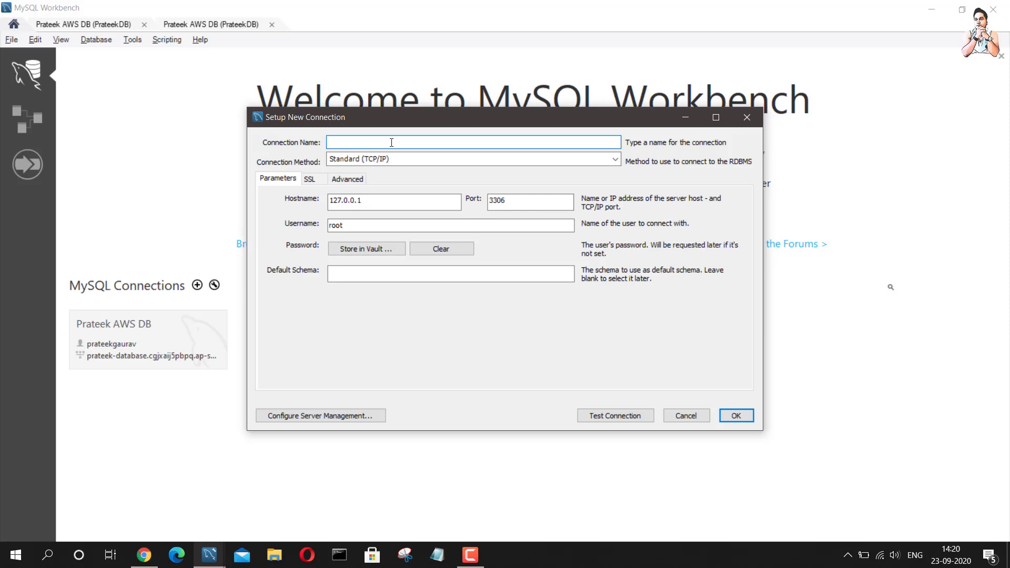
text(YouTube Test)
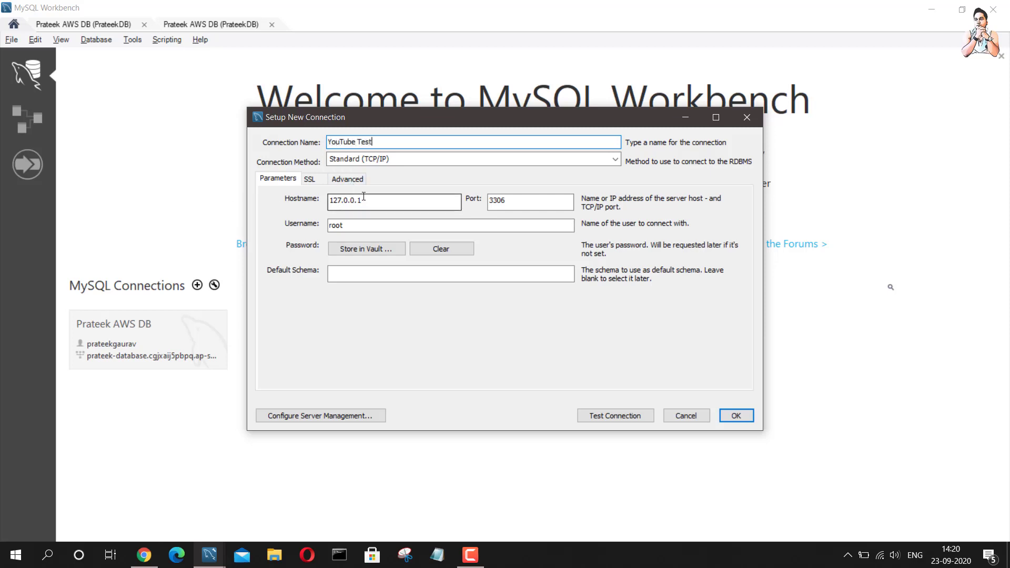
text(xc3ndqx5i.us-east-1.rds.amazonaws.com)
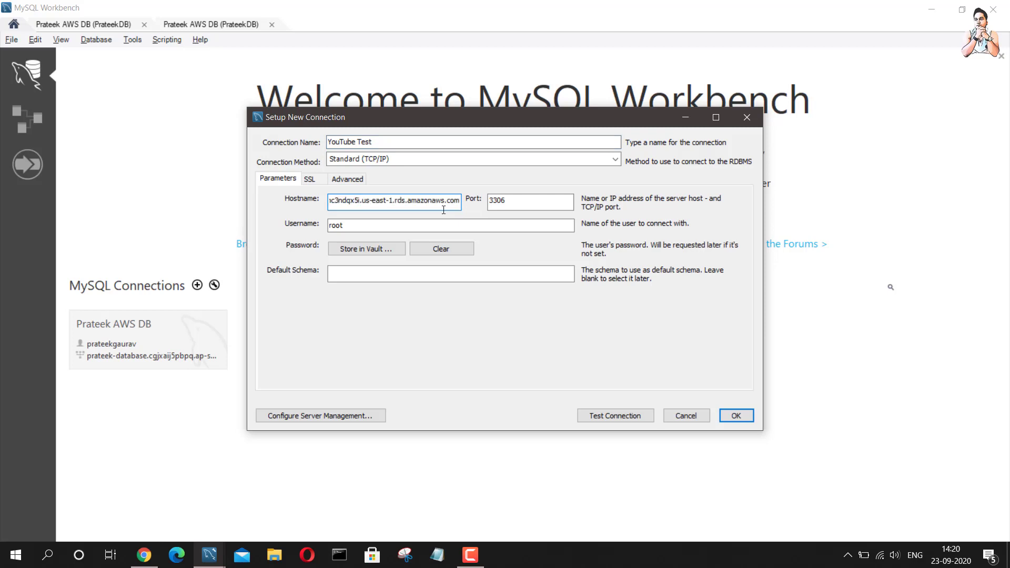
click(528, 202)
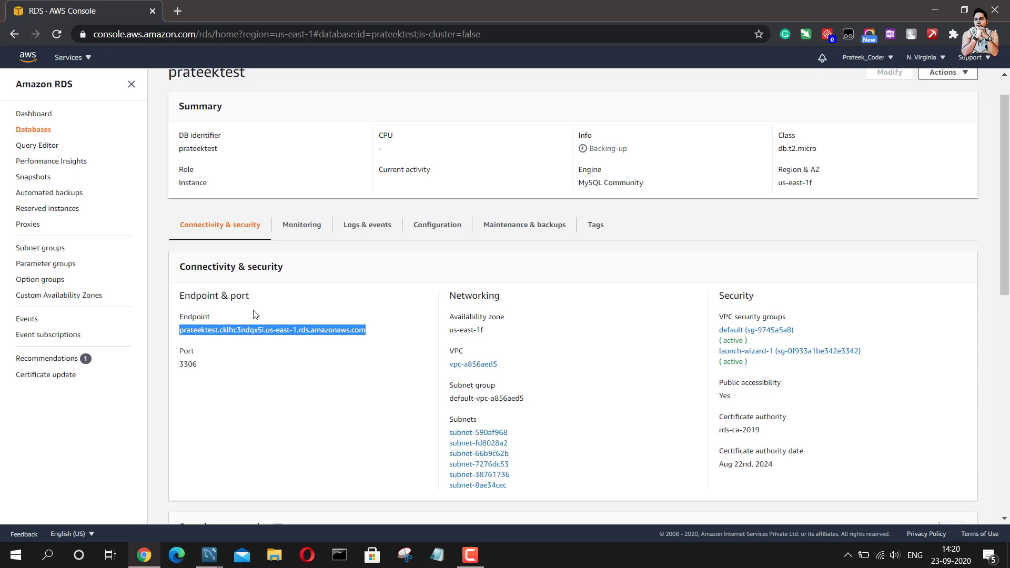
key(alt+tab)
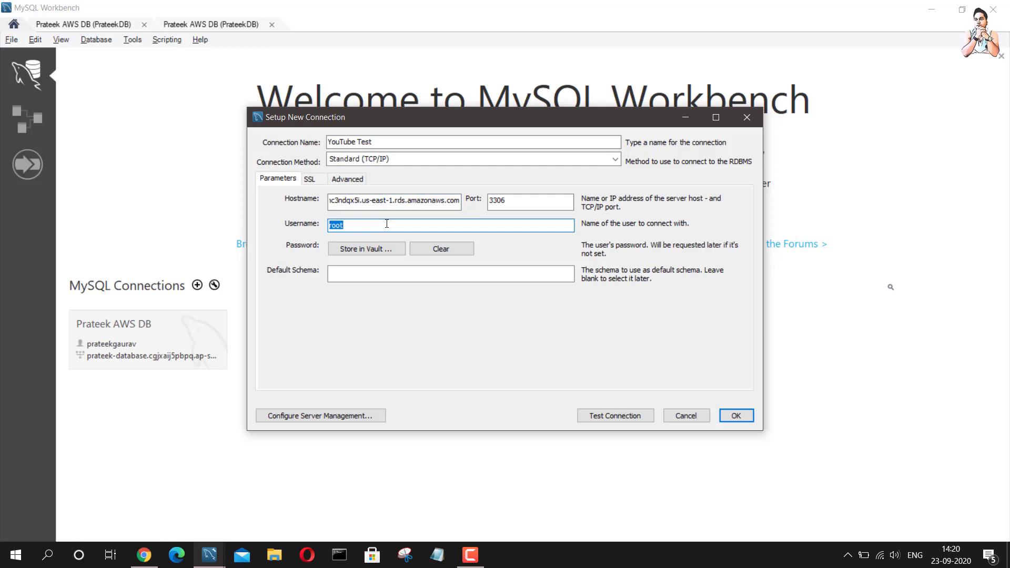
Set username admin, store the password in the vault, and test the connection.
text(admin)
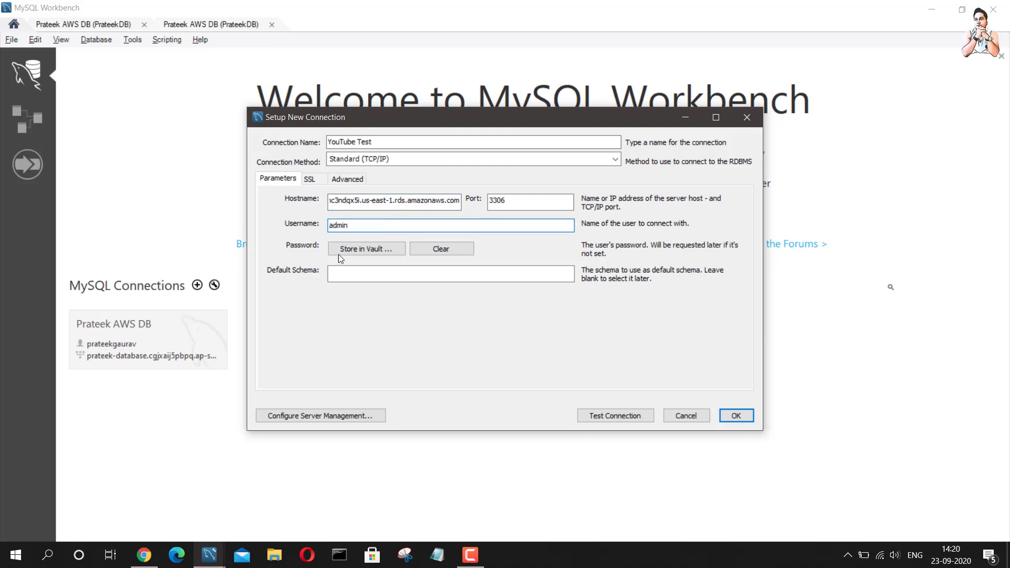
click(366, 249)
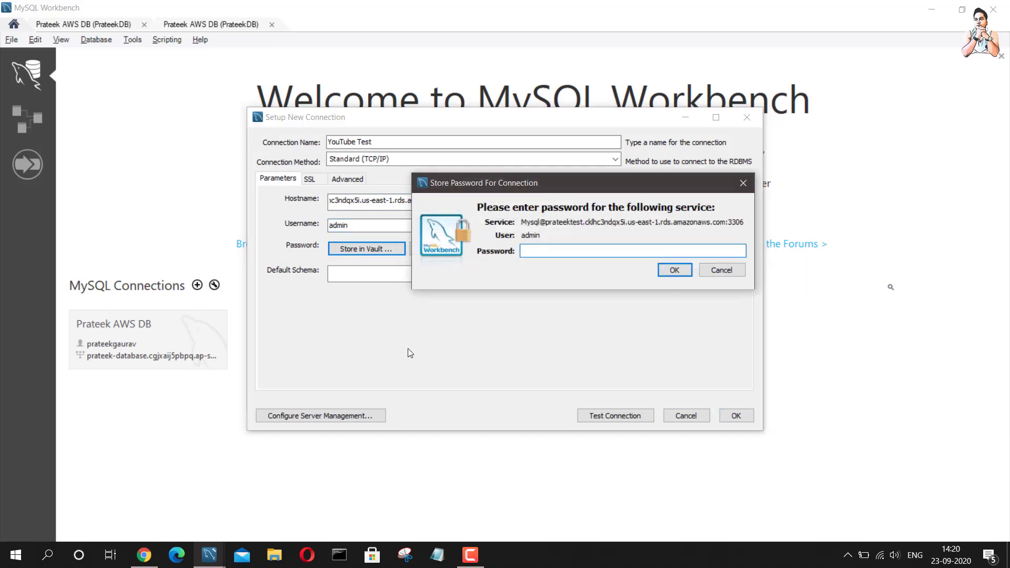
text(password)
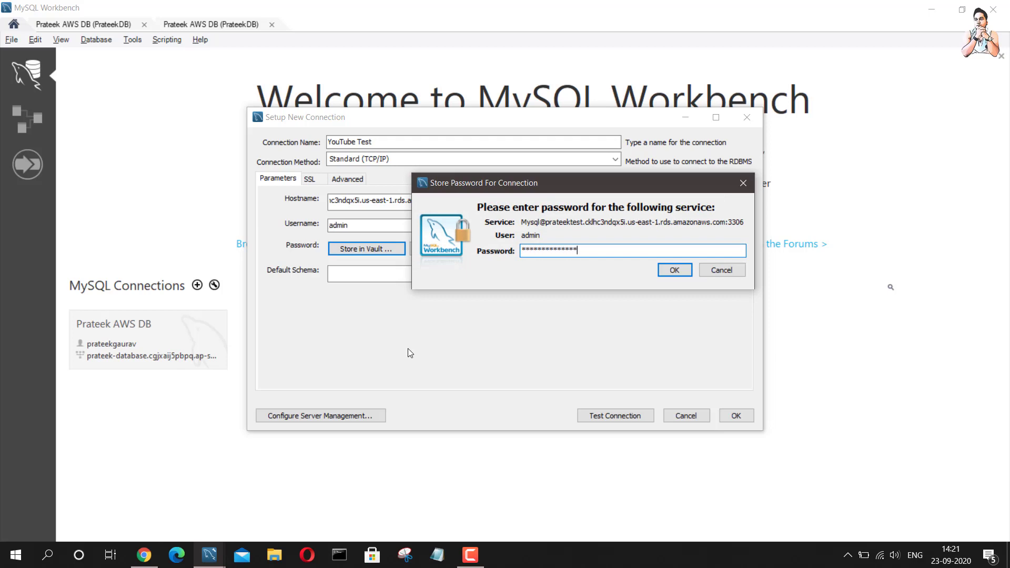
click(674, 269)
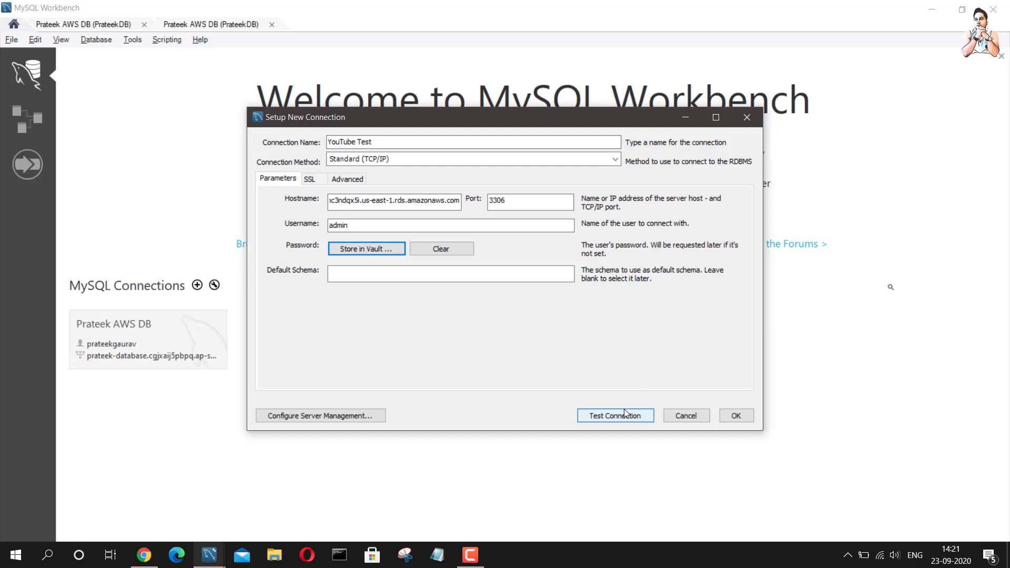
click(736, 416)
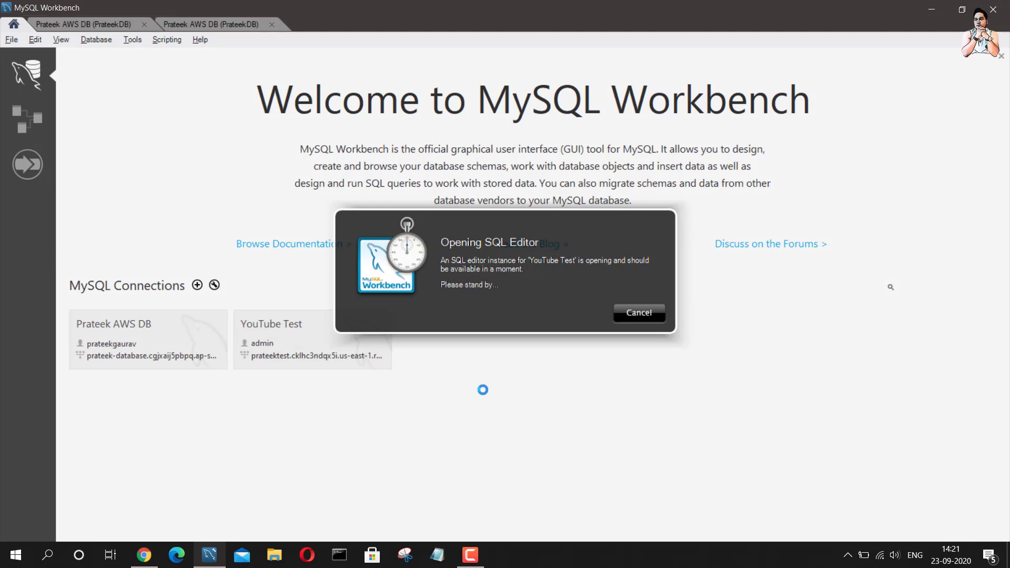
key(alt+tab)
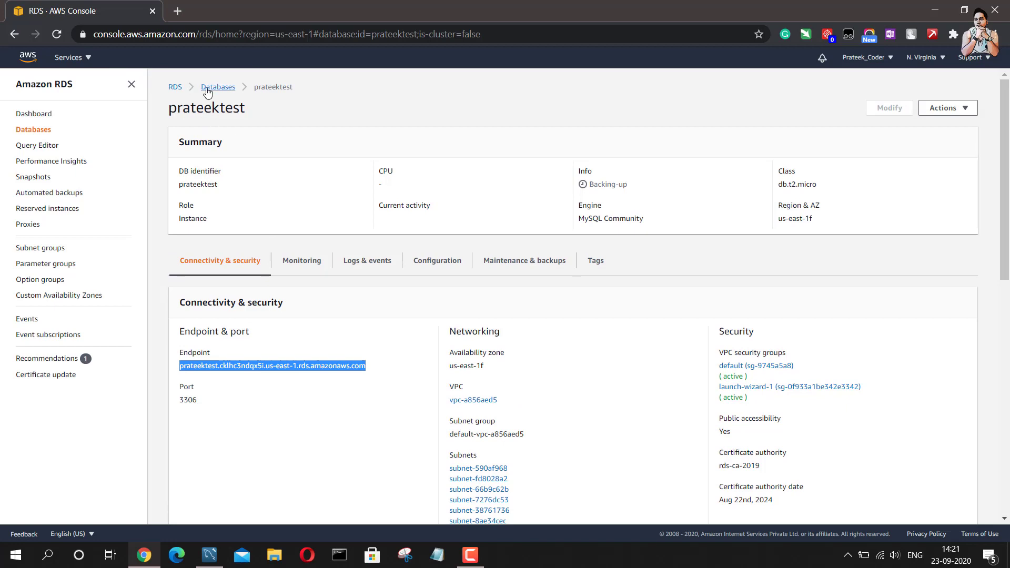
Return to the RDS Databases list and reload it to show prateektest Backing-up.
click(217, 88)
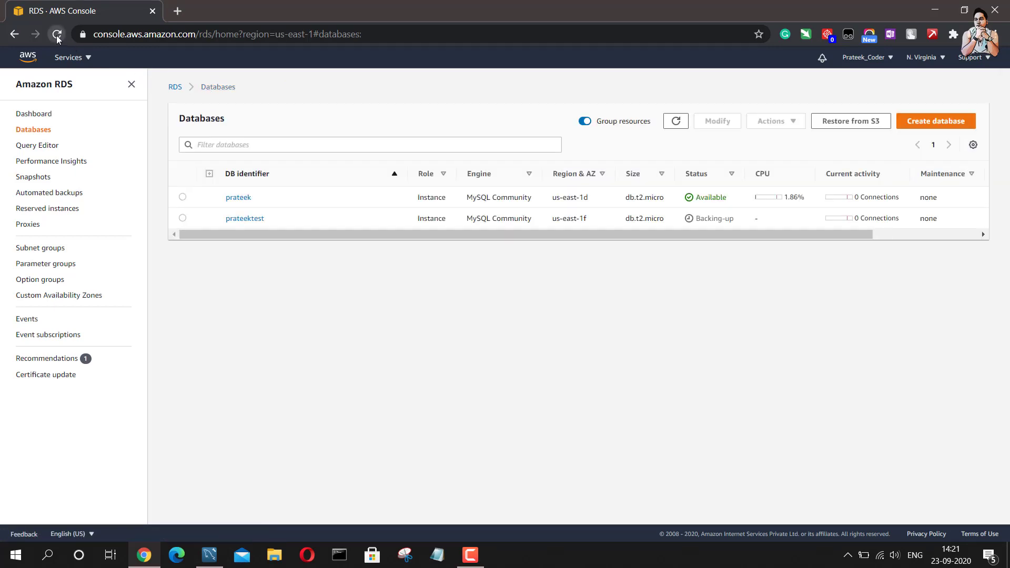
click(57, 33)
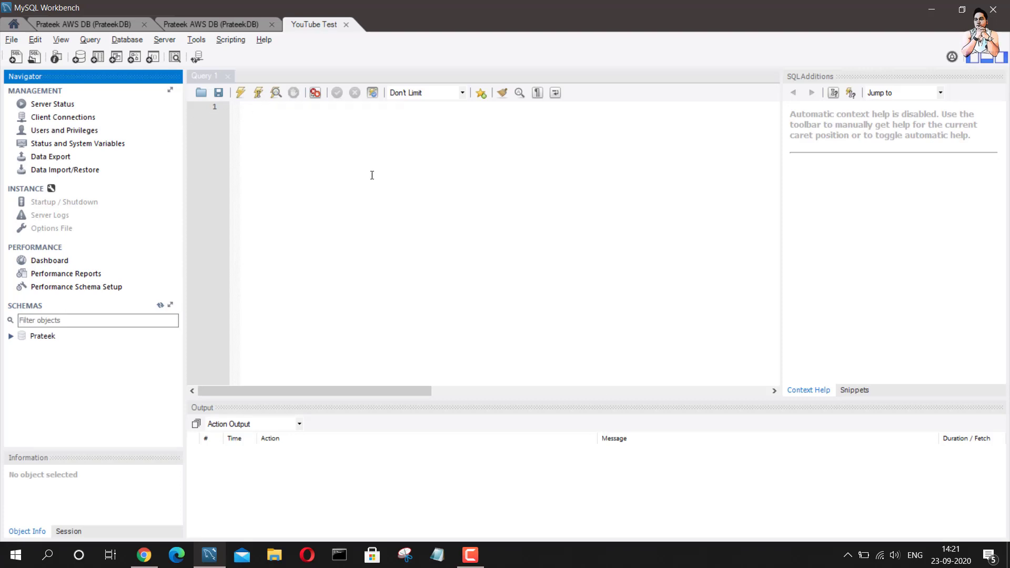
mouse_move(373, 187)
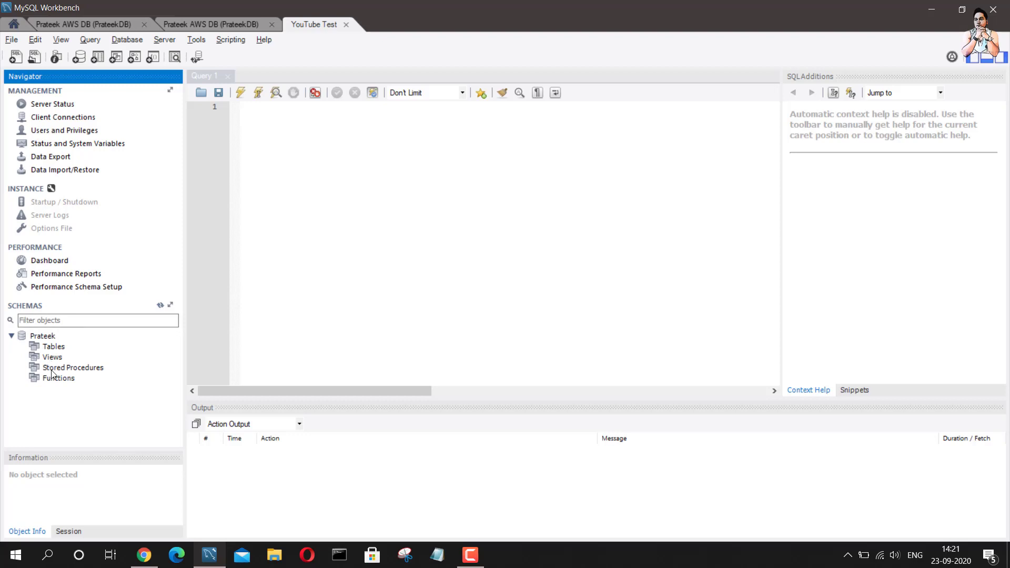
mouse_move(51, 332)
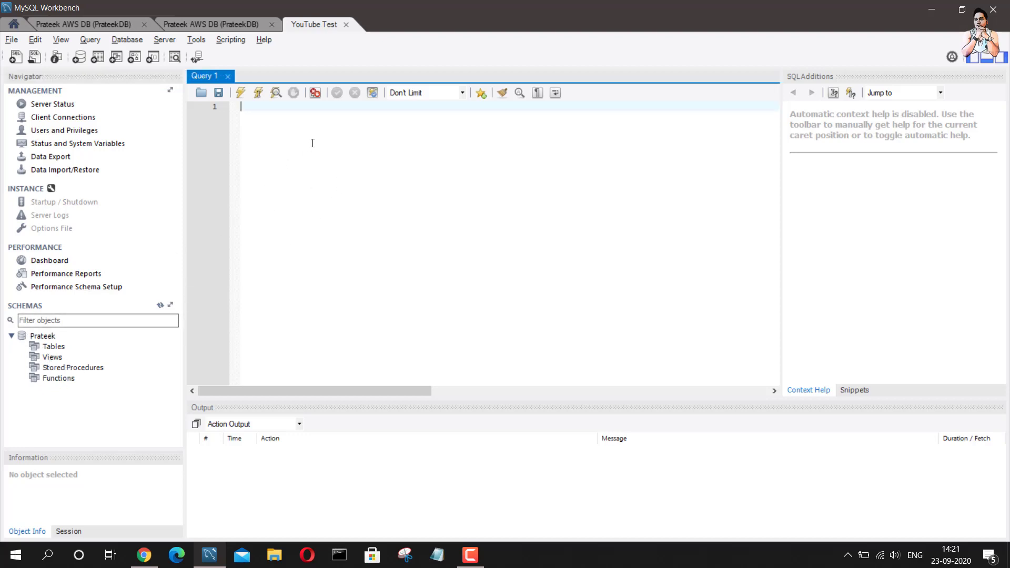
mouse_move(323, 174)
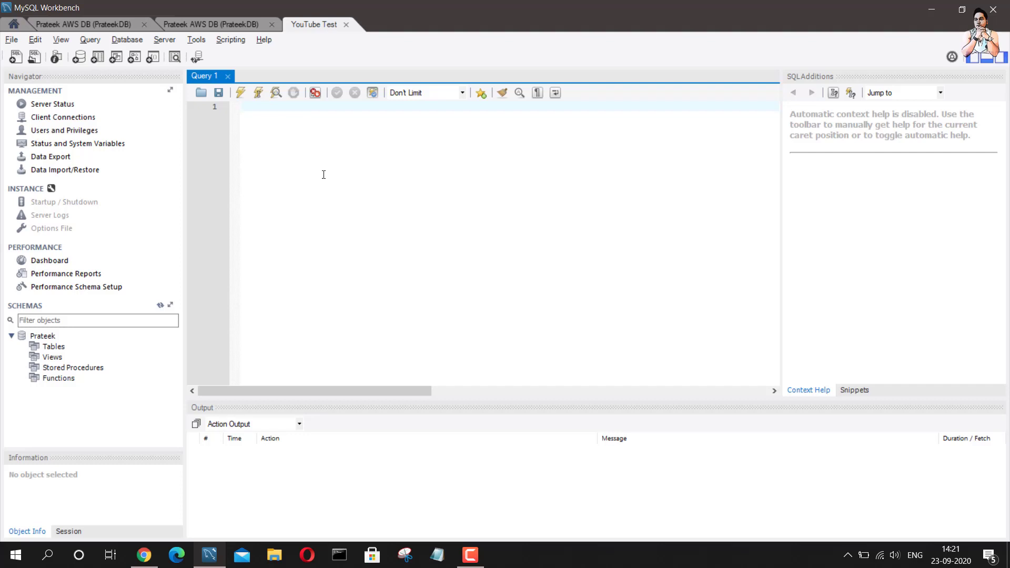
Switch from Workbench back to the Chrome AWS RDS console window.
key(alt+tab)
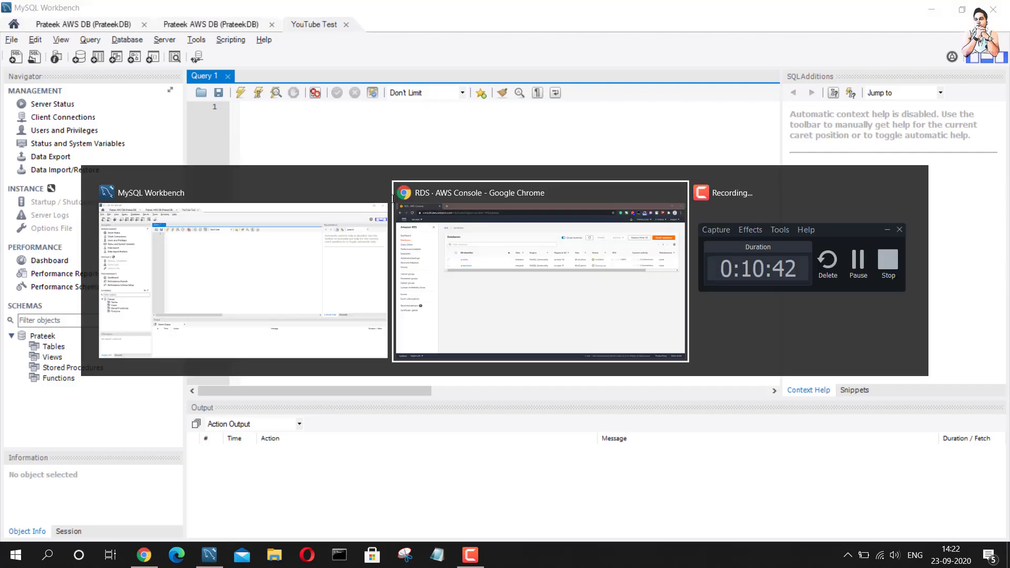
click(539, 193)
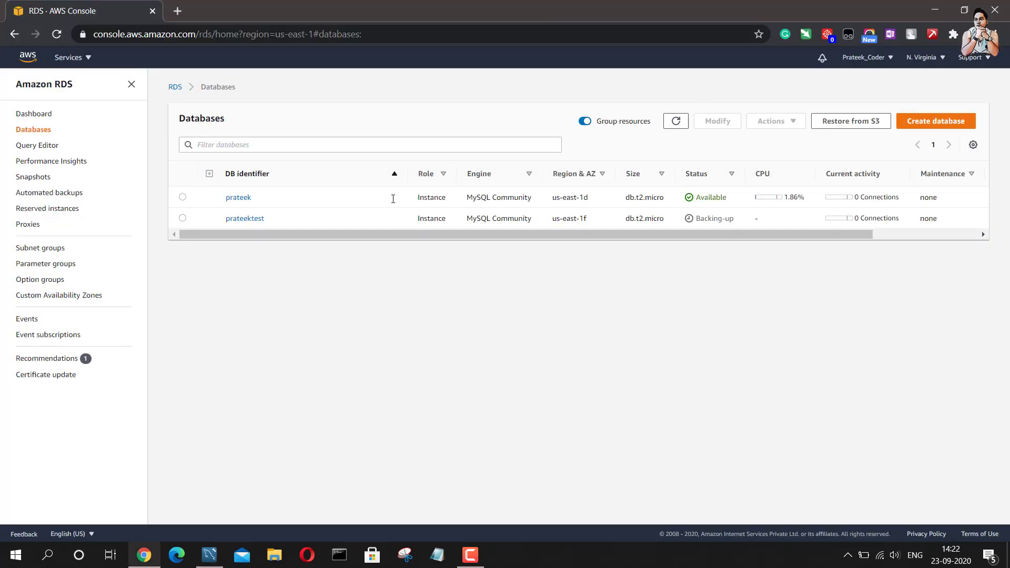